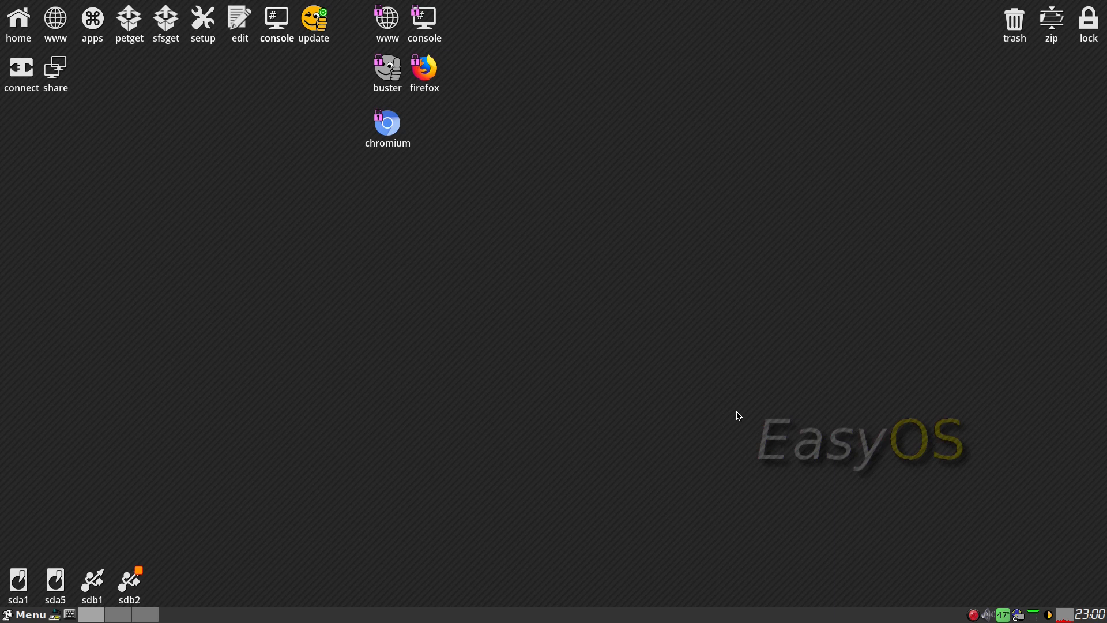
mouse_move(594, 330)
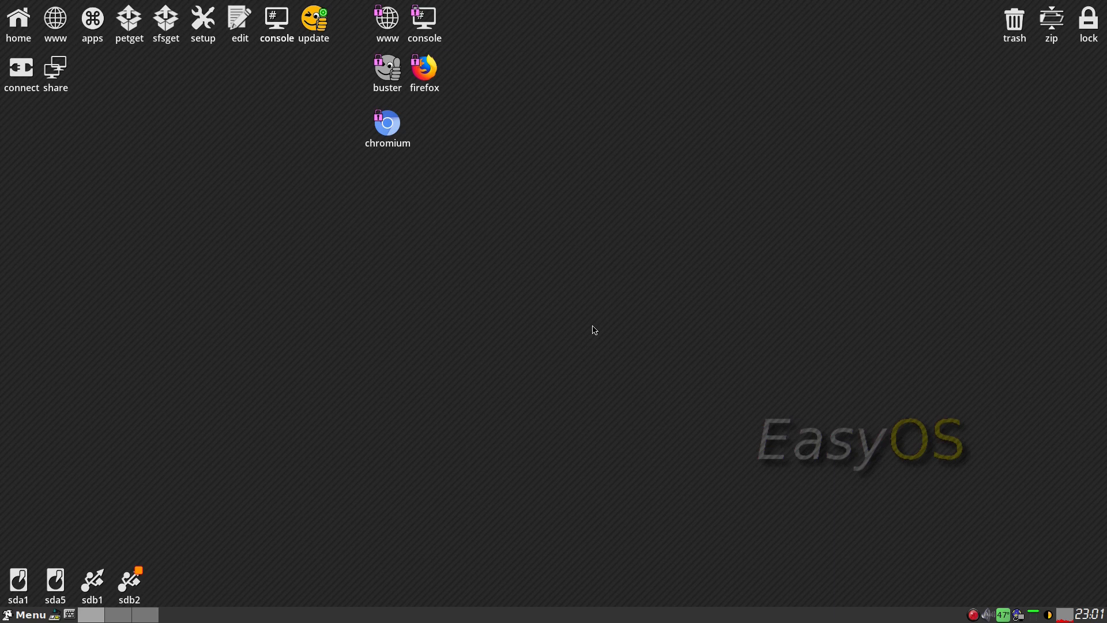
mouse_move(306, 47)
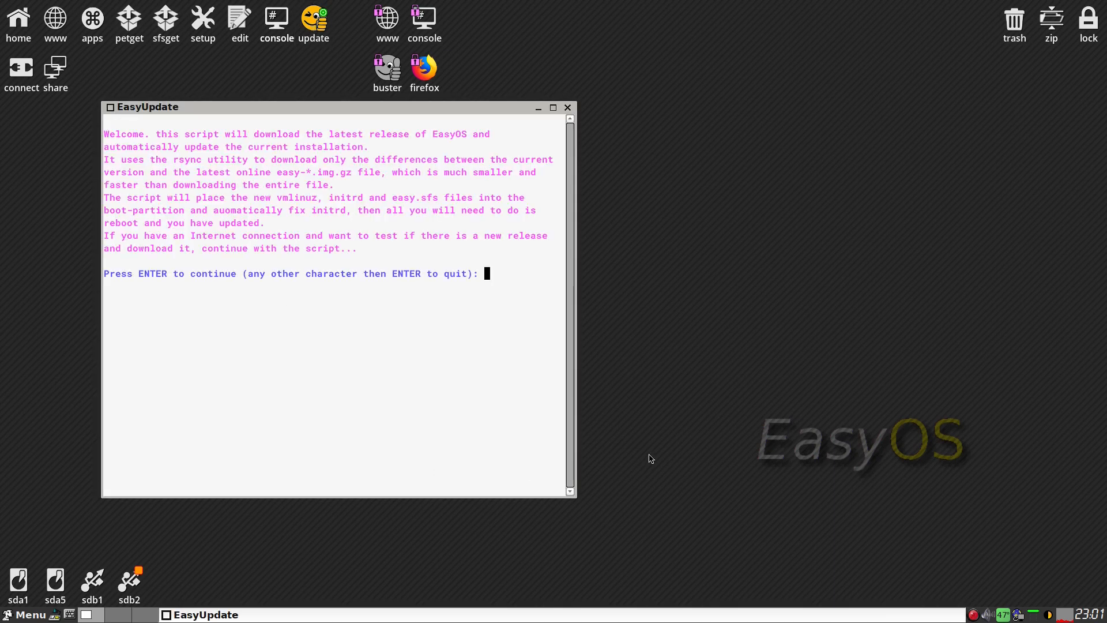
mouse_move(265, 167)
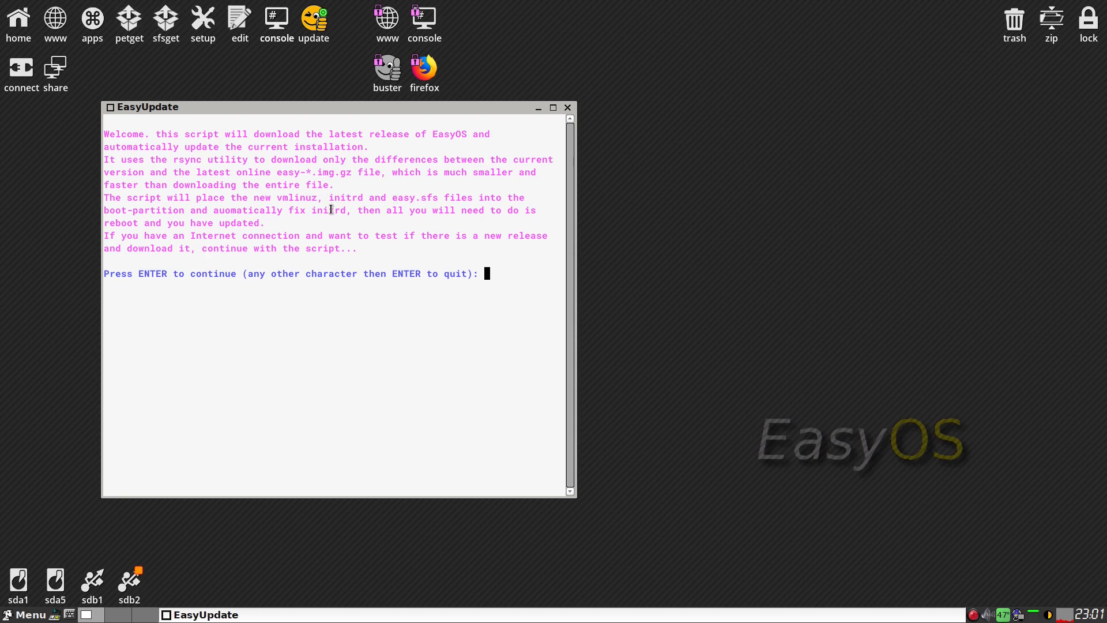
mouse_move(243, 307)
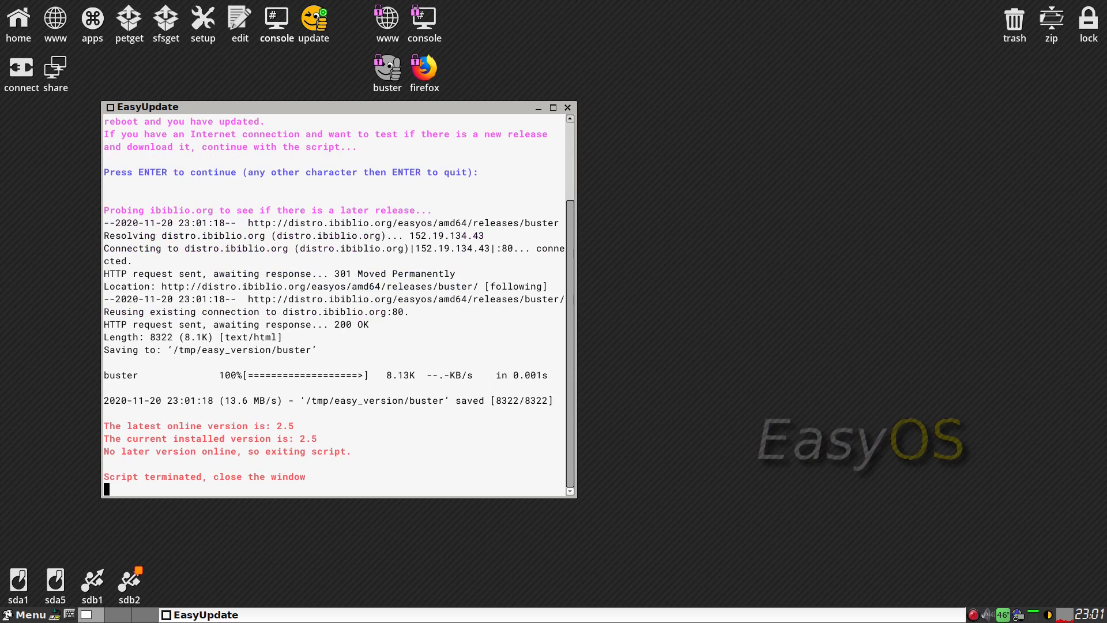
mouse_move(141, 435)
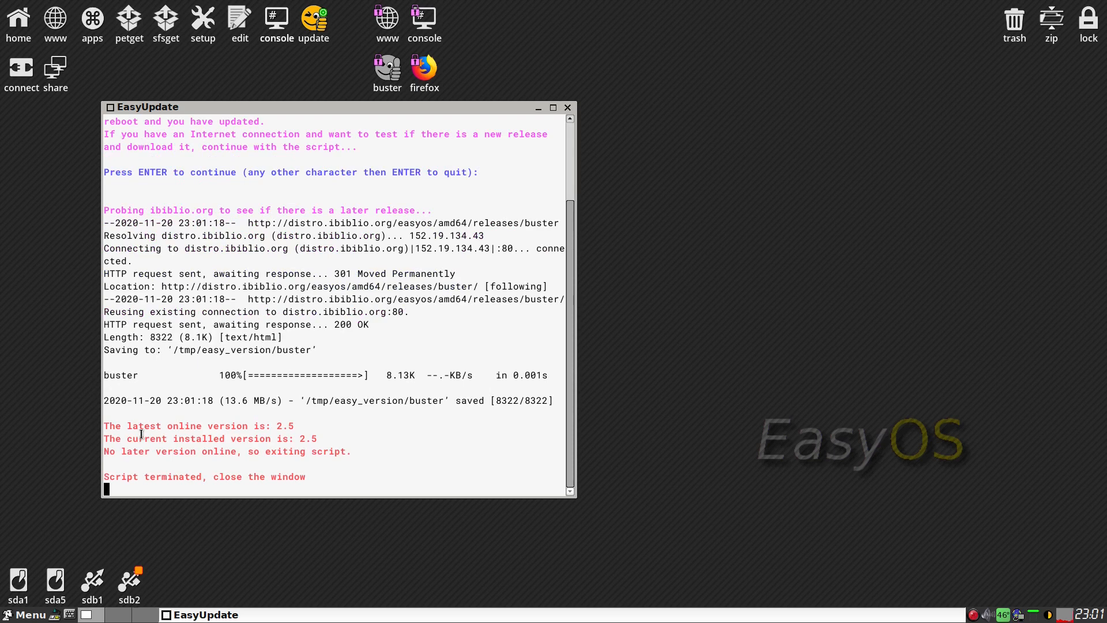
mouse_move(354, 430)
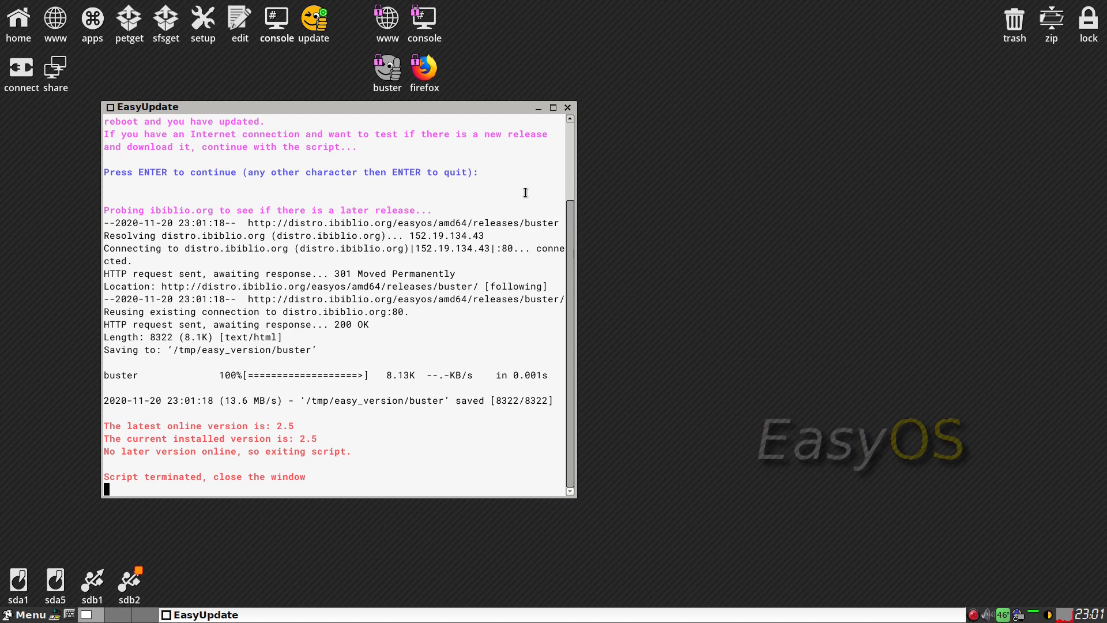
Step: Close the update script window, then open and close the Qwallpaper wallpaper chooser
left_click(568, 108)
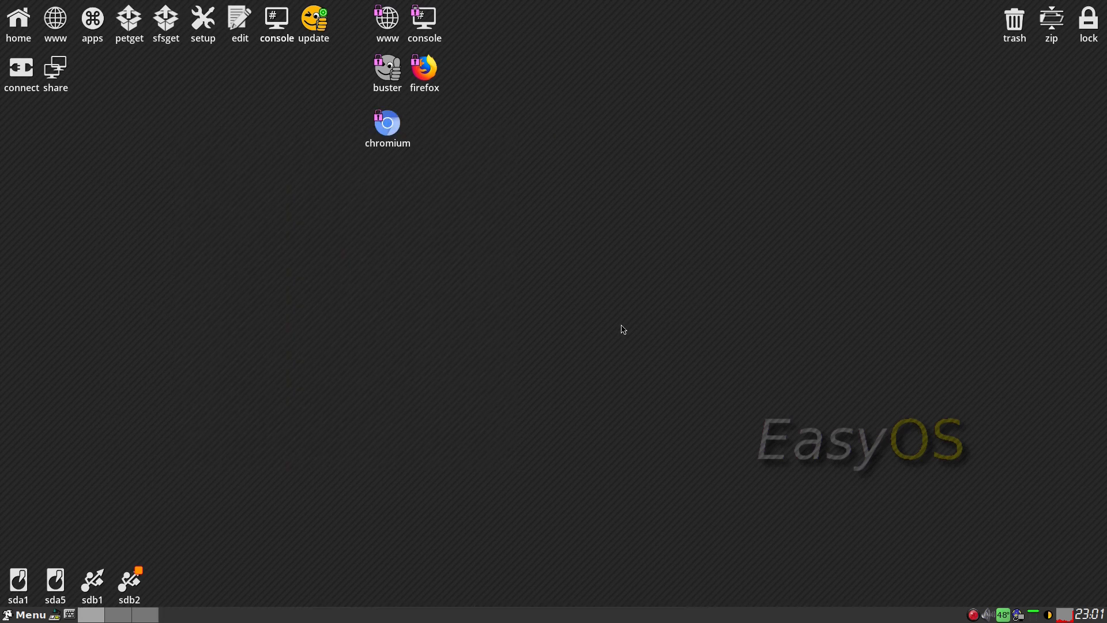
mouse_move(617, 322)
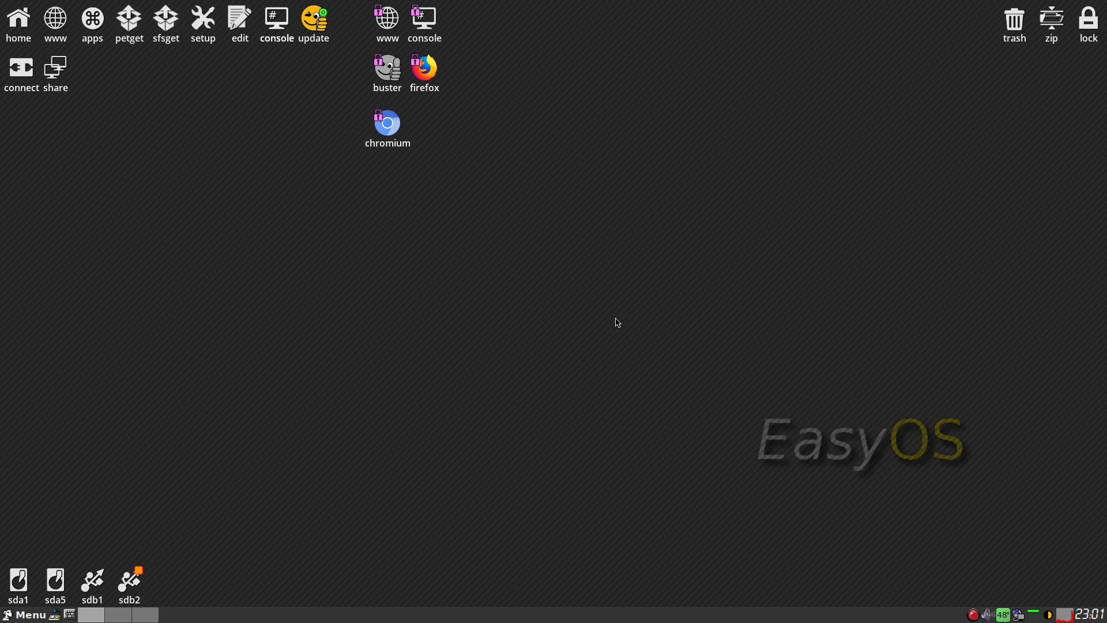
mouse_move(574, 322)
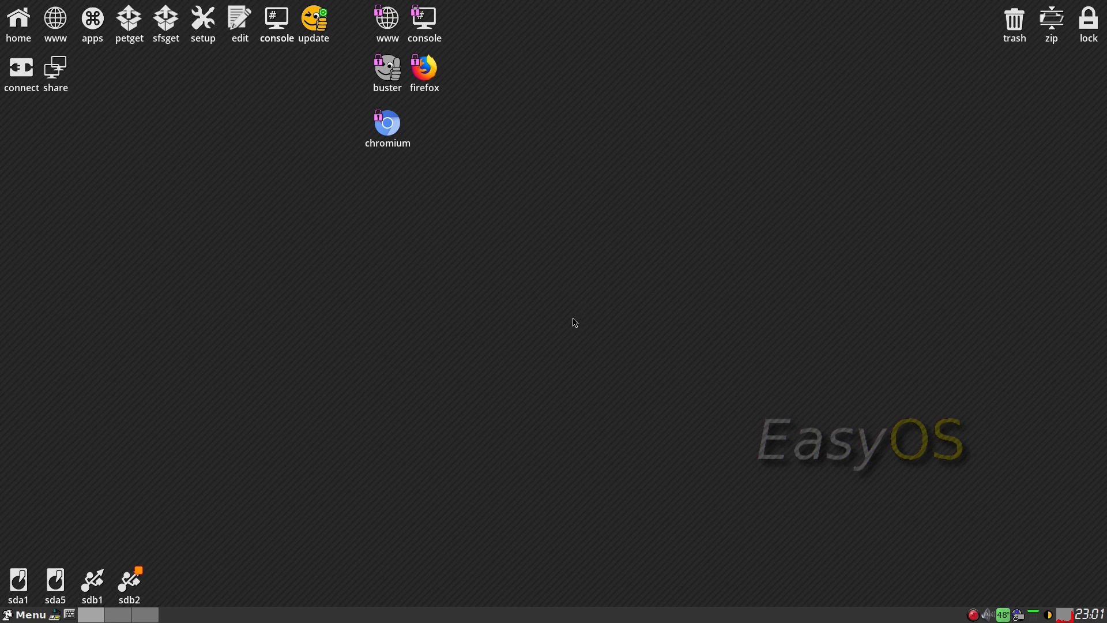
mouse_move(434, 234)
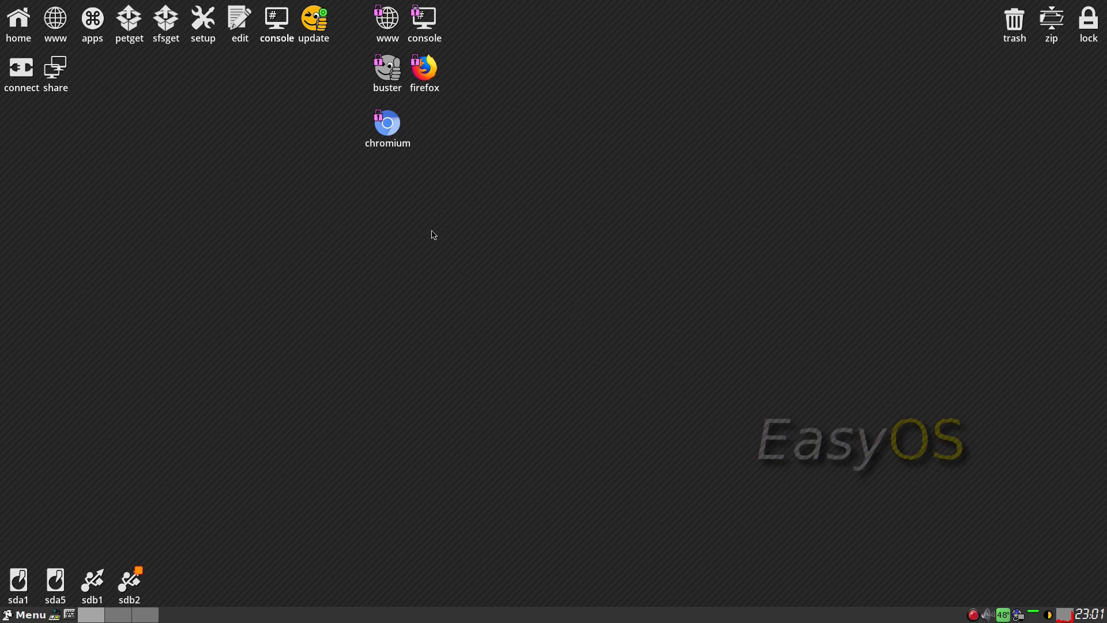
mouse_move(747, 274)
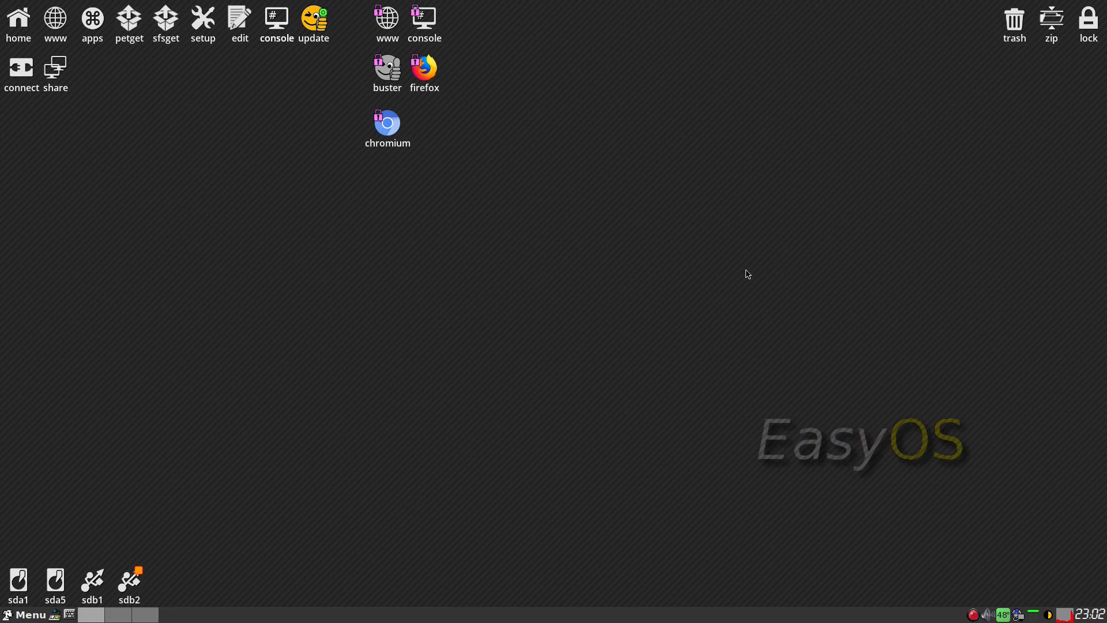
mouse_move(747, 271)
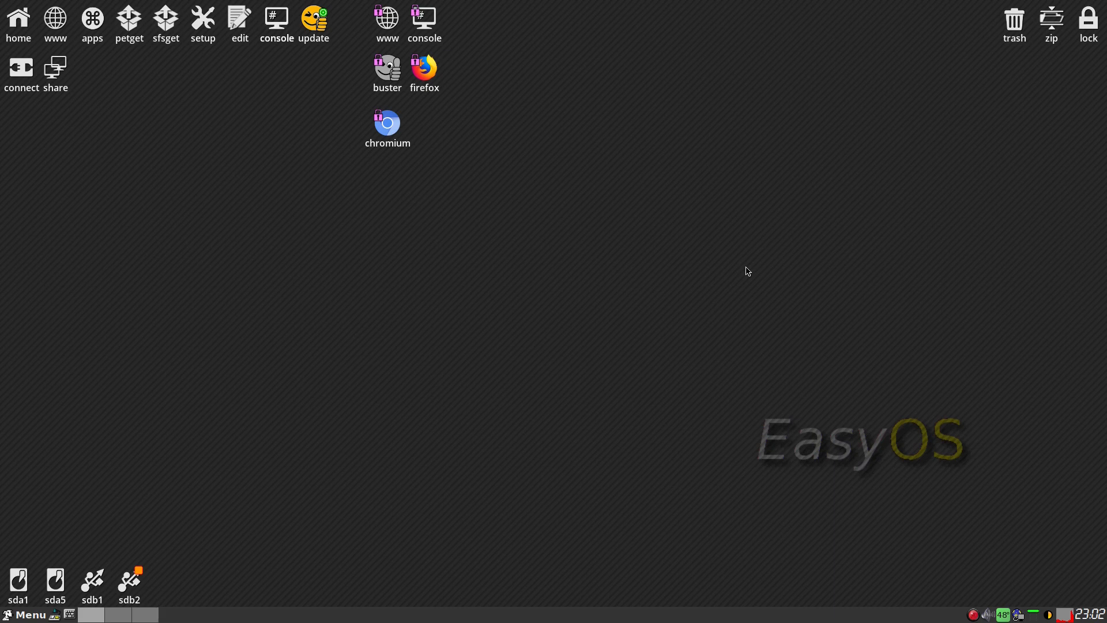
mouse_move(744, 265)
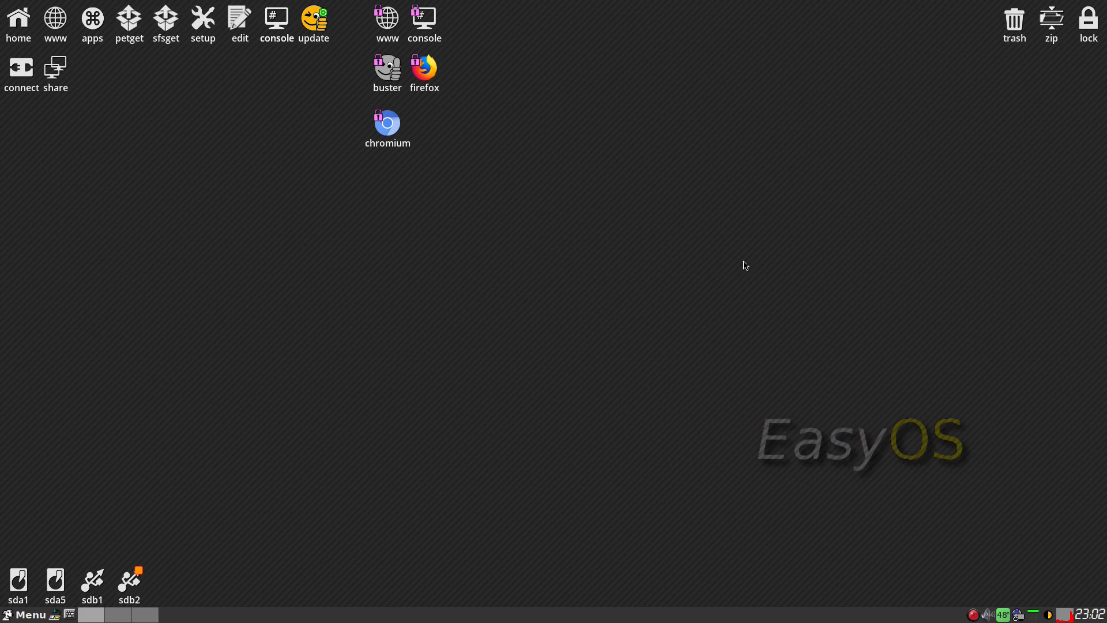
mouse_move(712, 309)
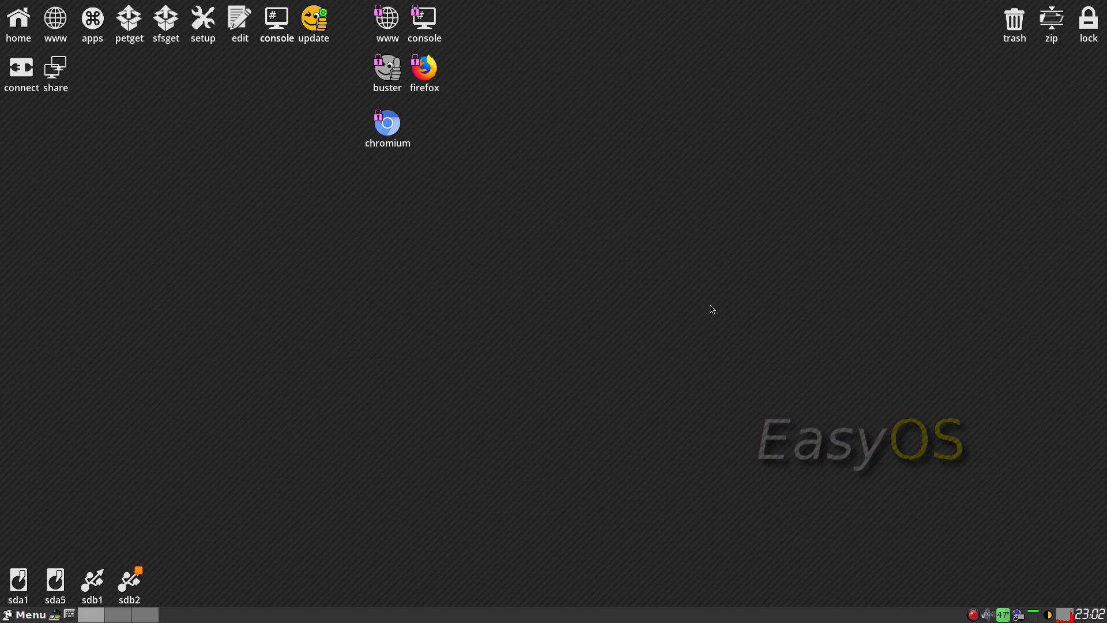
mouse_move(1021, 162)
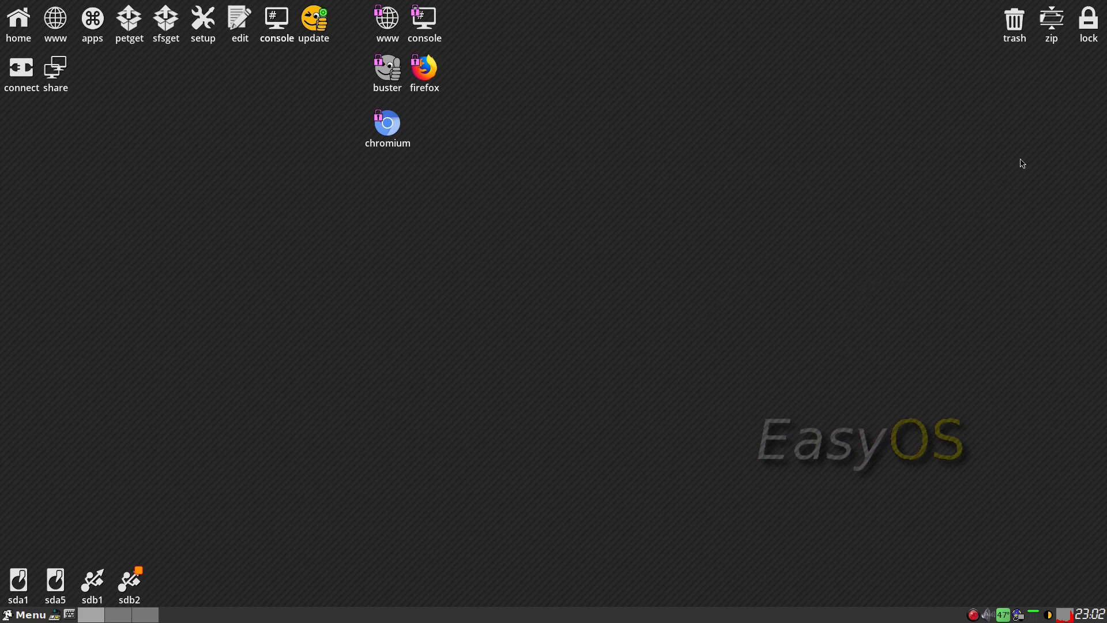
mouse_move(1048, 30)
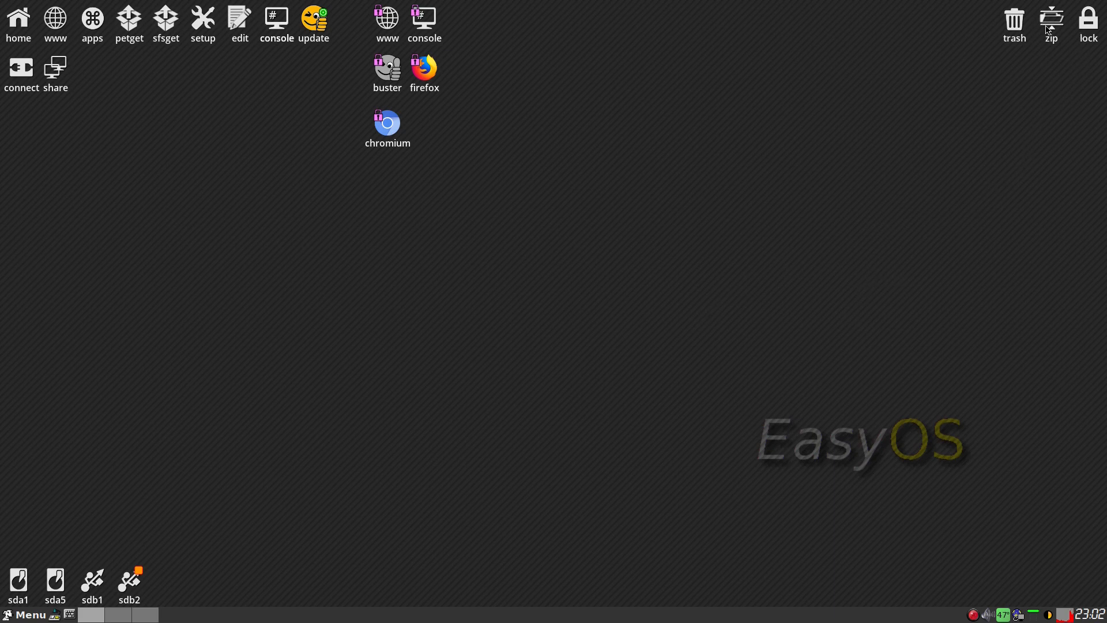
mouse_move(1014, 33)
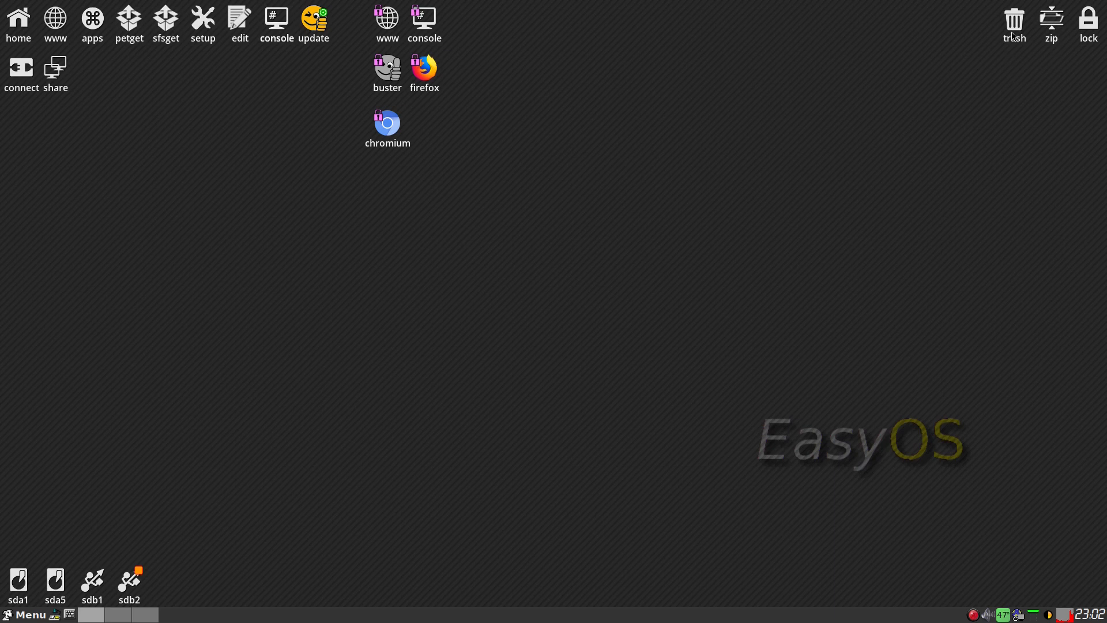
mouse_move(1014, 35)
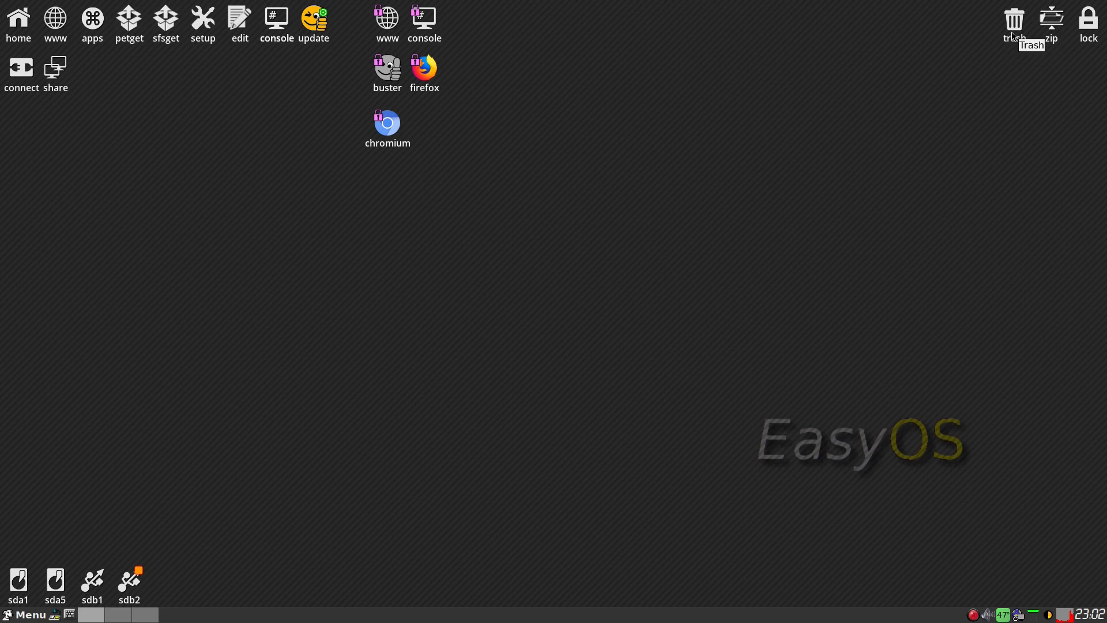
mouse_move(808, 319)
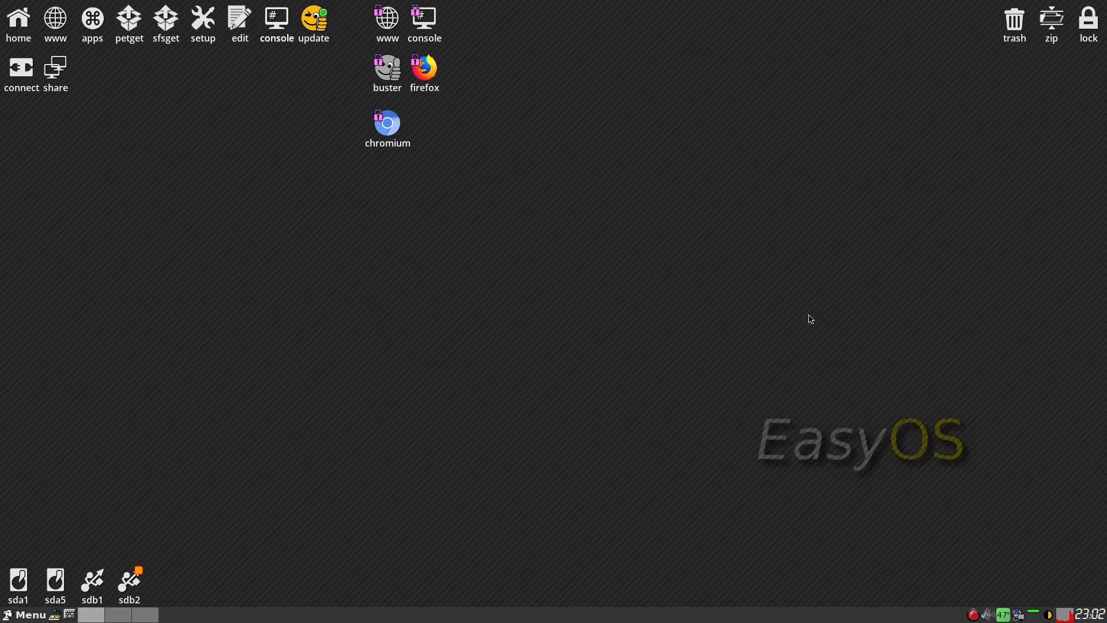
mouse_move(21, 38)
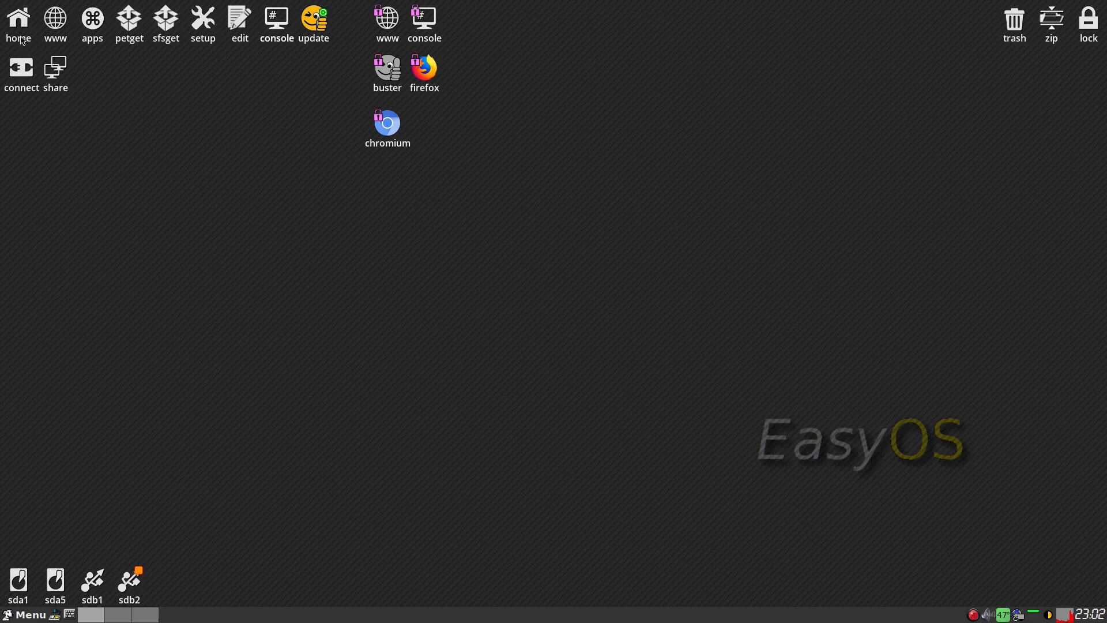
mouse_move(194, 105)
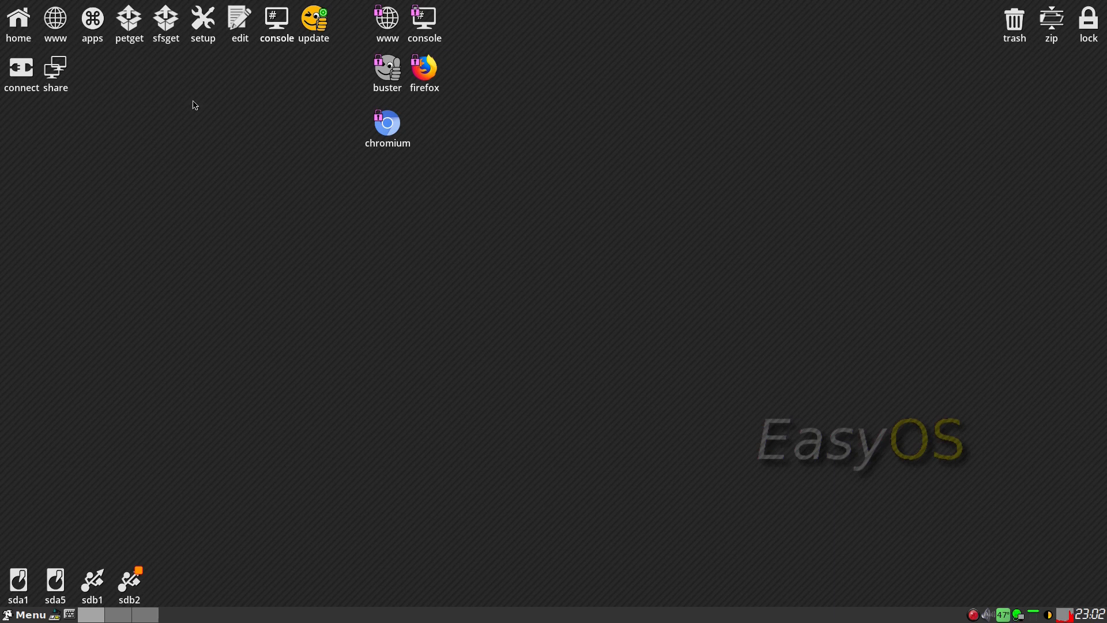
mouse_move(179, 86)
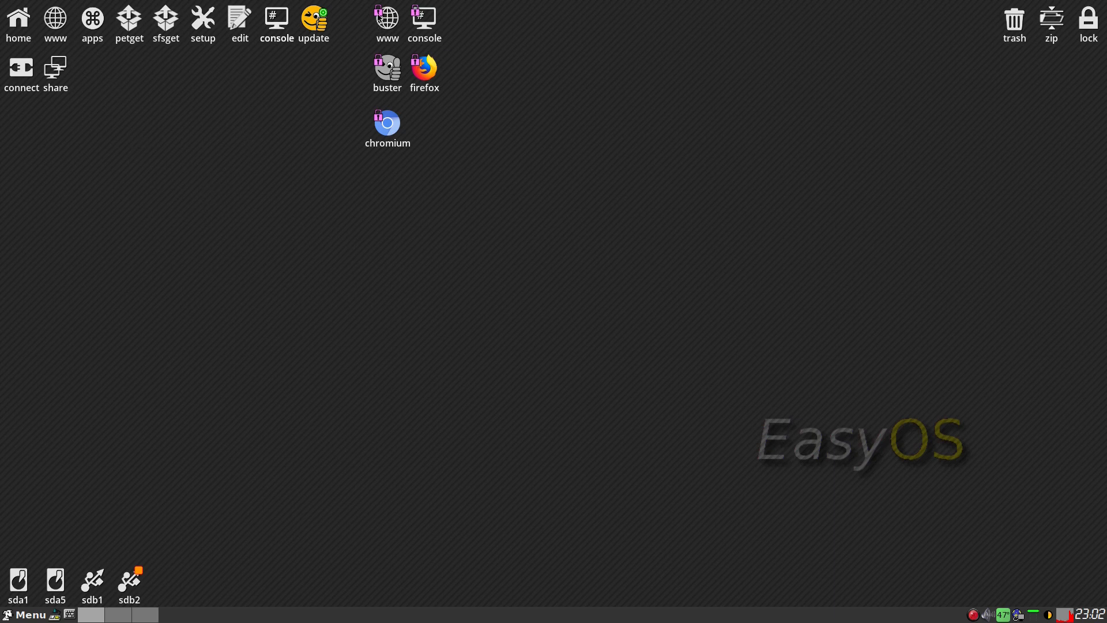
mouse_move(5, 454)
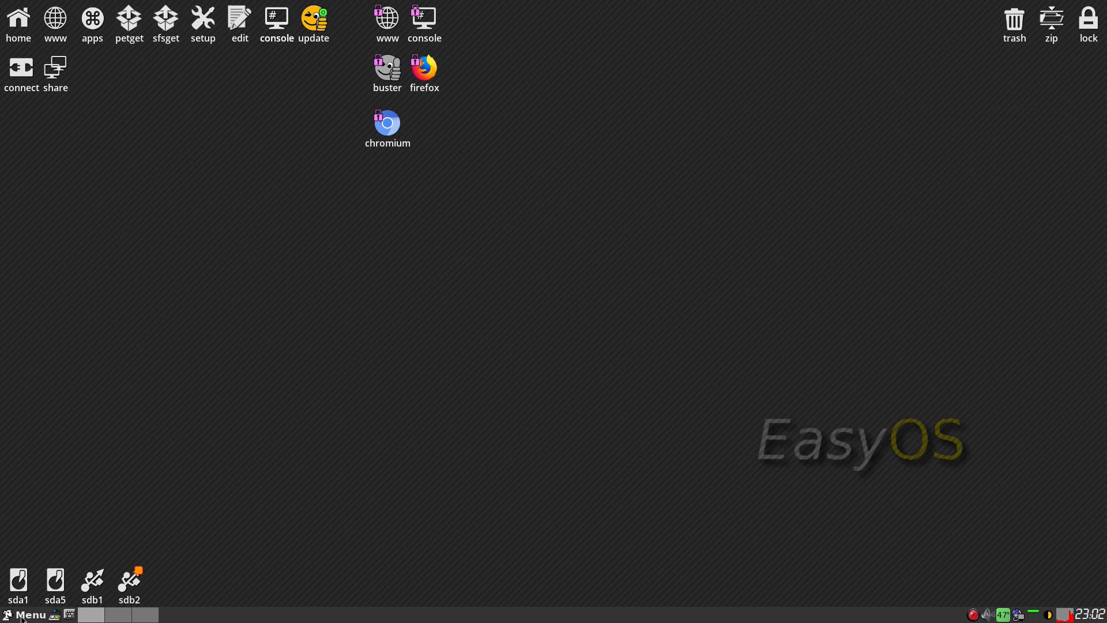
mouse_move(241, 259)
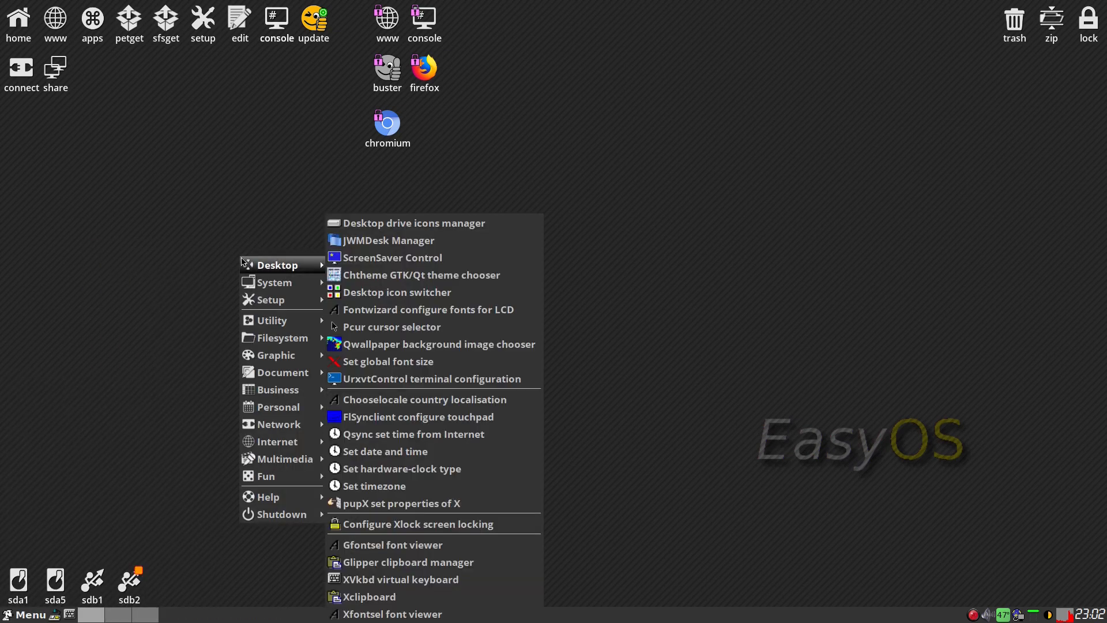
mouse_move(368, 267)
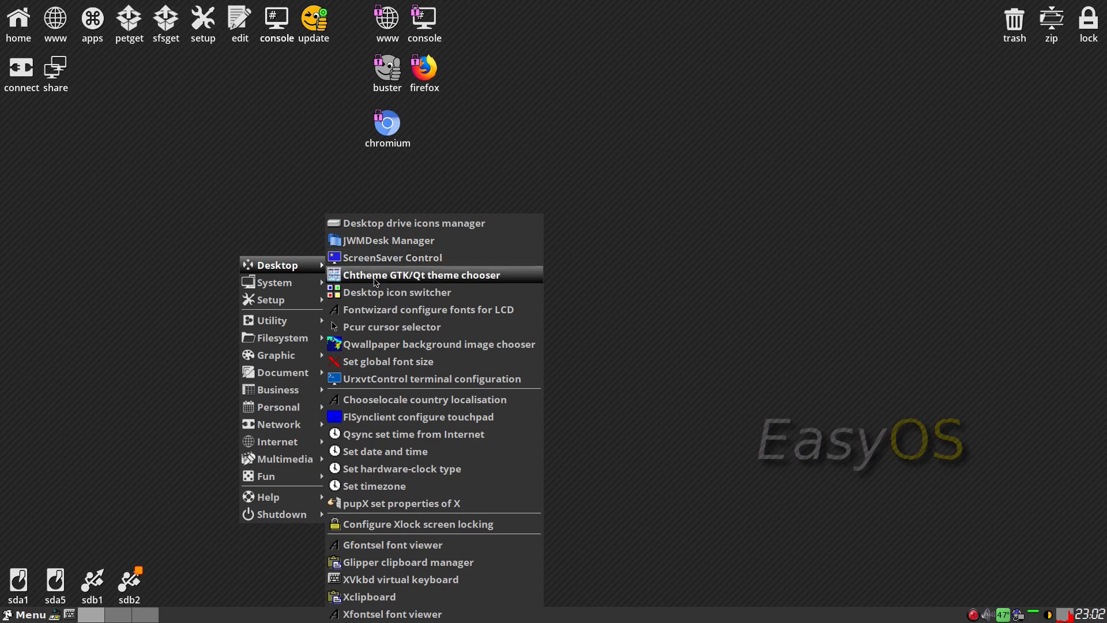
mouse_move(380, 345)
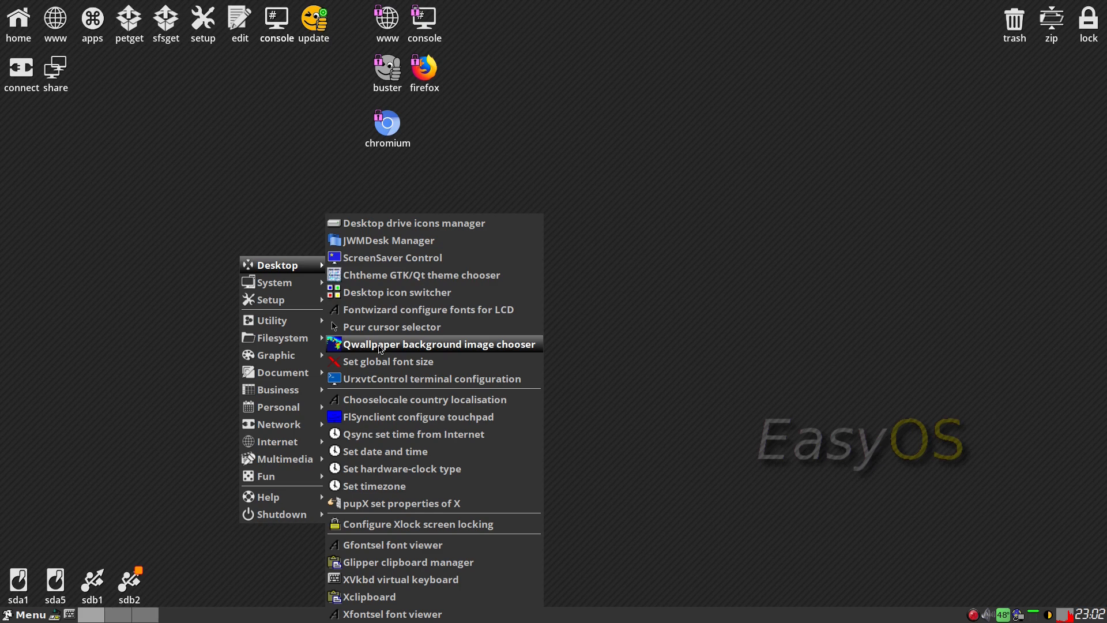
left_click(439, 344)
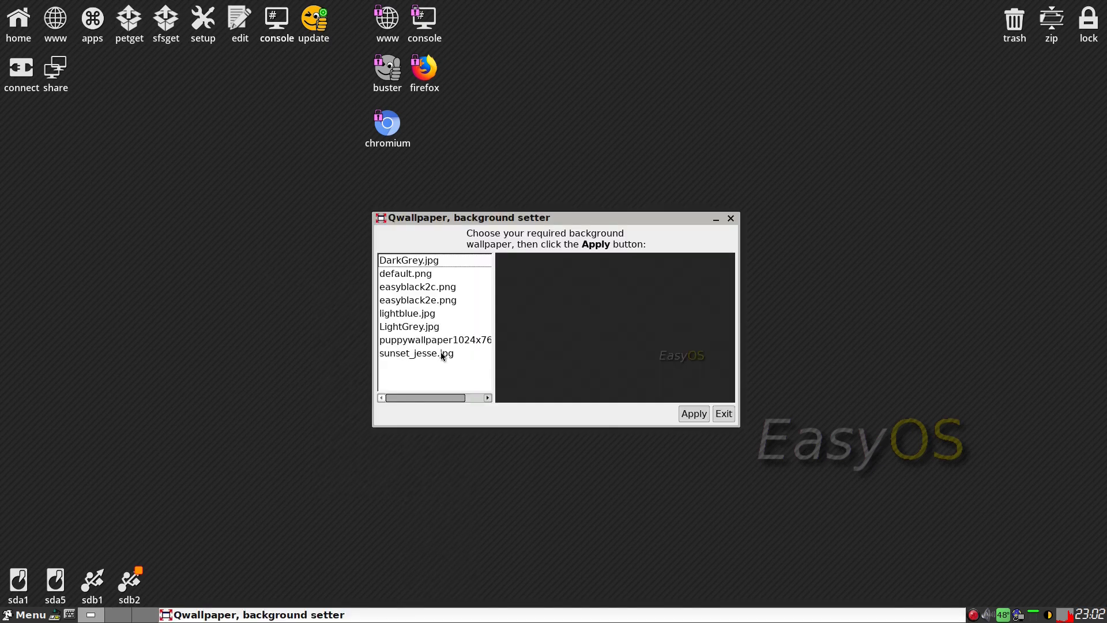
mouse_move(711, 438)
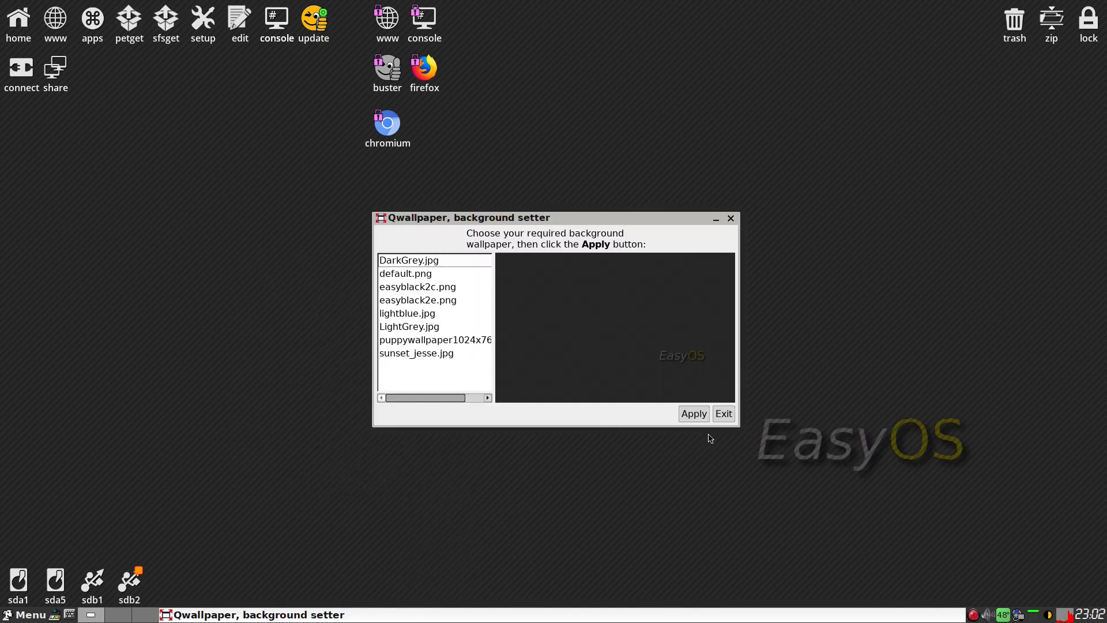
left_click(694, 414)
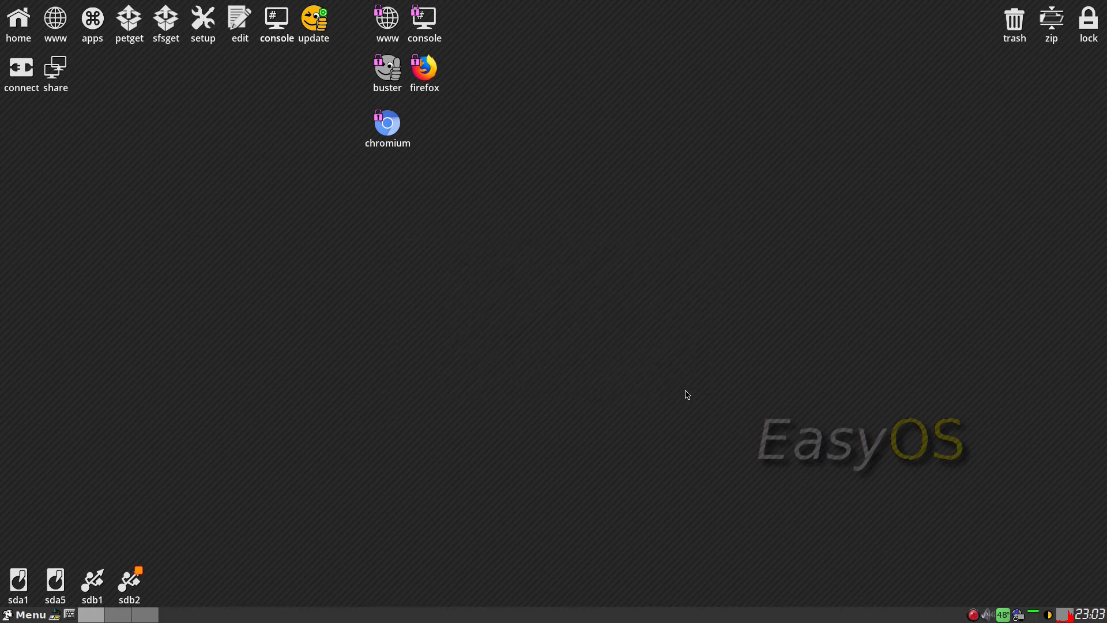
Step: Launch Htop System Process Viewer from the main menu's System category
left_click(25, 615)
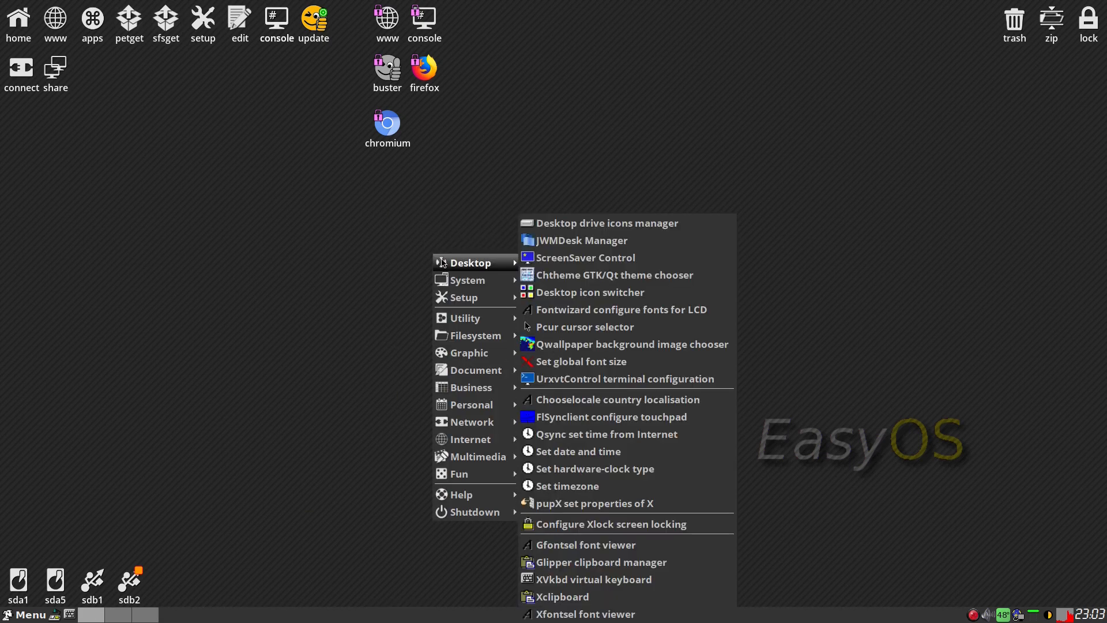
mouse_move(586, 362)
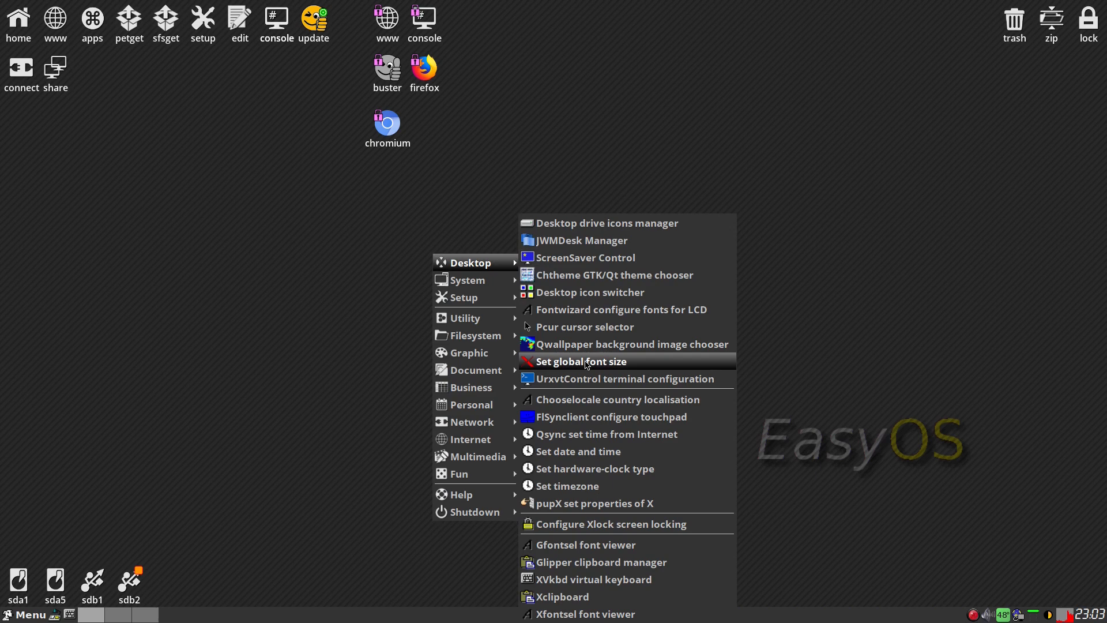
mouse_move(581, 409)
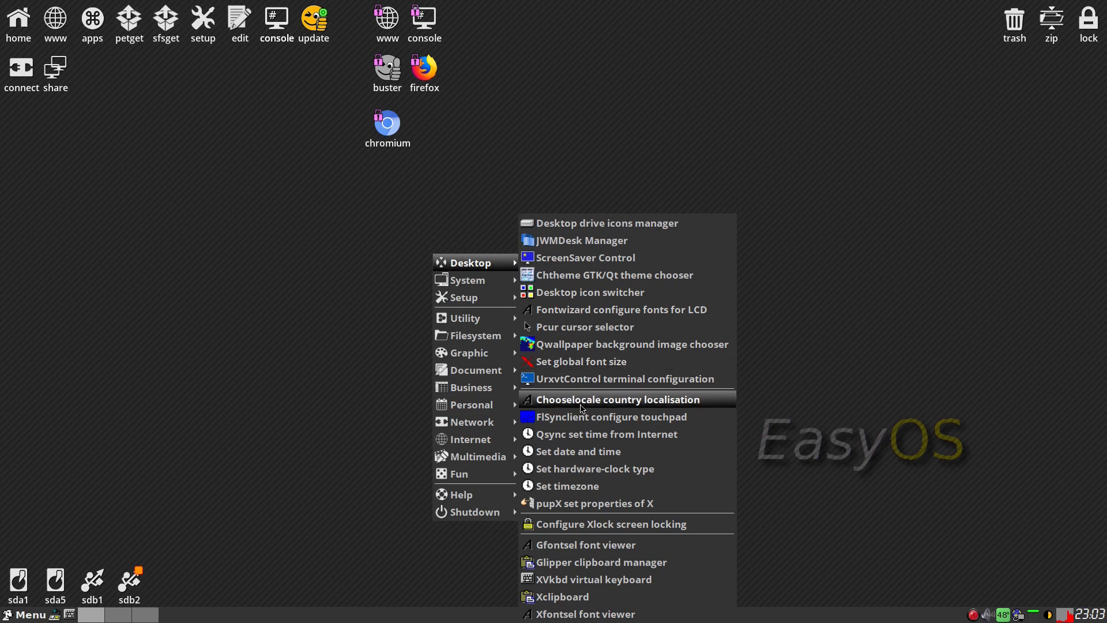
mouse_move(591, 416)
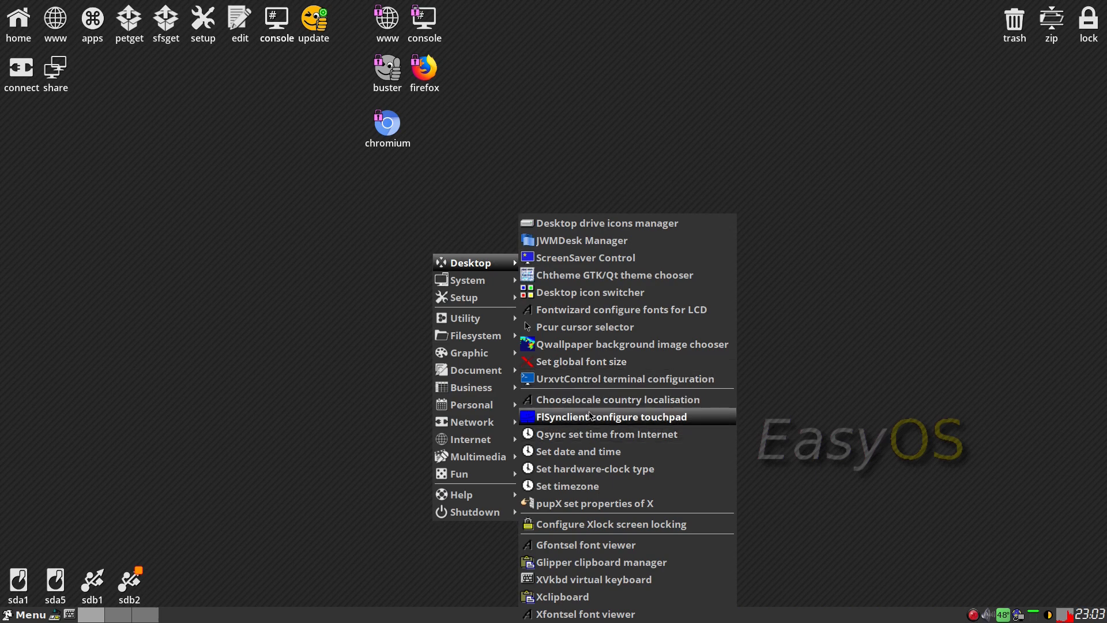
mouse_move(579, 379)
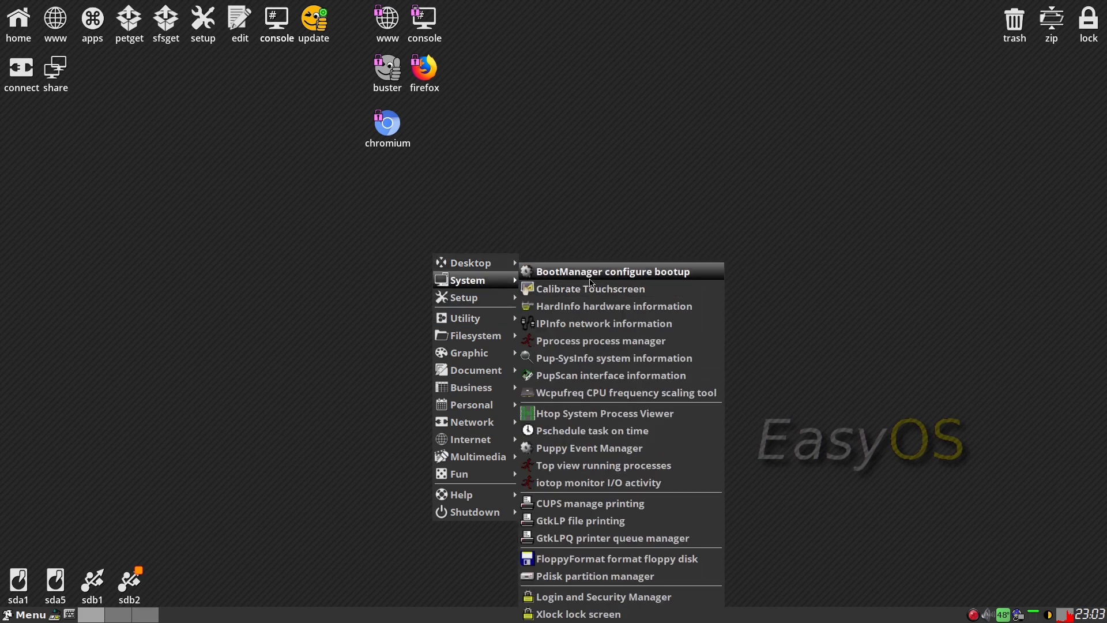
mouse_move(587, 327)
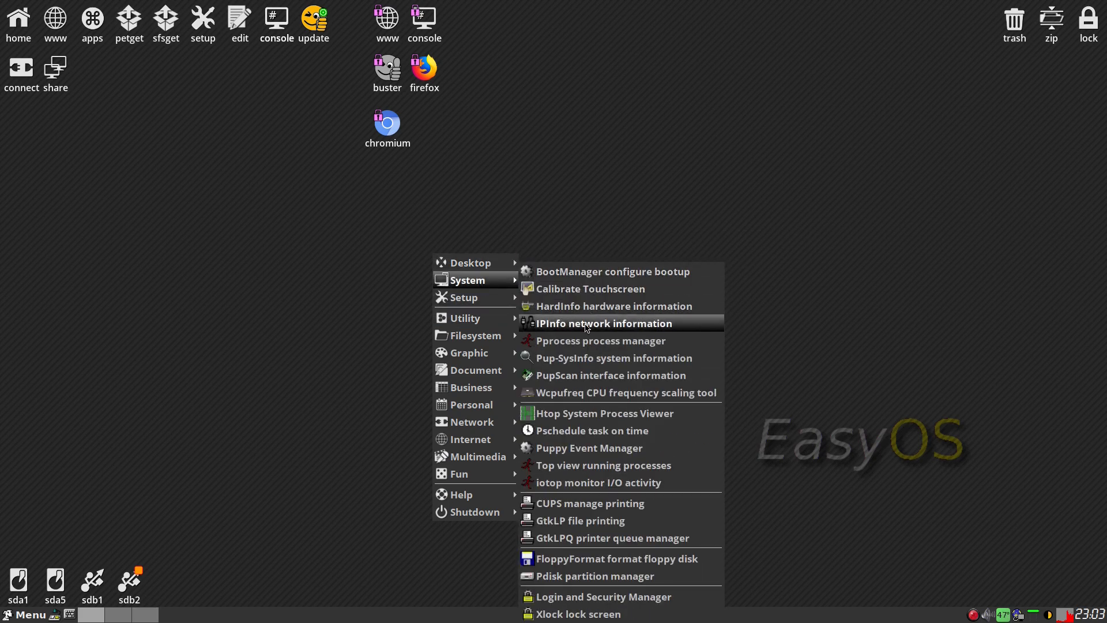
mouse_move(586, 312)
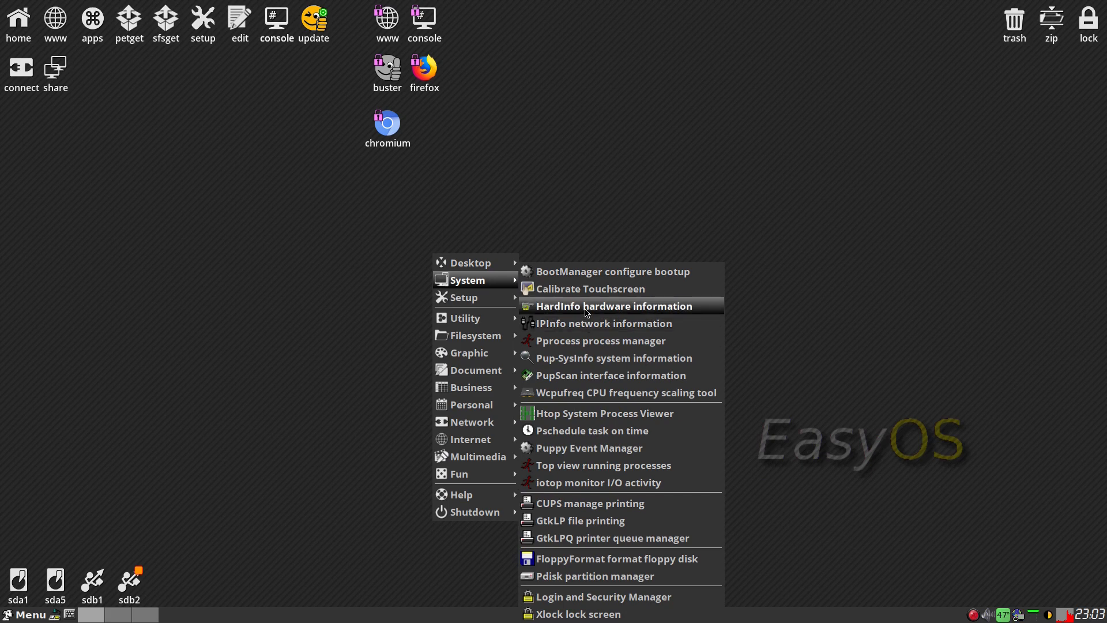
mouse_move(587, 358)
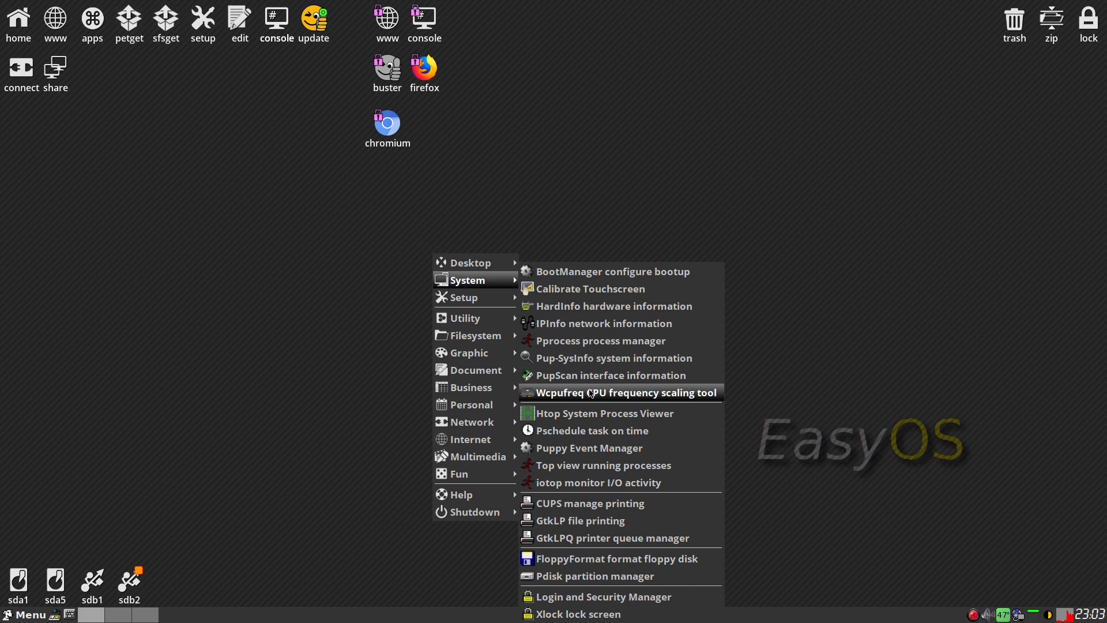
left_click(594, 413)
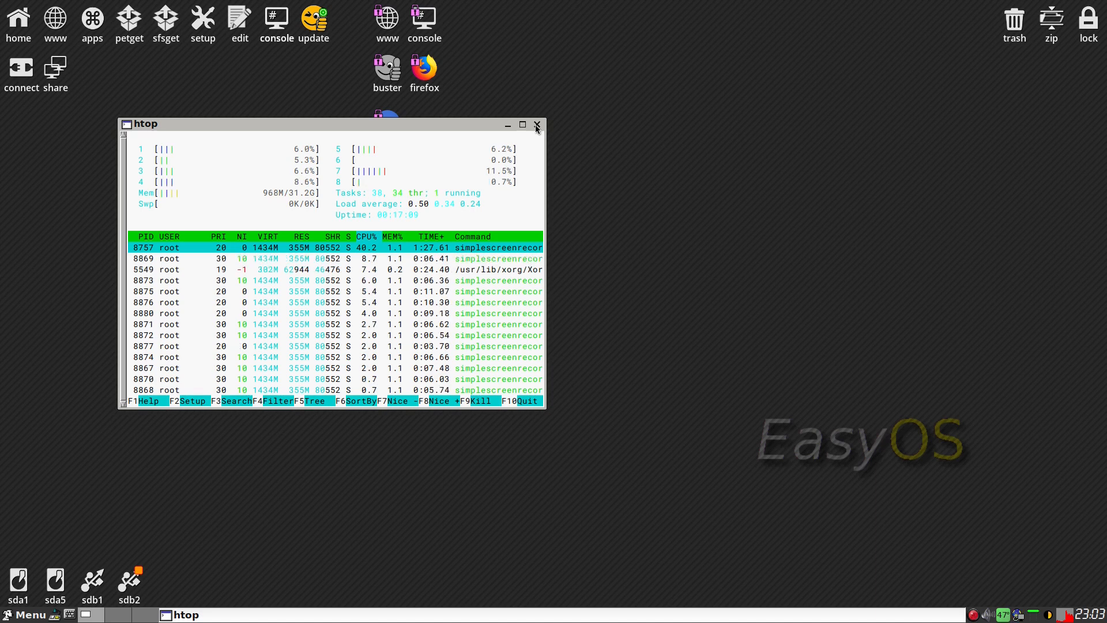
Step: Close the htop window showing CPU, memory and running processes
left_click(537, 125)
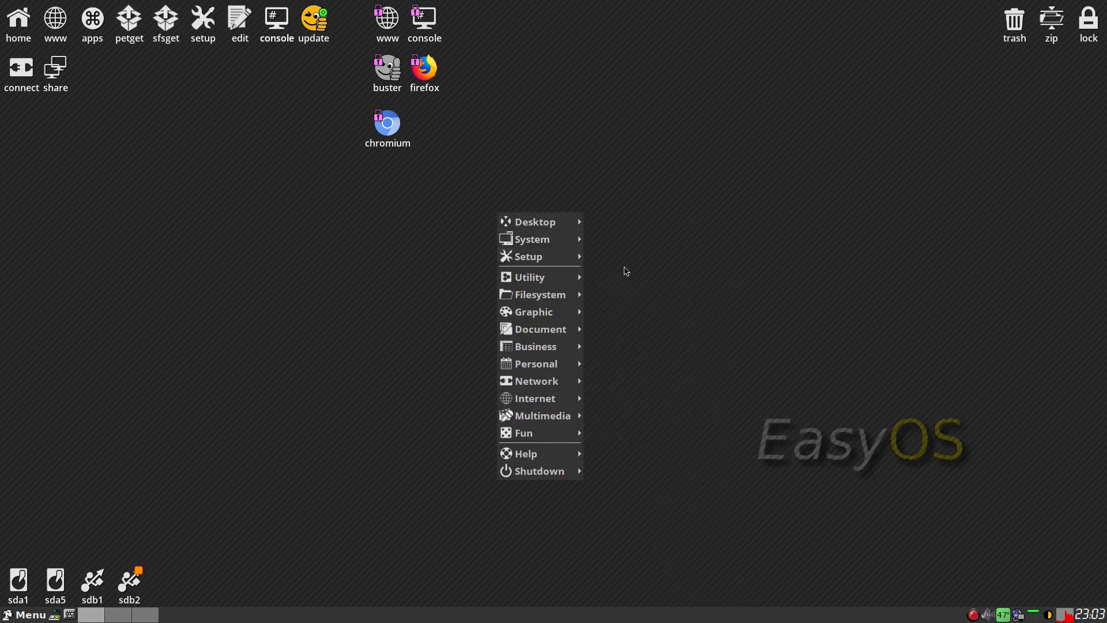
mouse_move(528, 257)
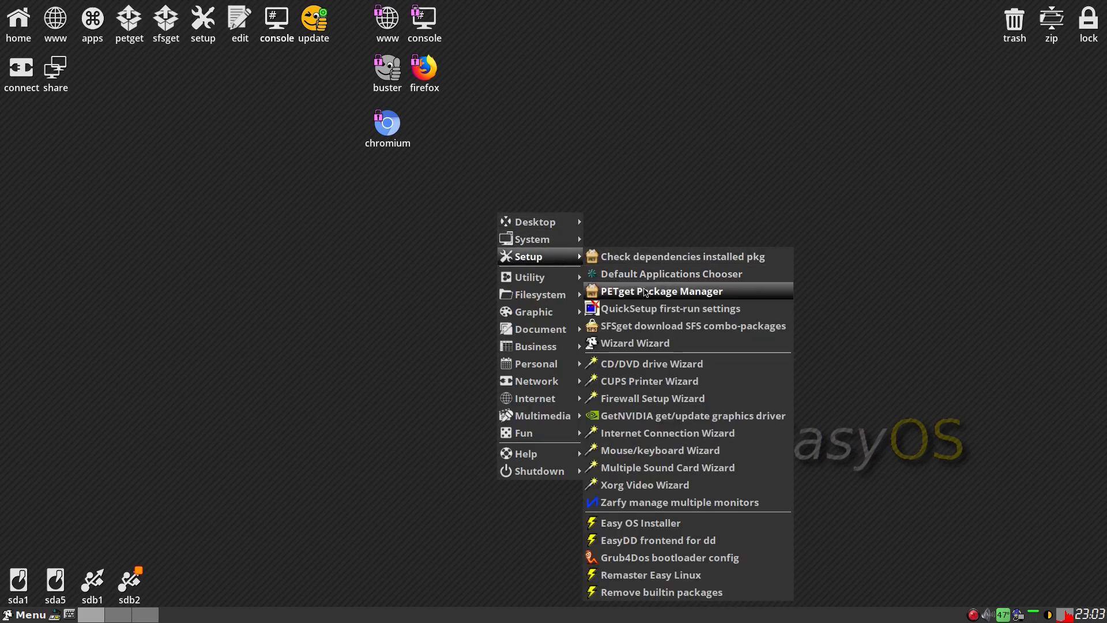
mouse_move(654, 415)
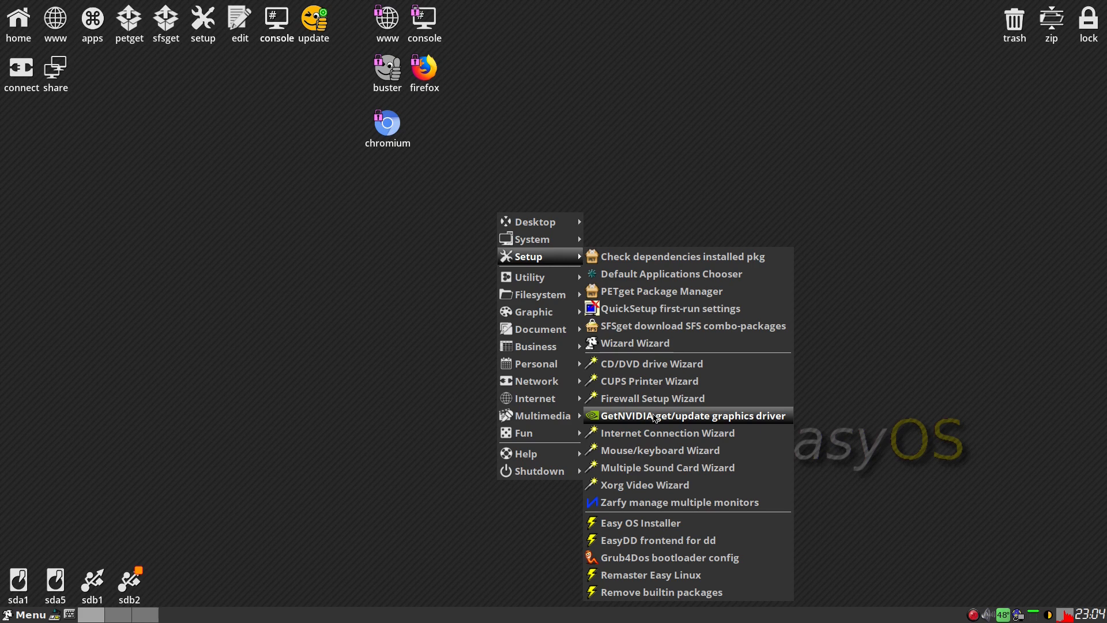
mouse_move(672, 472)
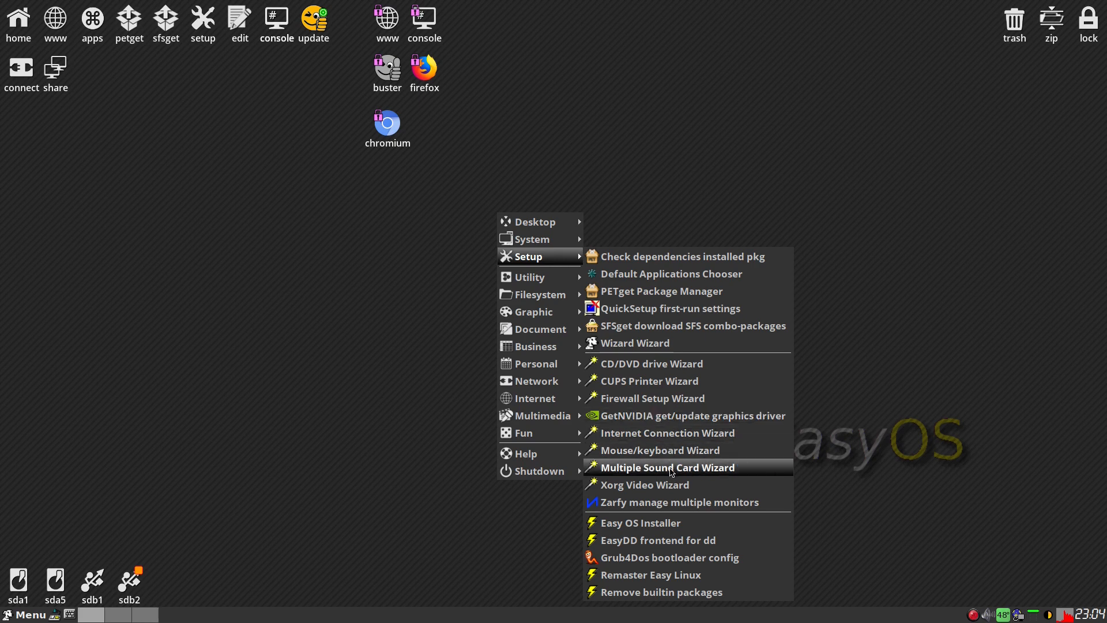
mouse_move(659, 523)
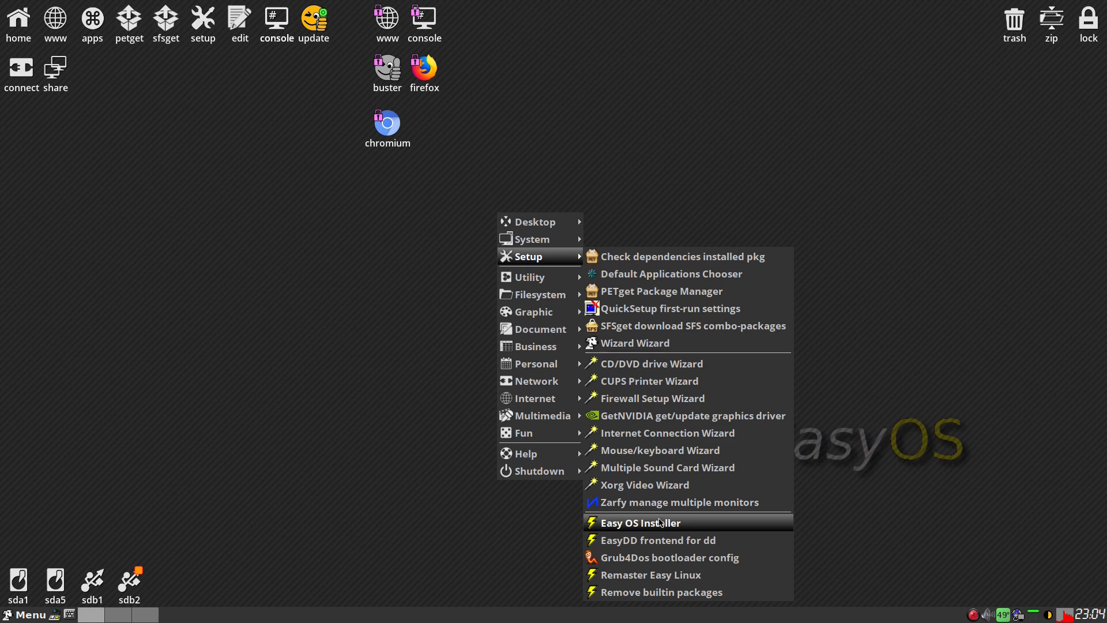
mouse_move(653, 540)
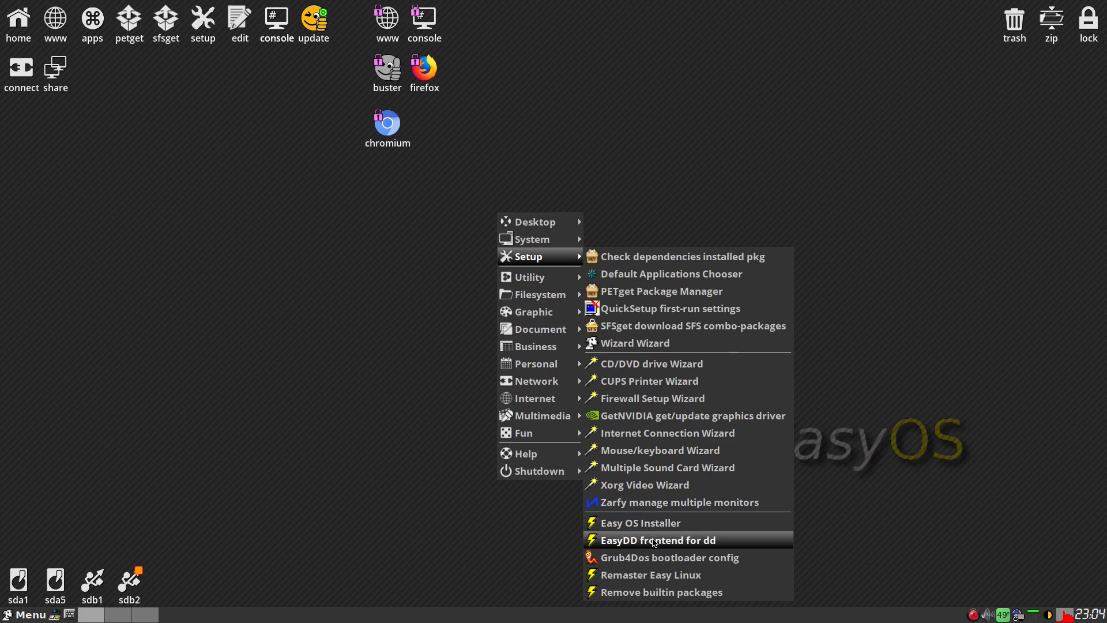
mouse_move(648, 564)
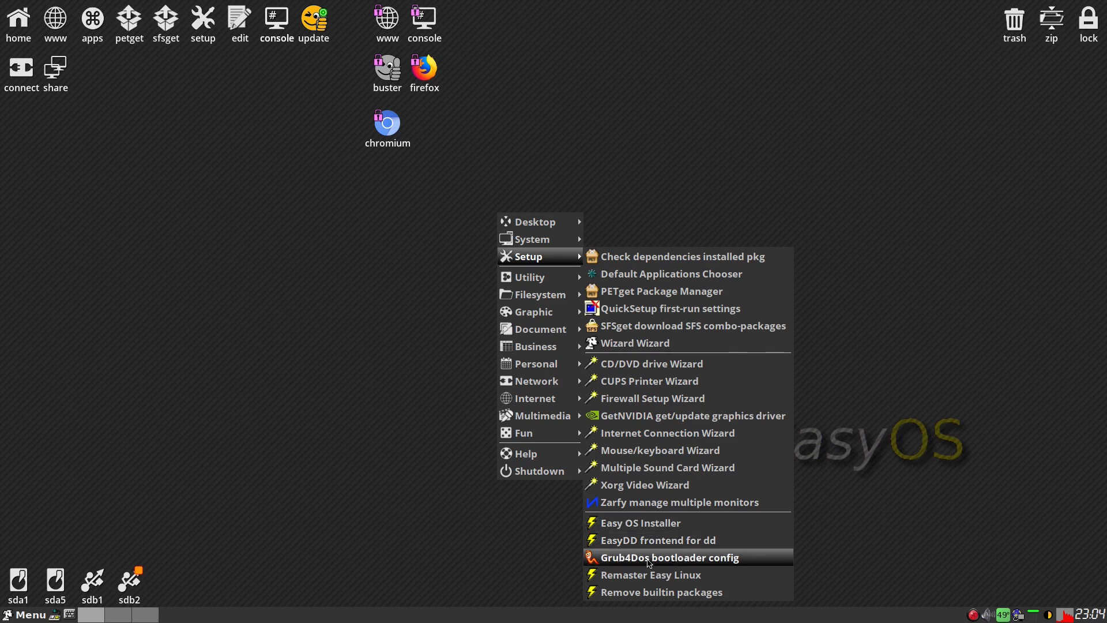
mouse_move(651, 575)
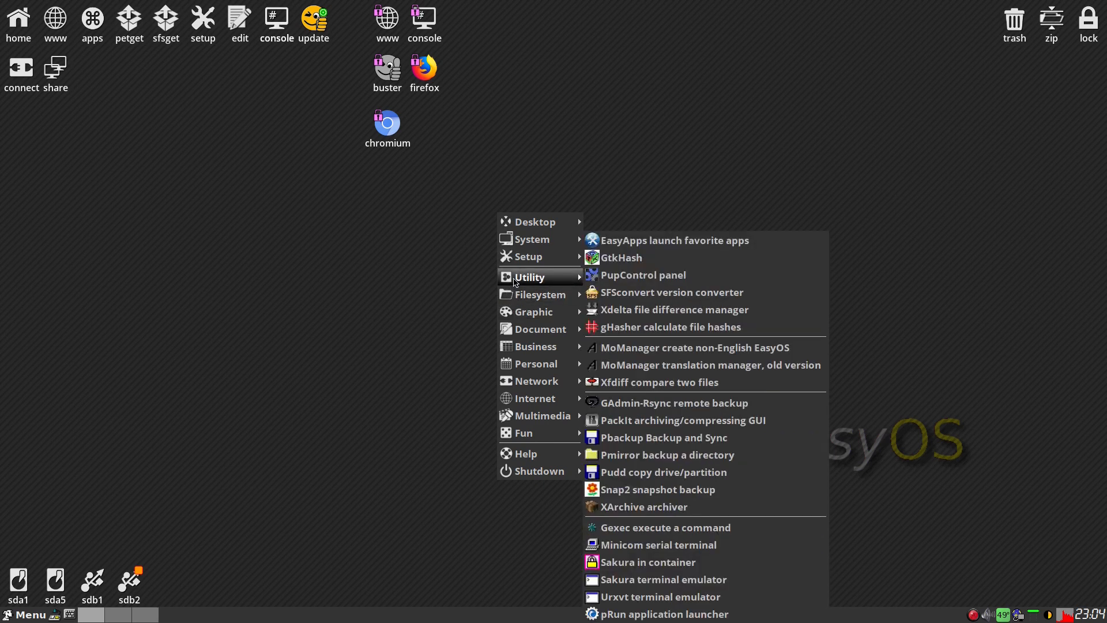
mouse_move(685, 241)
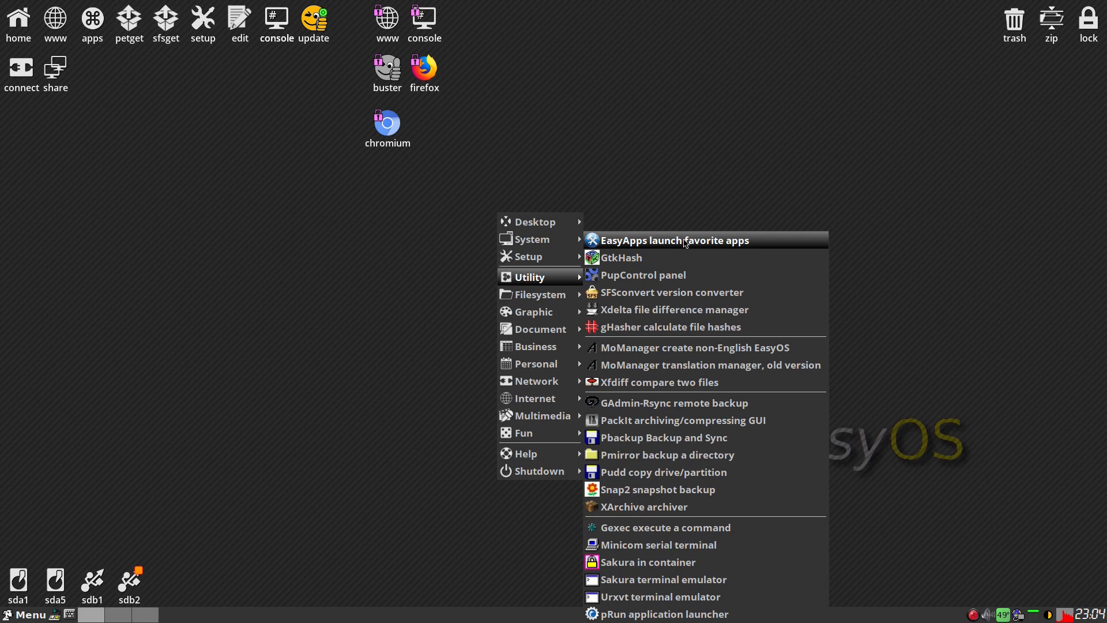
Step: Launch EasyApps and view its Document, Graphic and Internet app categories
left_click(675, 240)
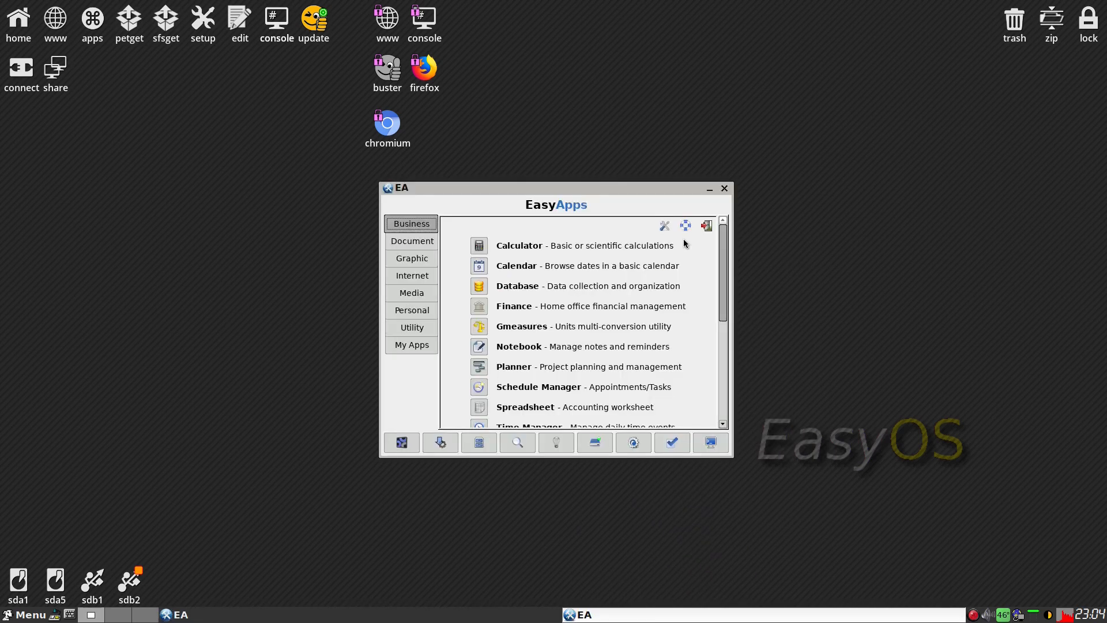
mouse_move(597, 307)
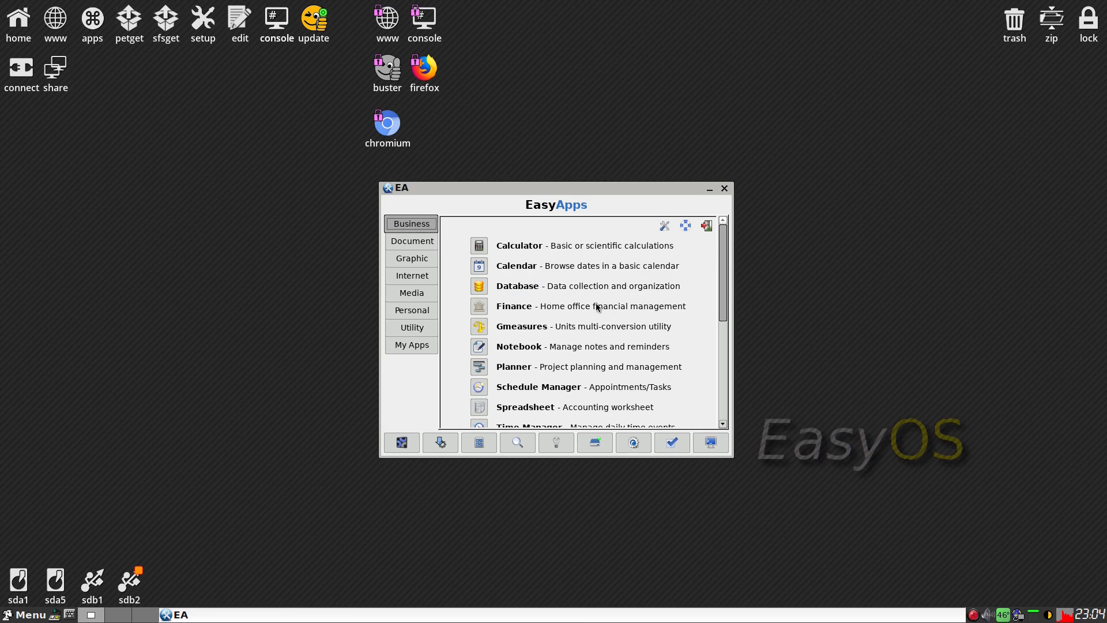
left_click(412, 241)
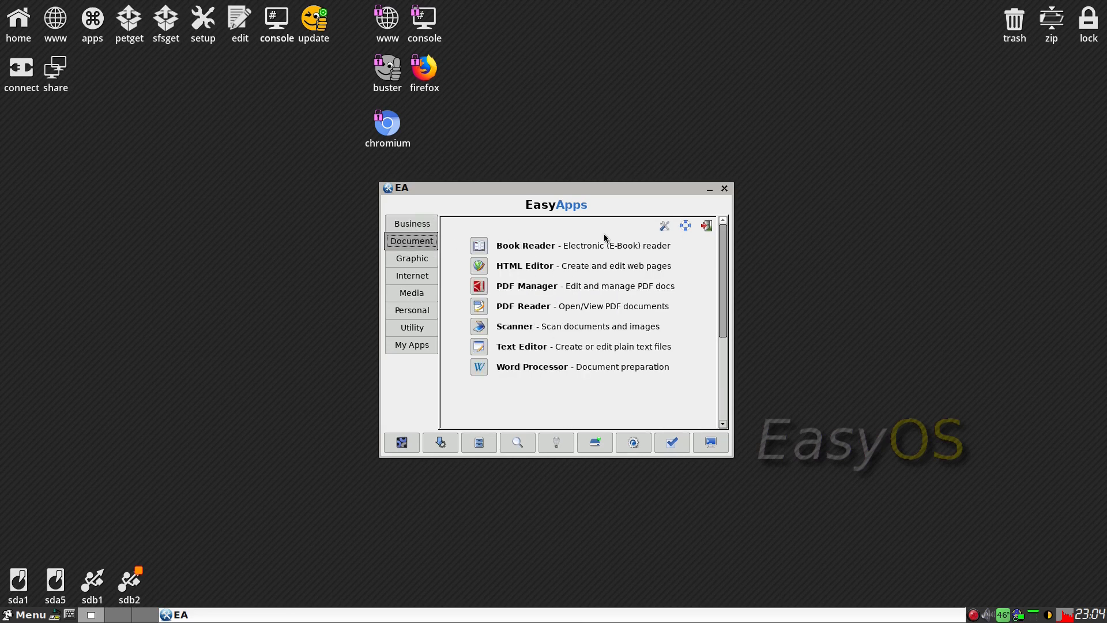
mouse_move(618, 257)
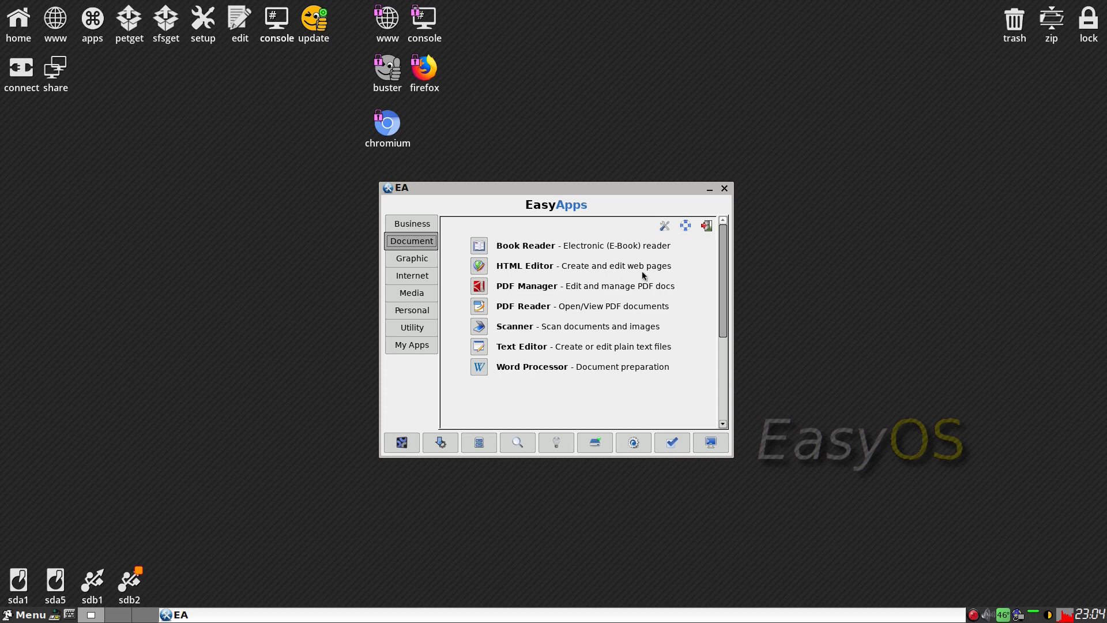
mouse_move(837, 290)
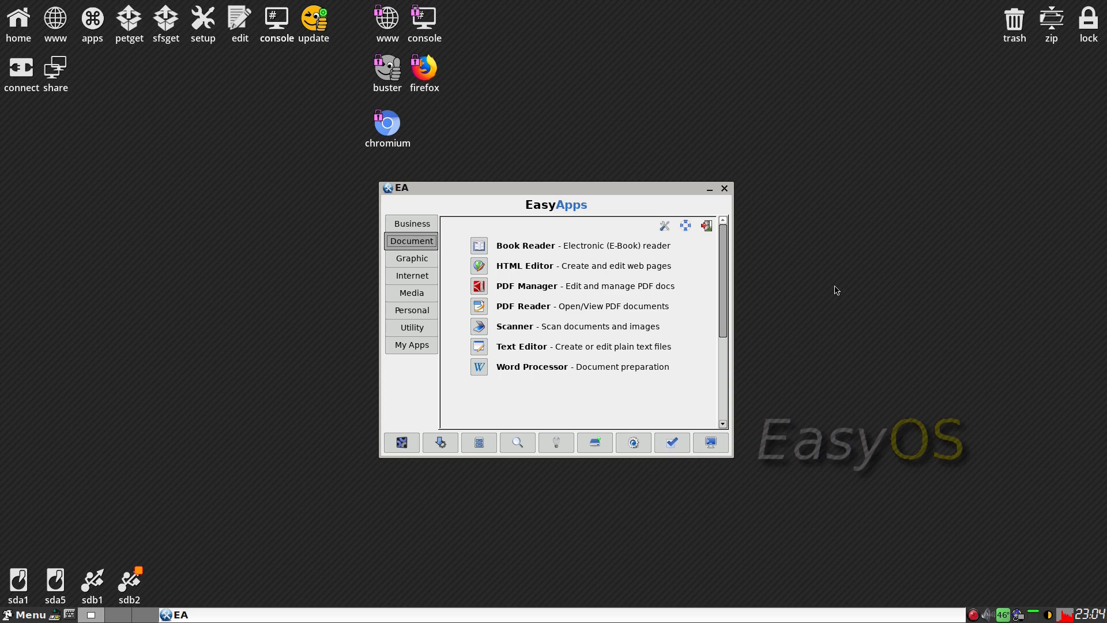
mouse_move(549, 266)
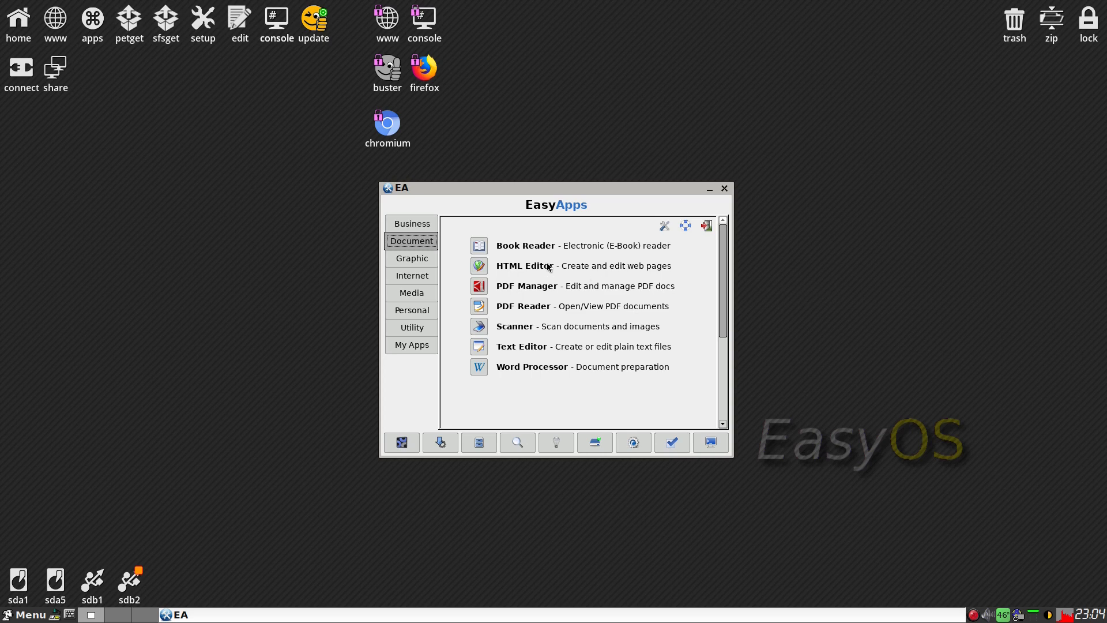
left_click(412, 258)
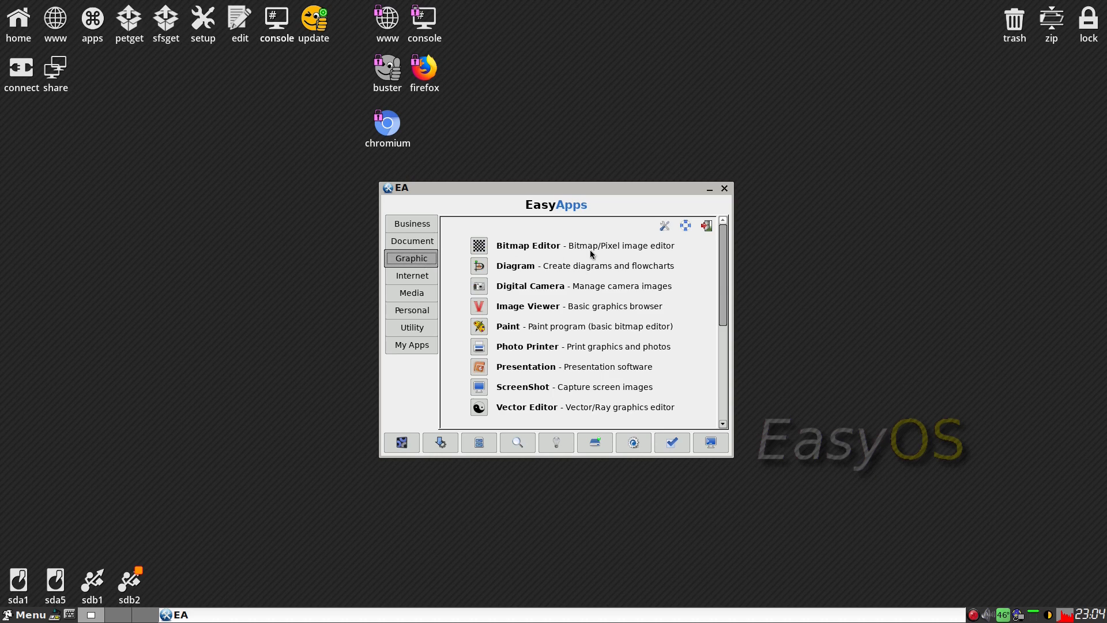
mouse_move(573, 307)
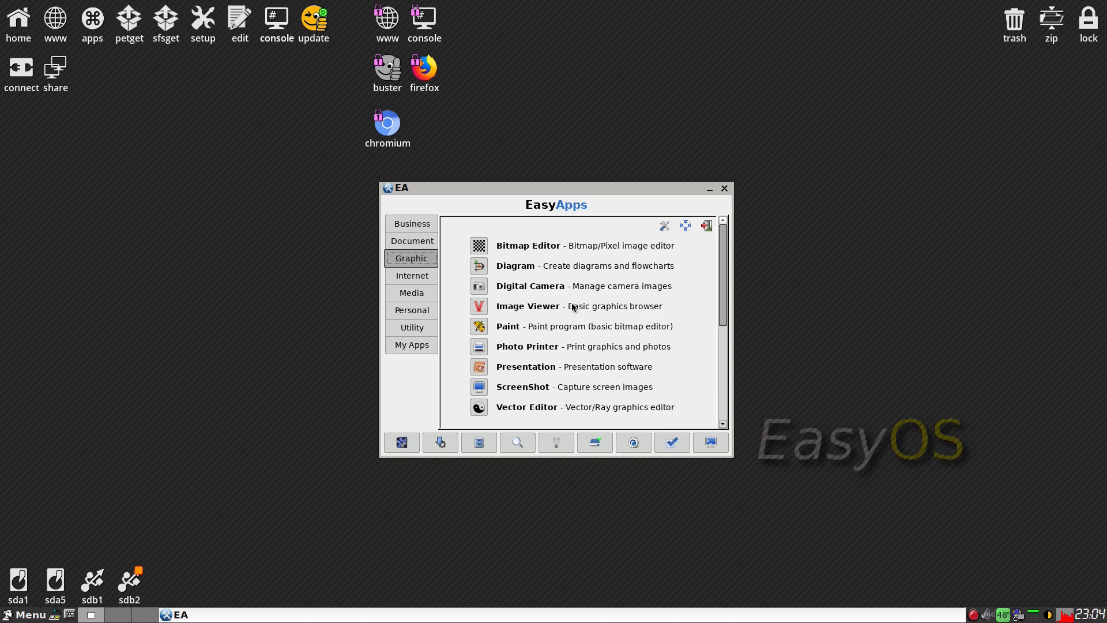
mouse_move(563, 368)
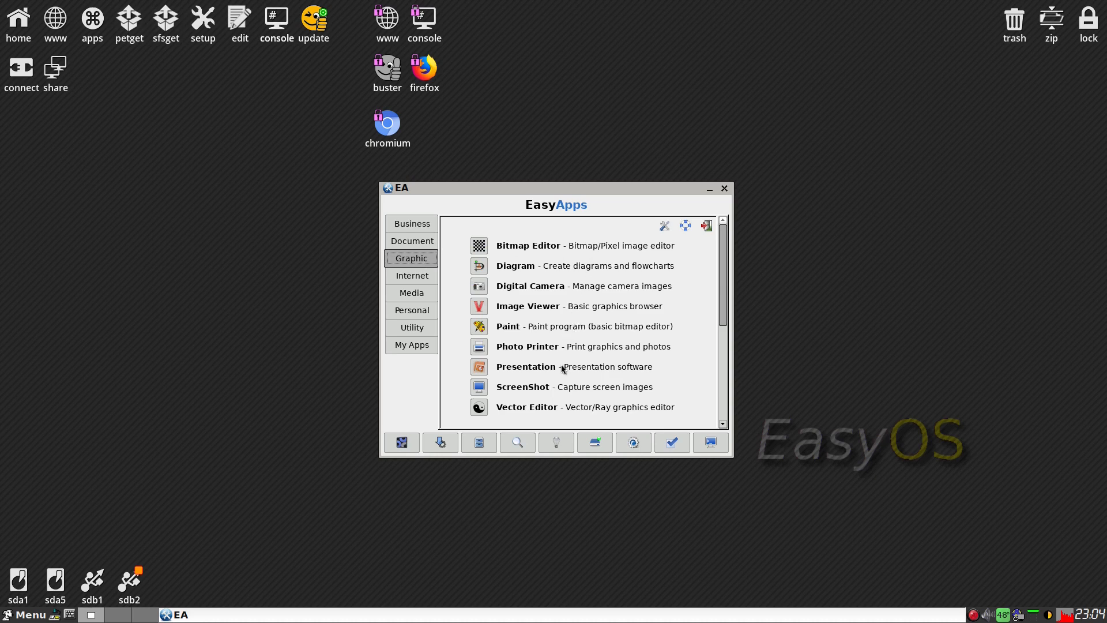
mouse_move(455, 335)
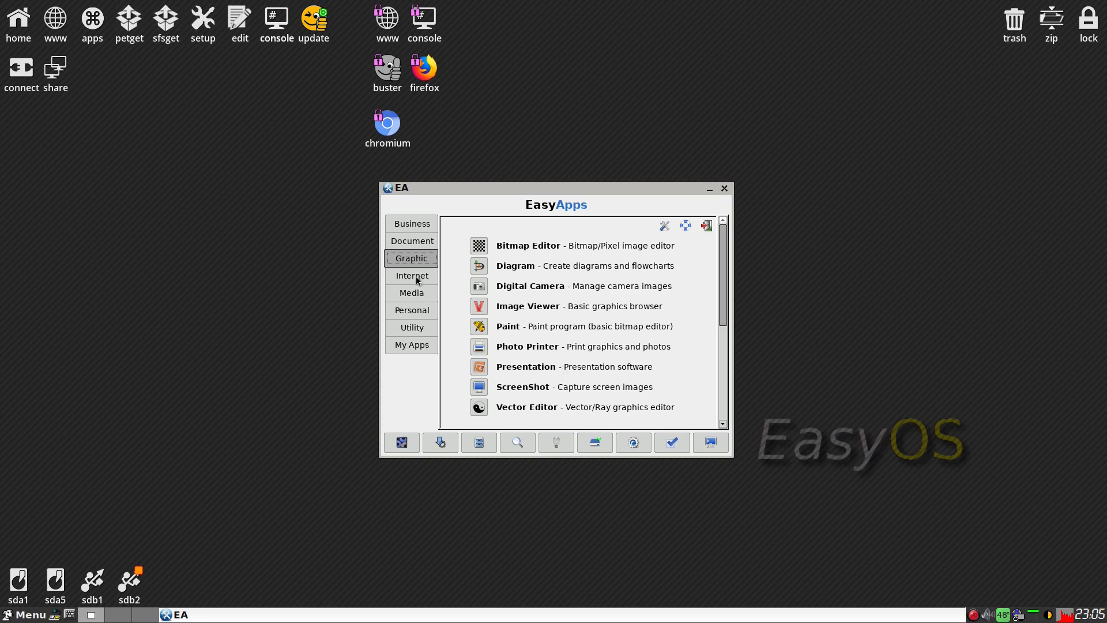
left_click(412, 275)
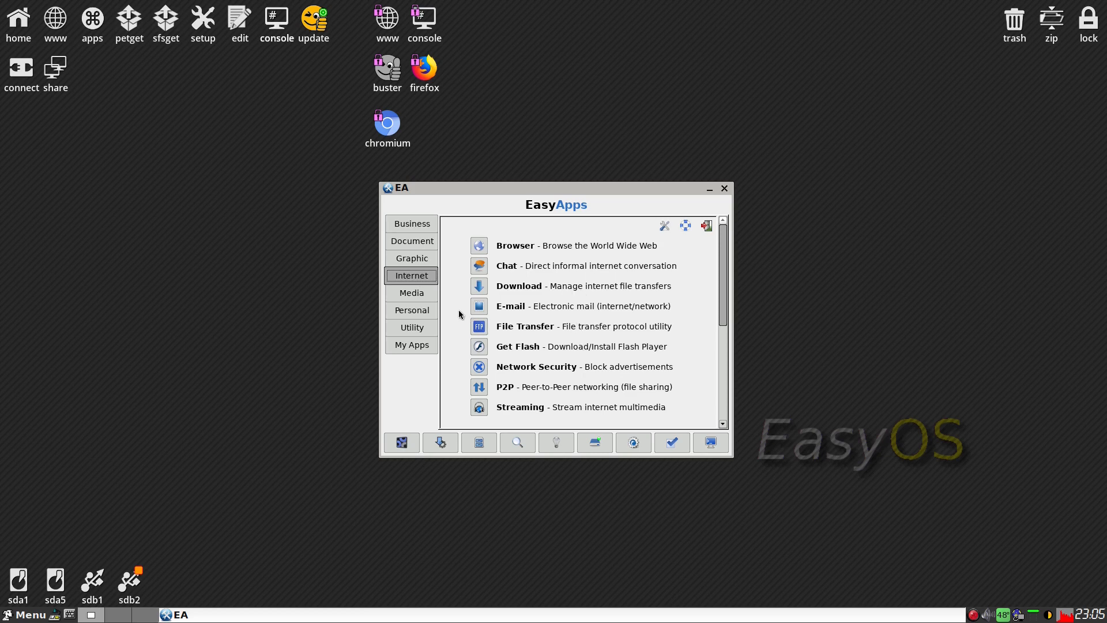
Step: View the Media, Personal, Utility and My Apps categories, then close EasyApps
left_click(411, 292)
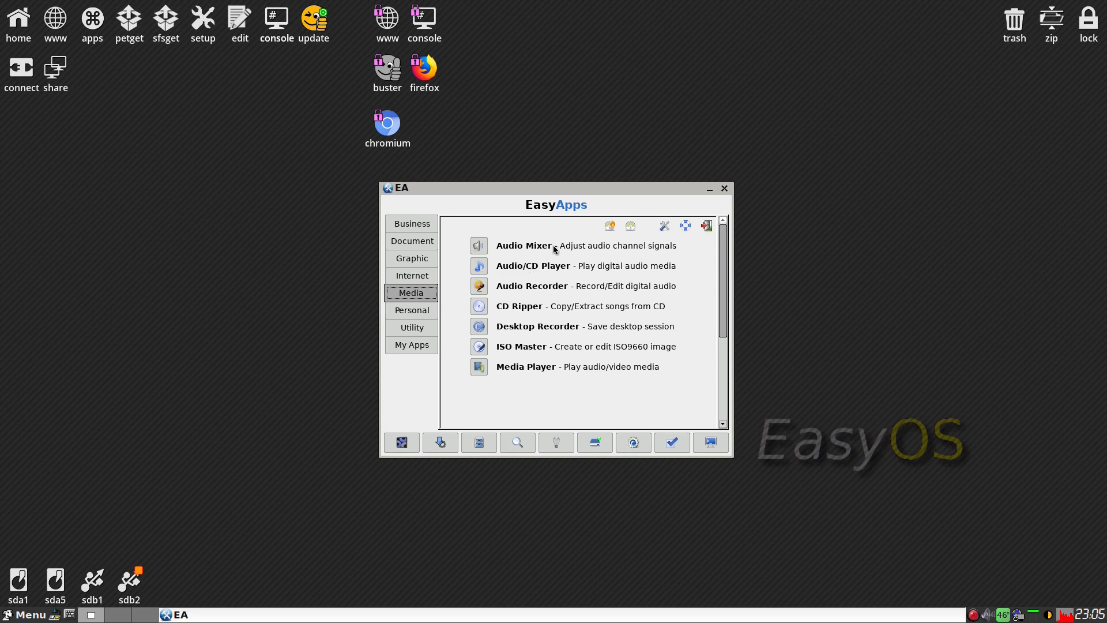
mouse_move(558, 292)
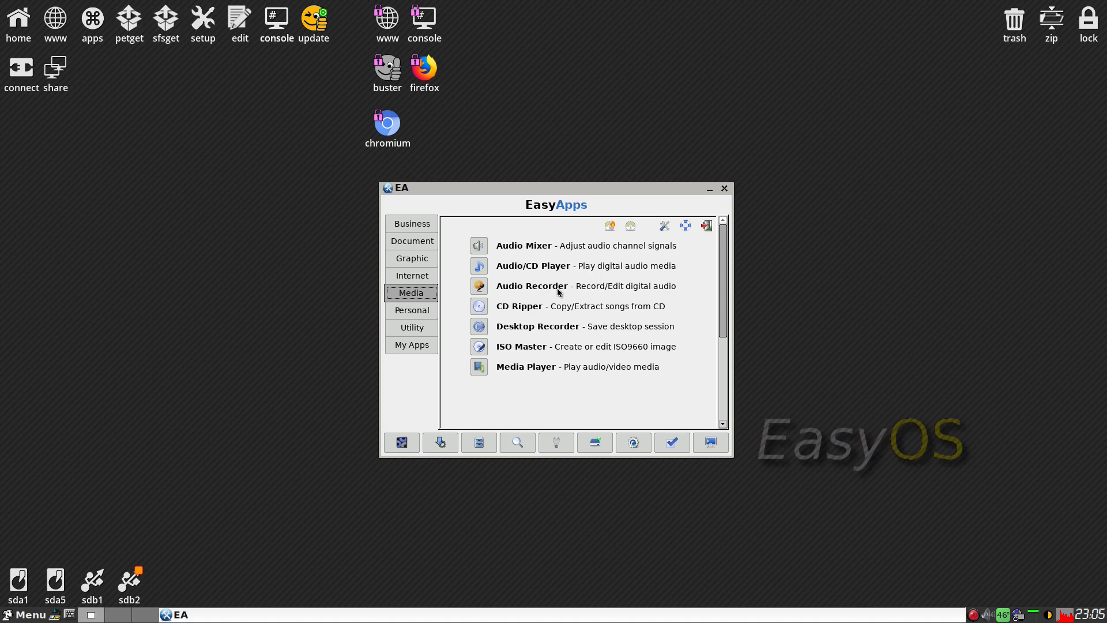
left_click(412, 310)
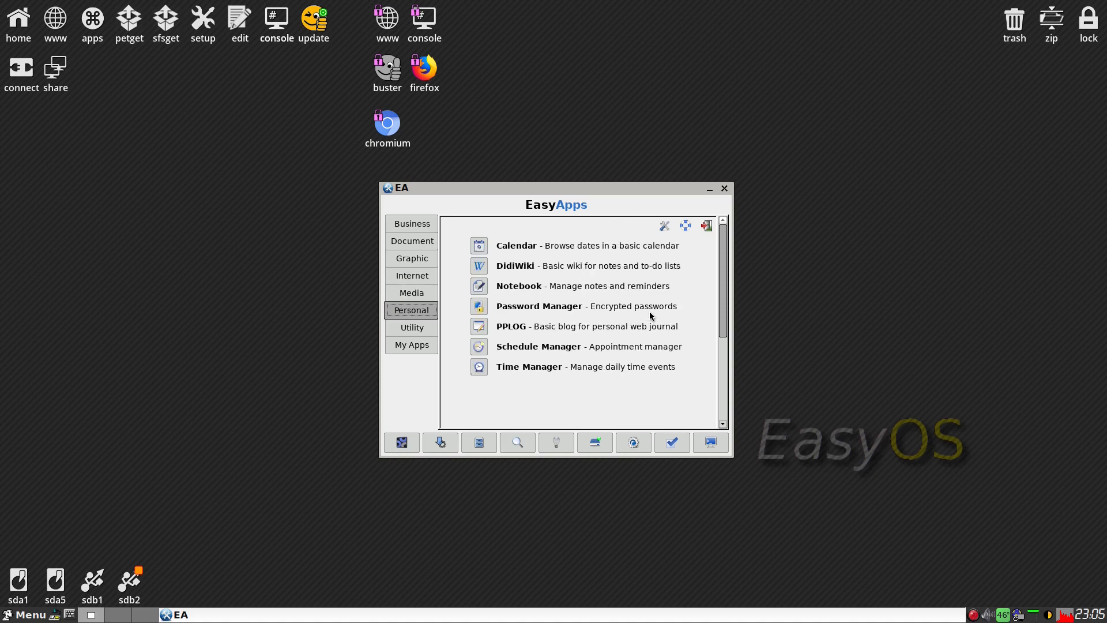
mouse_move(589, 268)
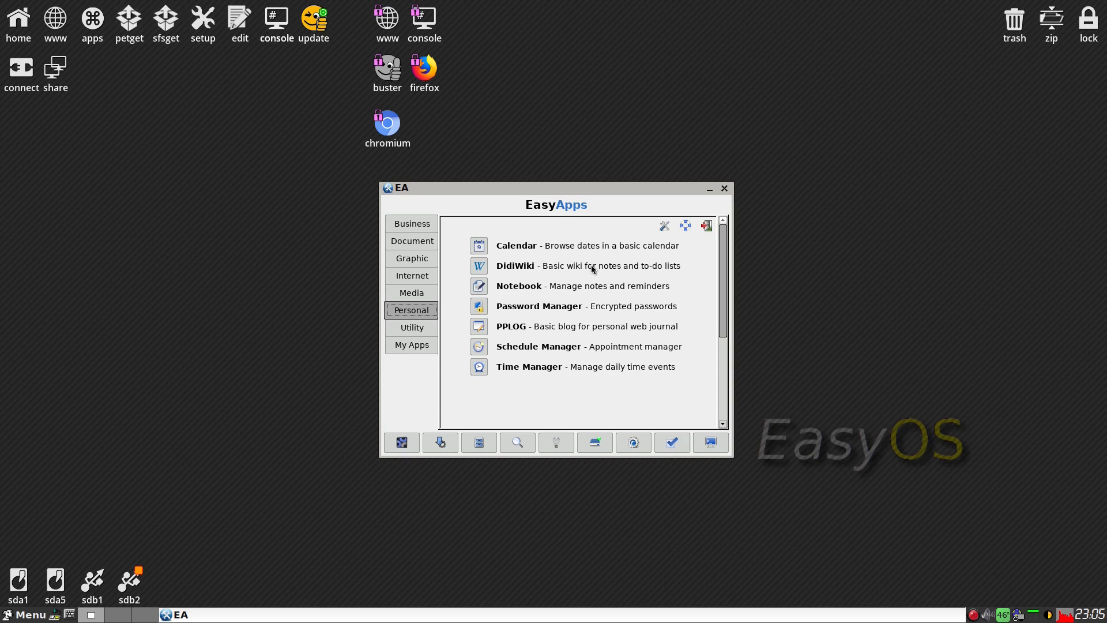
mouse_move(411, 333)
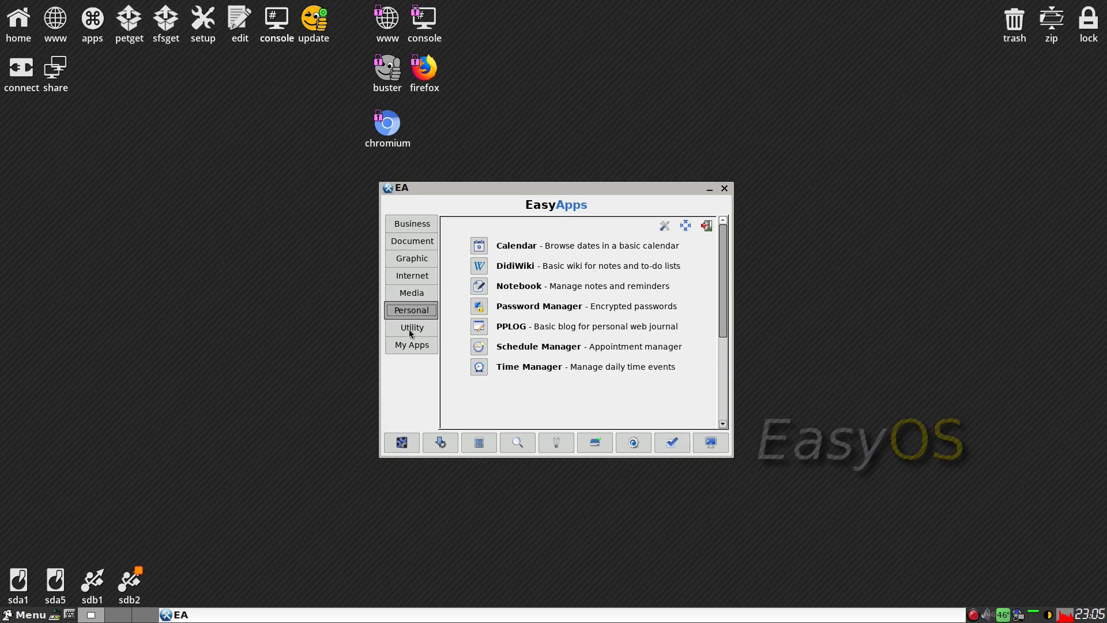
left_click(411, 327)
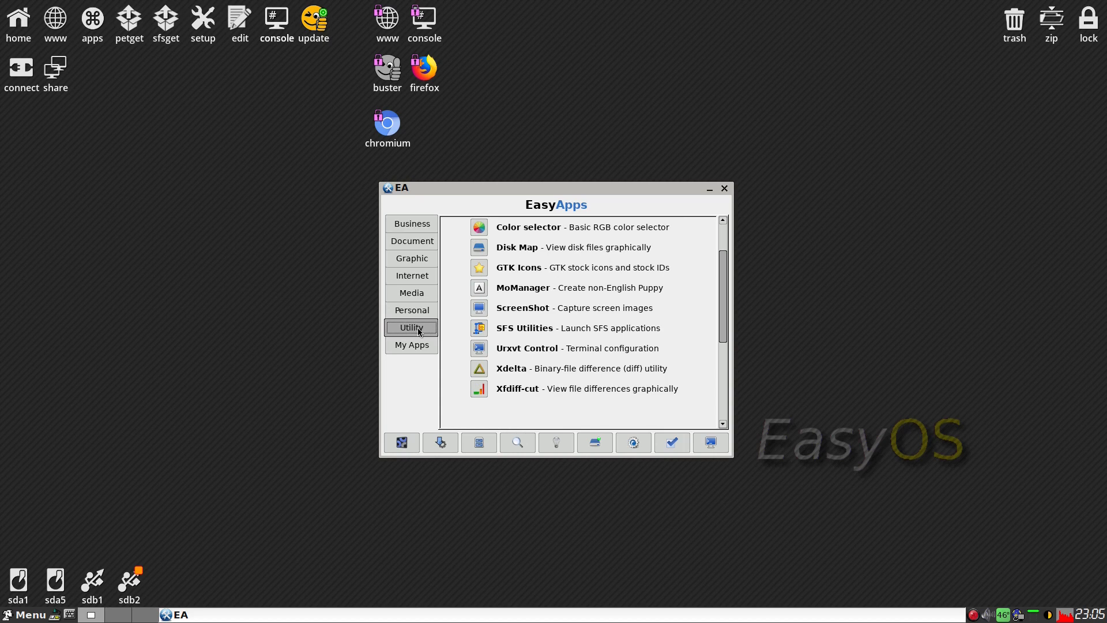
left_click(412, 345)
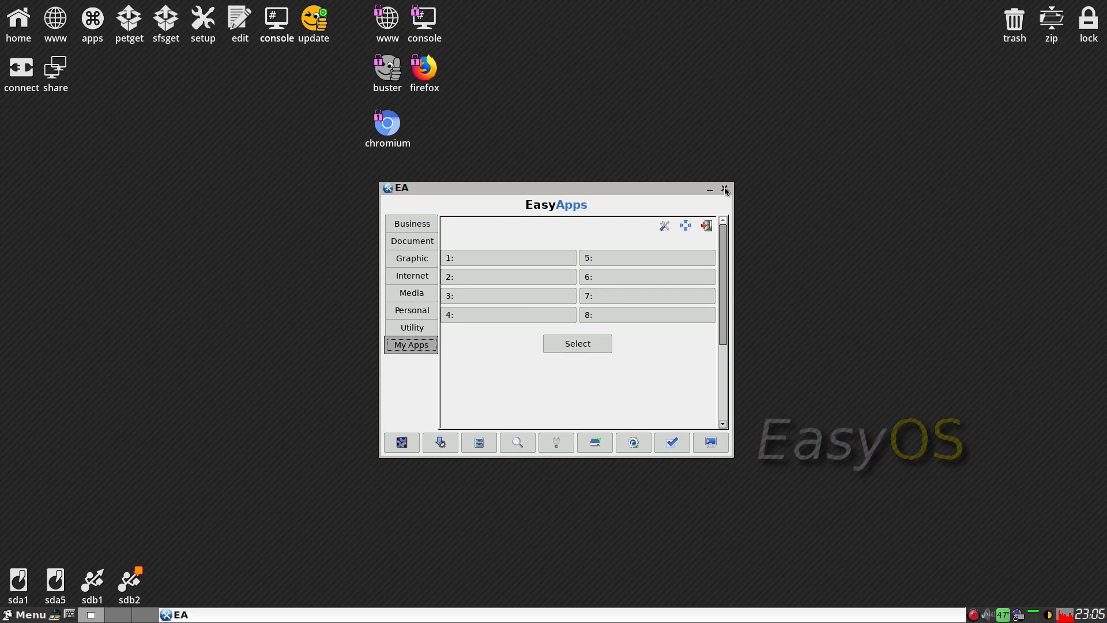
left_click(725, 190)
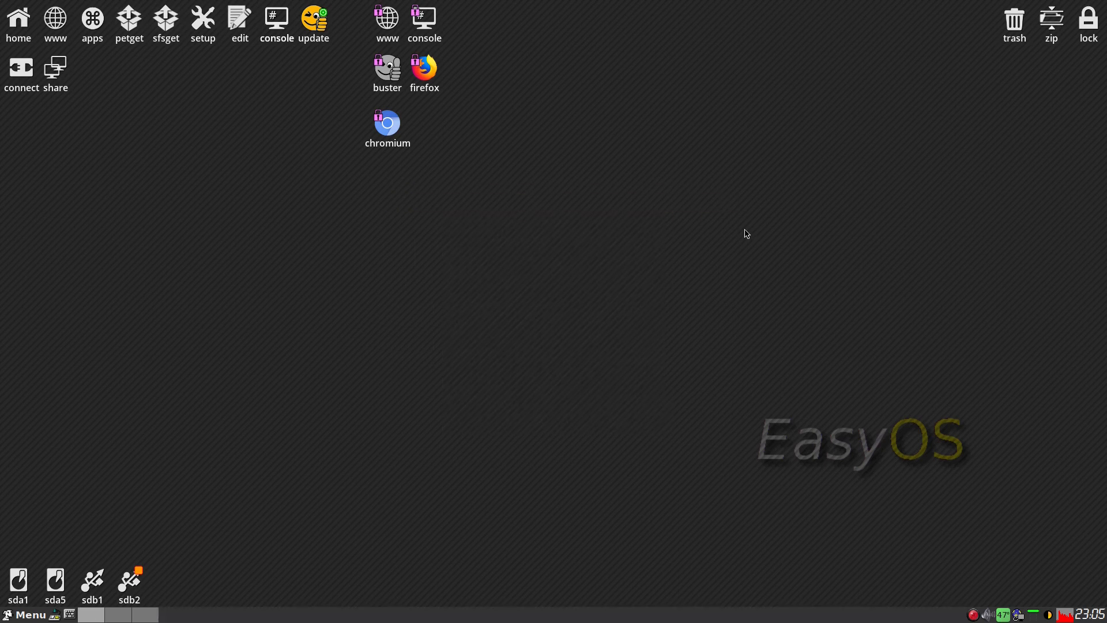
mouse_move(342, 343)
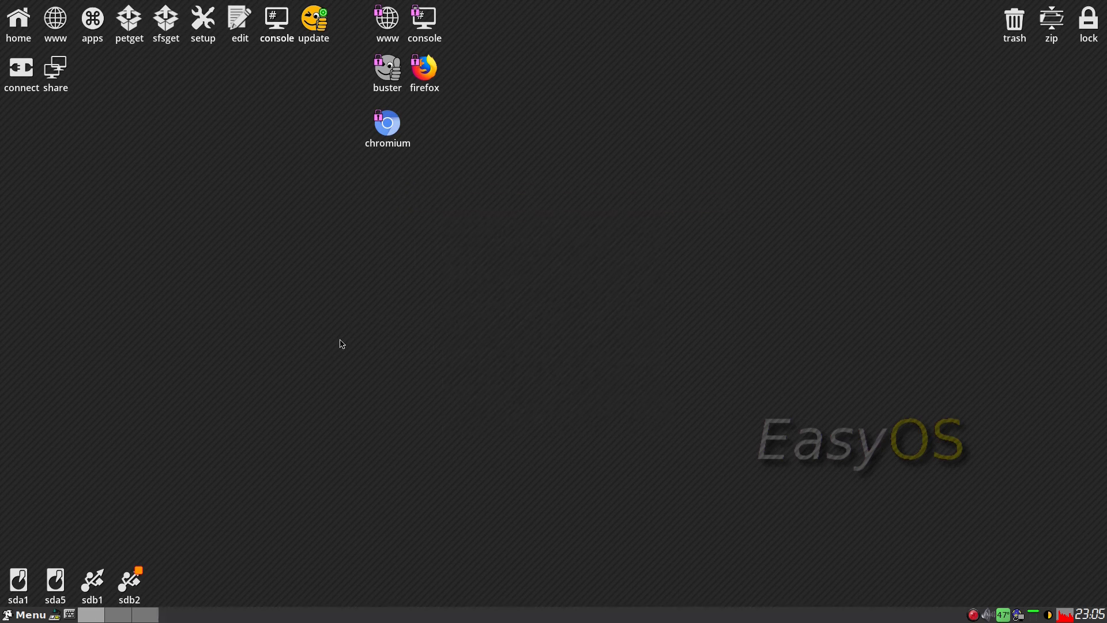
mouse_move(484, 243)
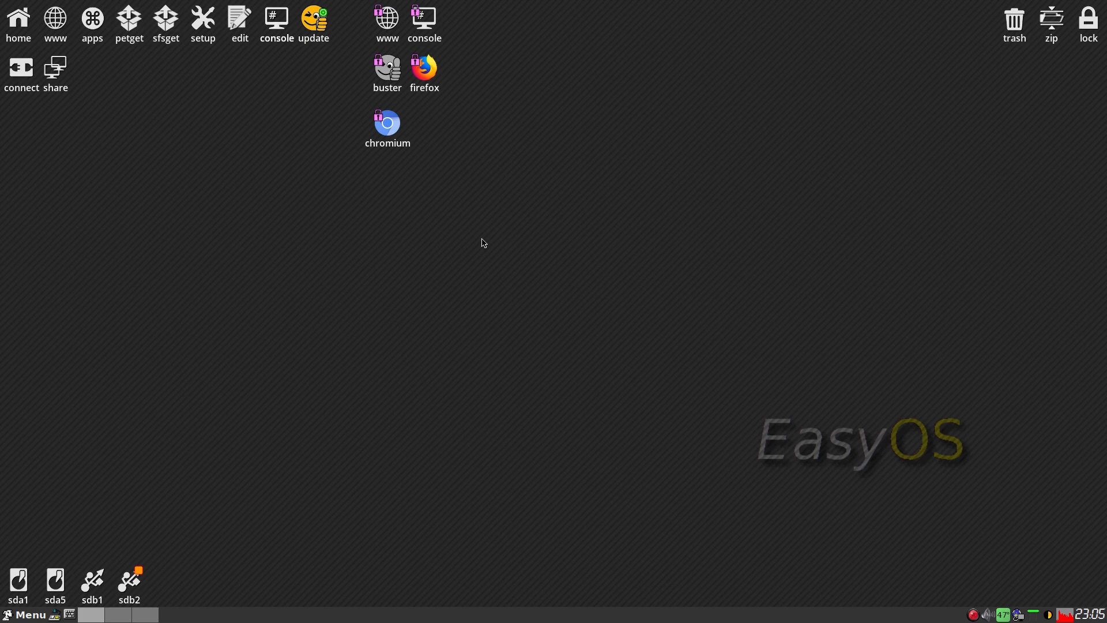
Step: Browse the desktop menu and launch LibreOffice Start Center from Document
right_click(483, 242)
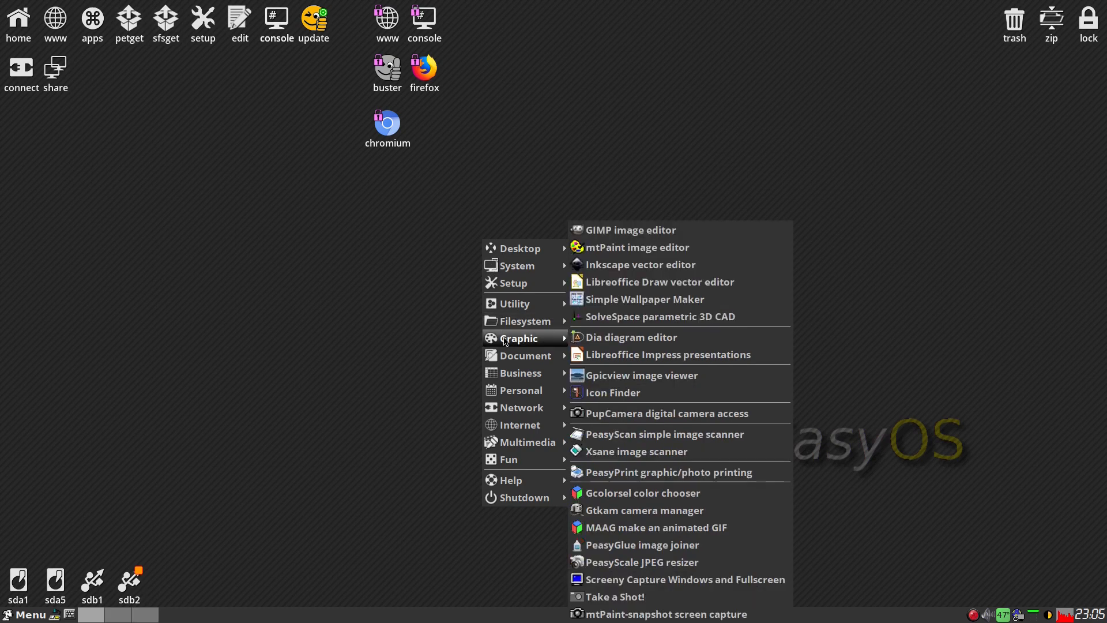
mouse_move(685, 236)
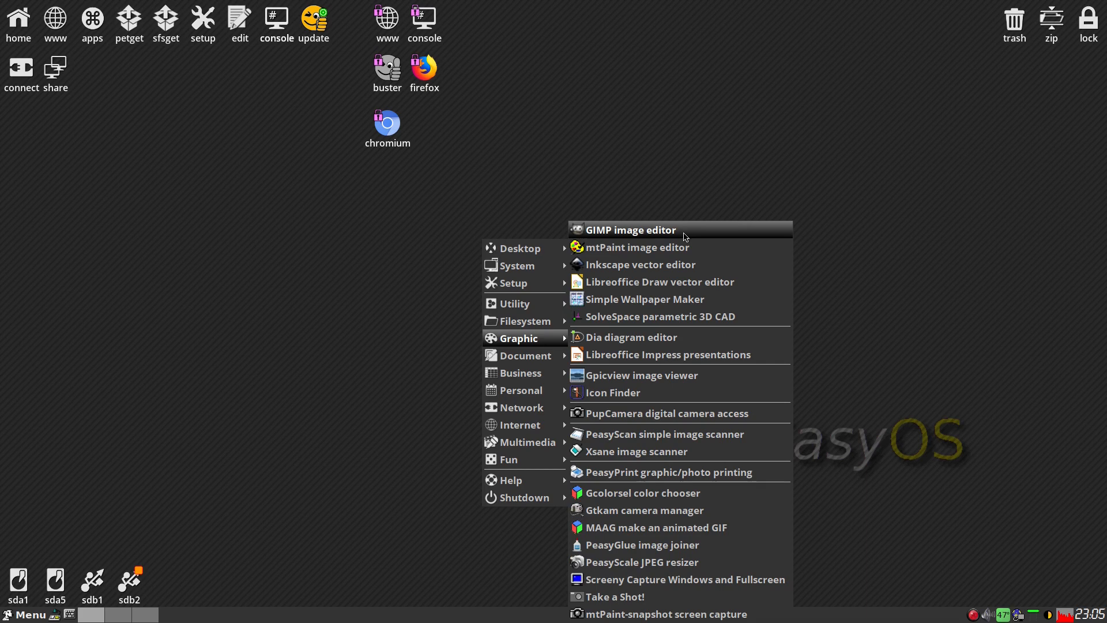
mouse_move(682, 264)
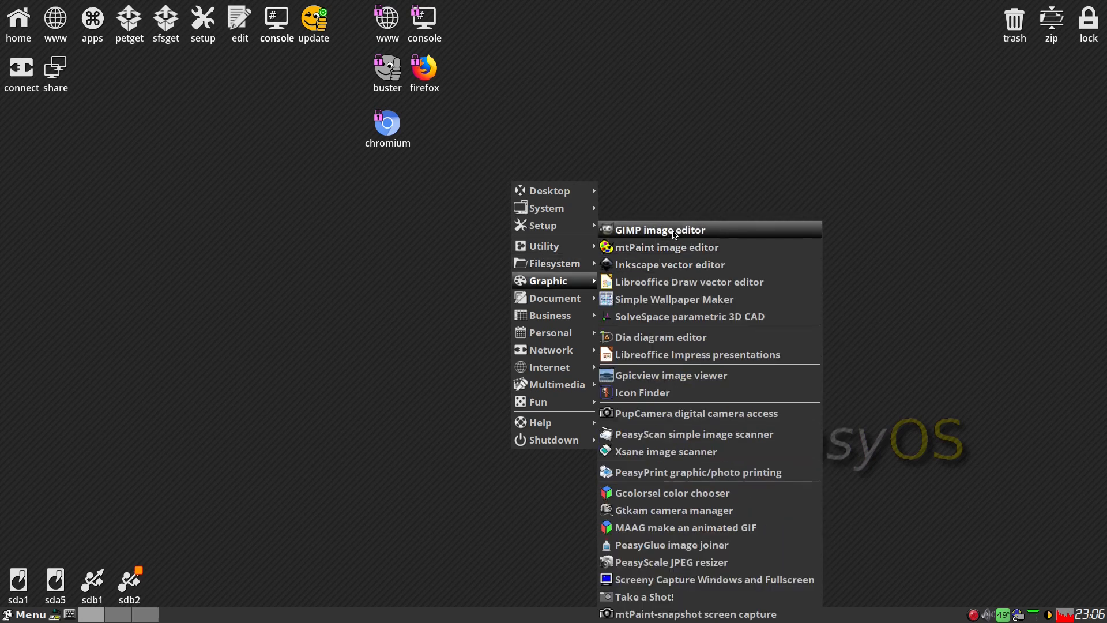
mouse_move(672, 251)
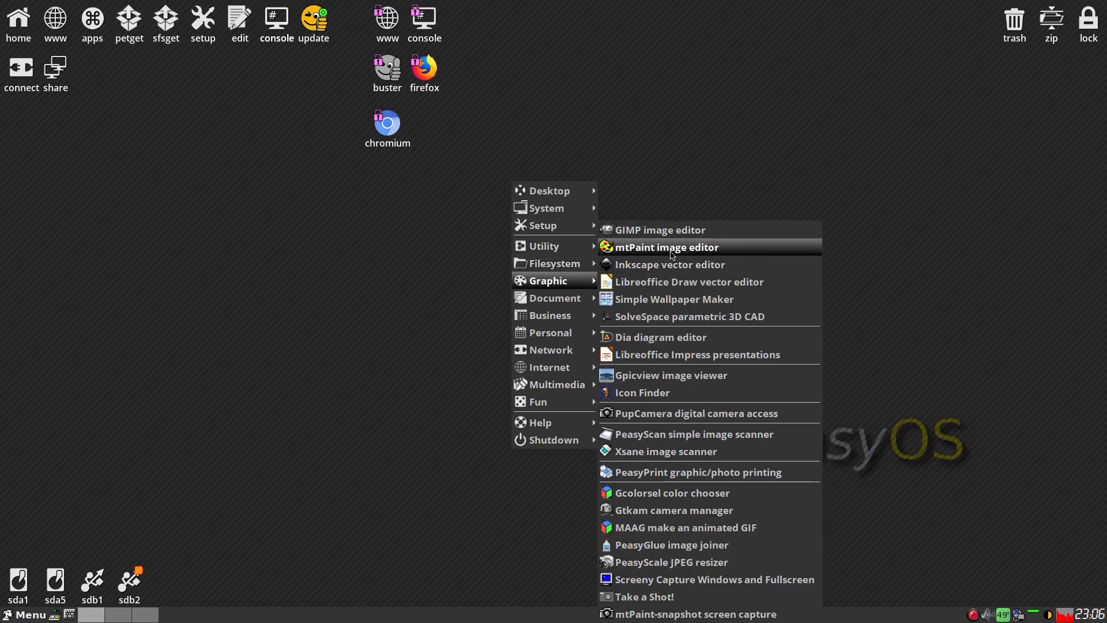
mouse_move(666, 304)
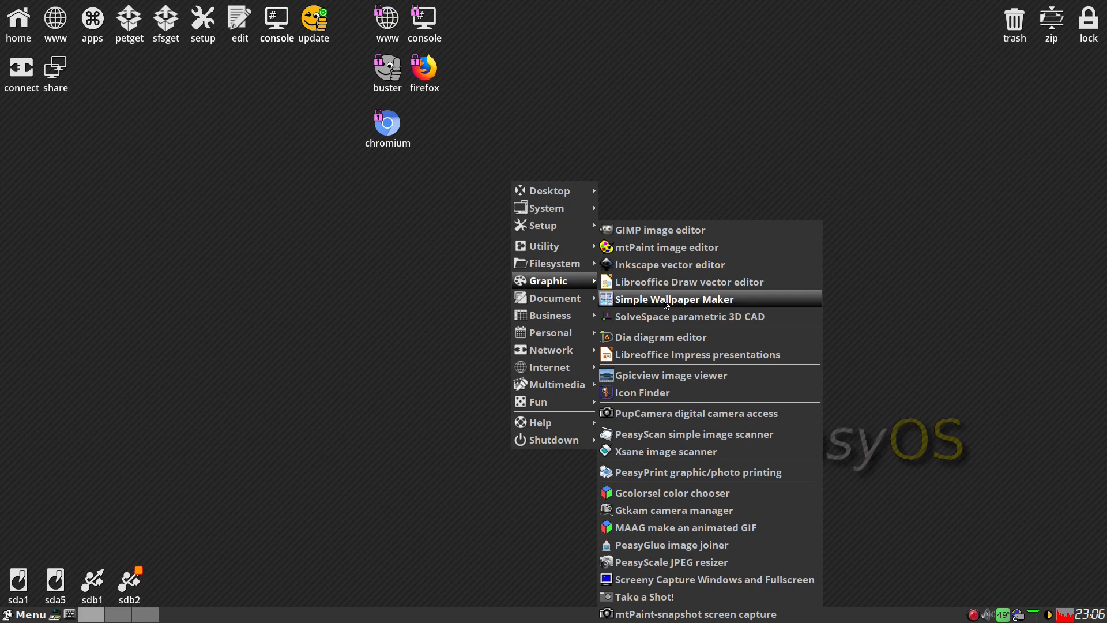
left_click(675, 299)
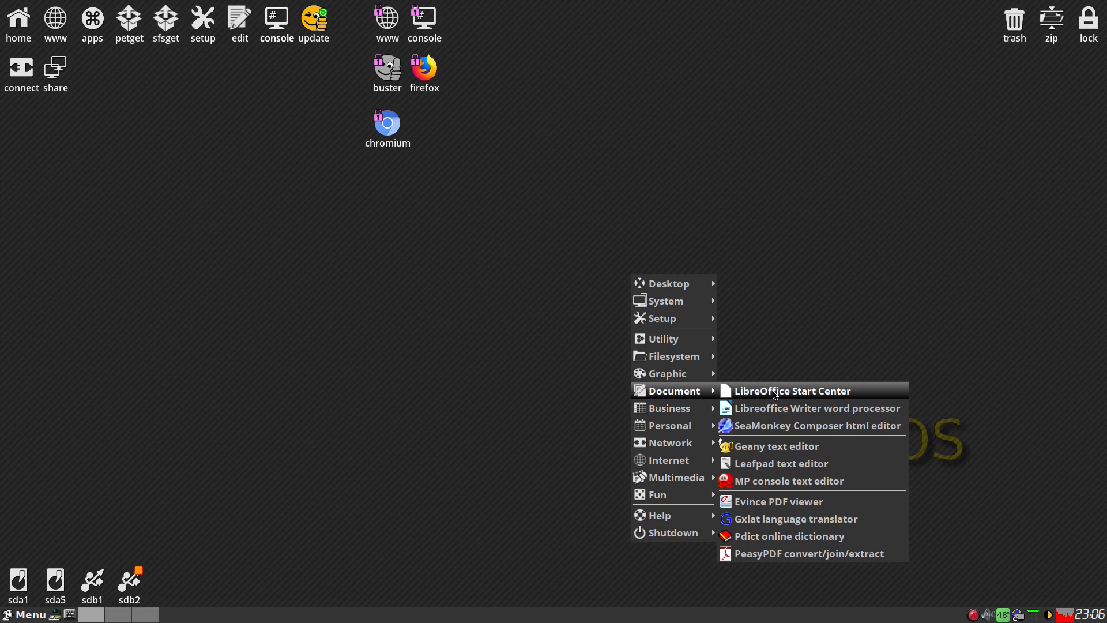
left_click(793, 391)
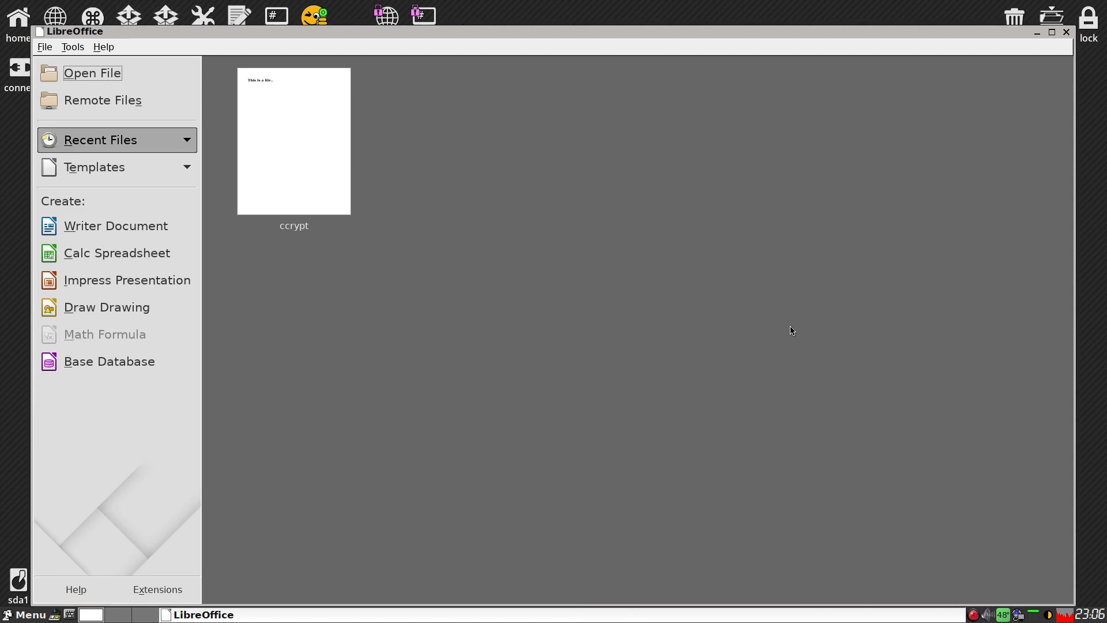
mouse_move(368, 250)
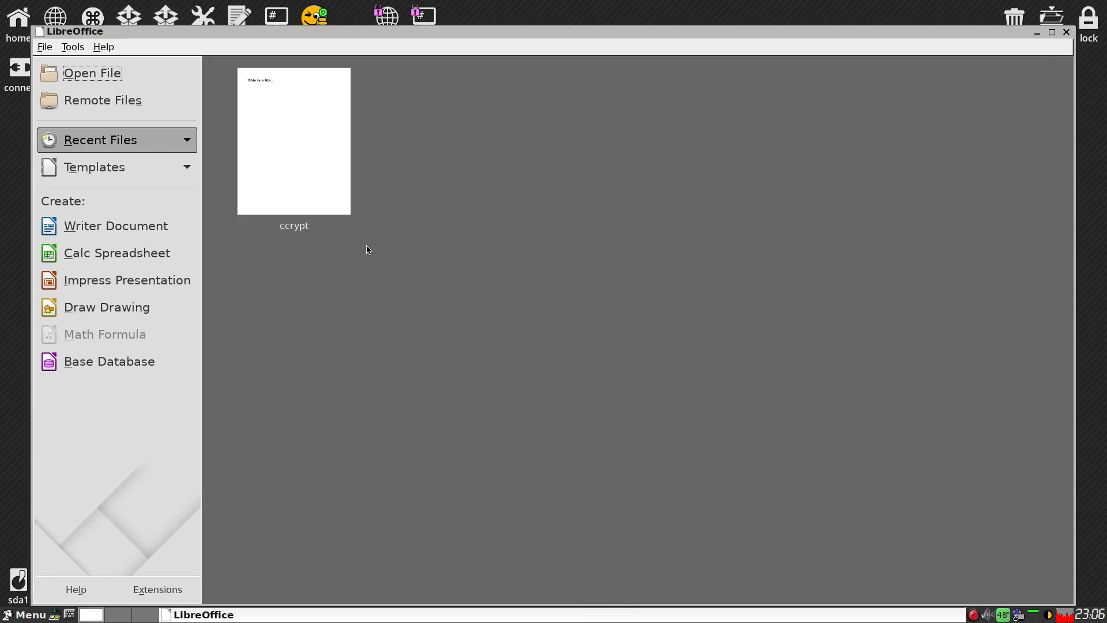
mouse_move(636, 294)
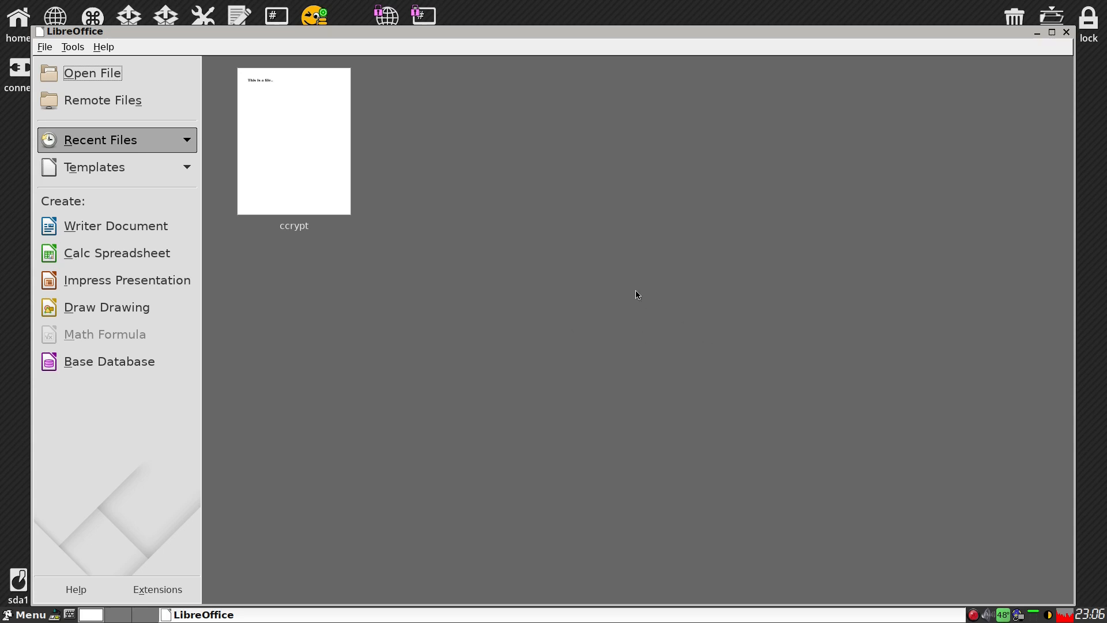
mouse_move(130, 231)
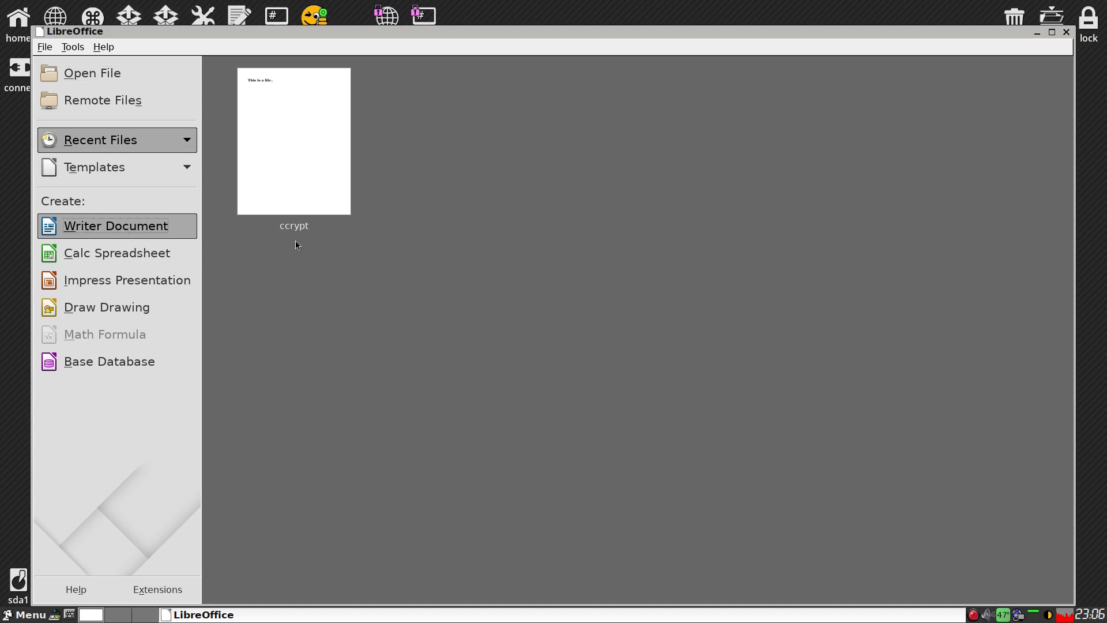
Step: Create a blank Writer document from the Start Center, then close it
left_click(116, 225)
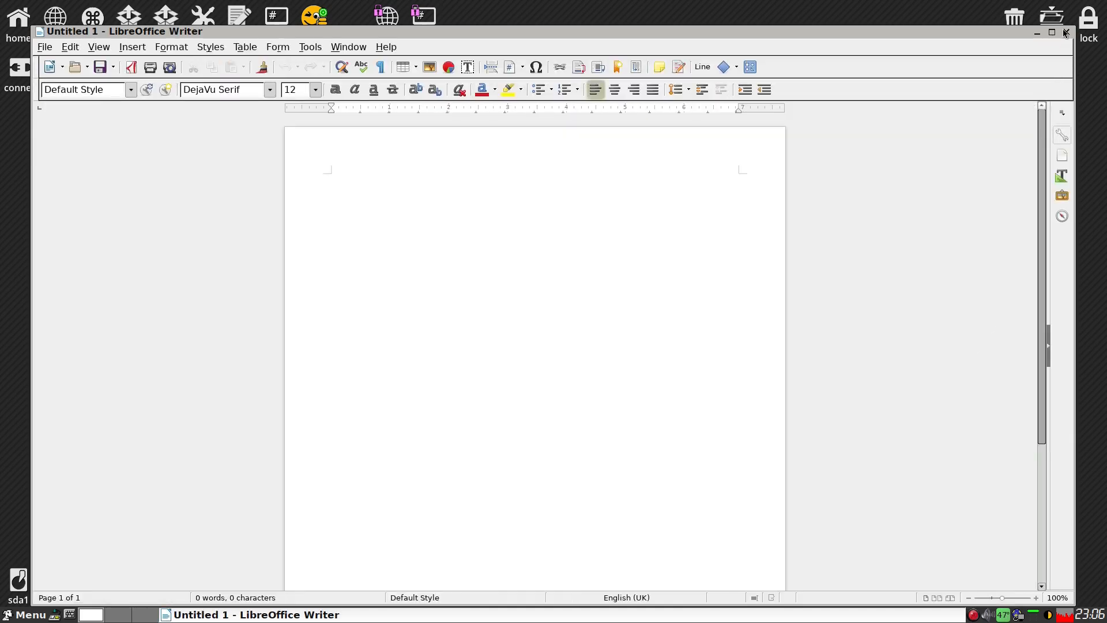
left_click(1065, 33)
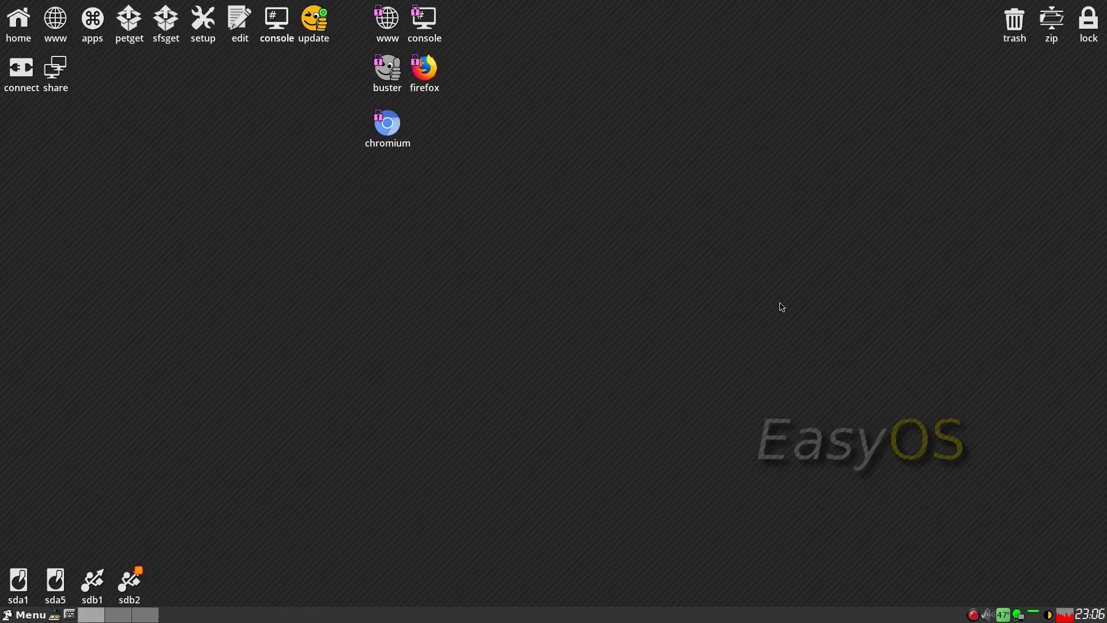
Step: Open the EasyOS main applications menu from the taskbar Menu button
left_click(28, 614)
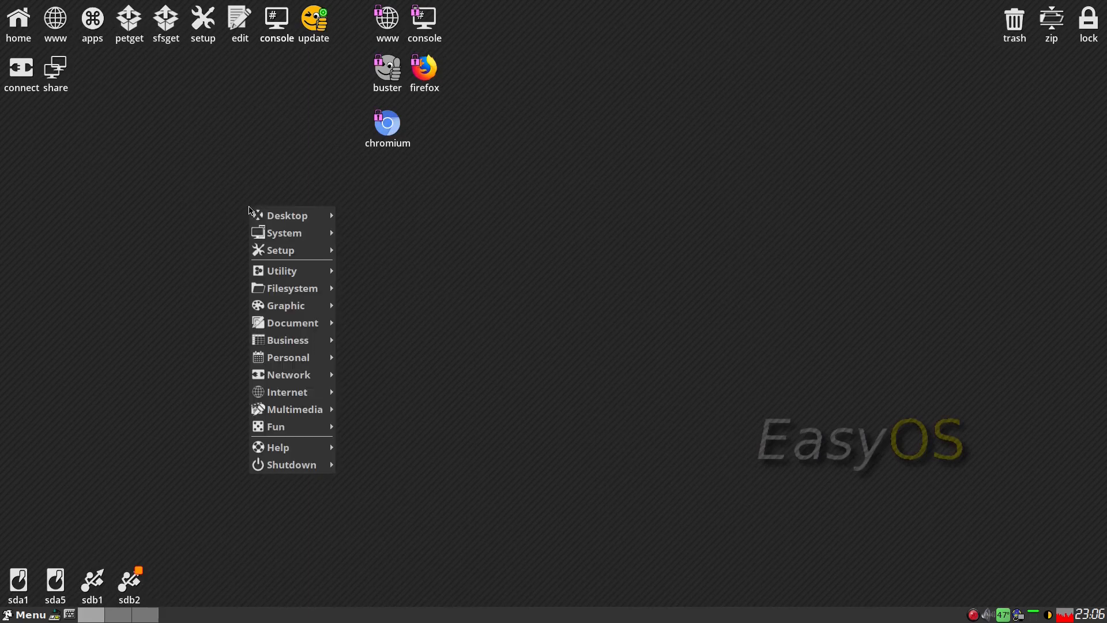
mouse_move(288, 340)
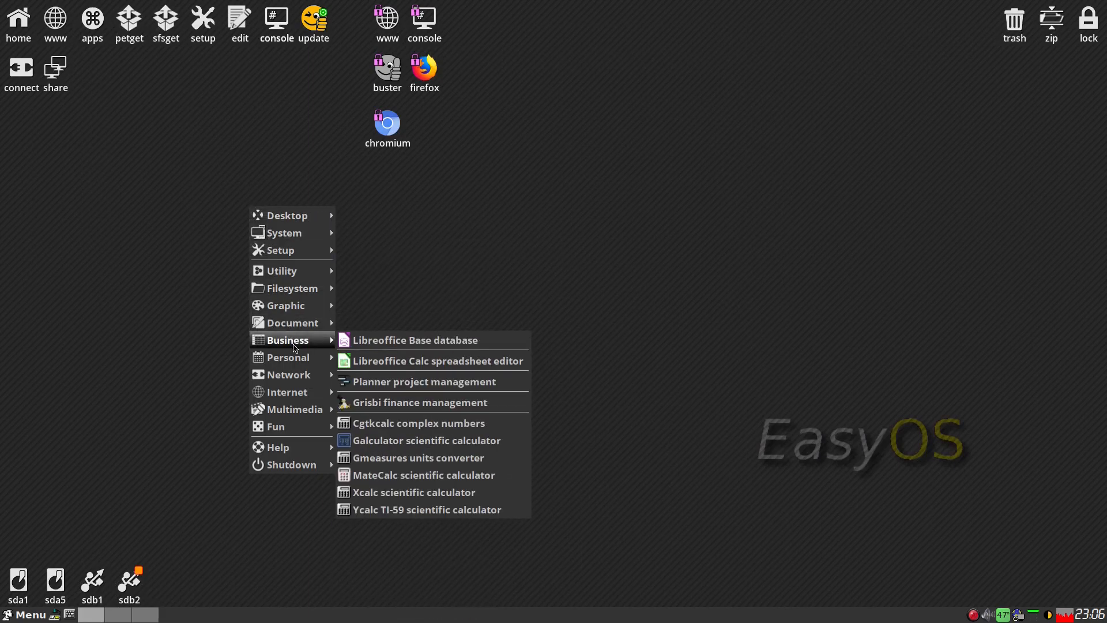
mouse_move(374, 350)
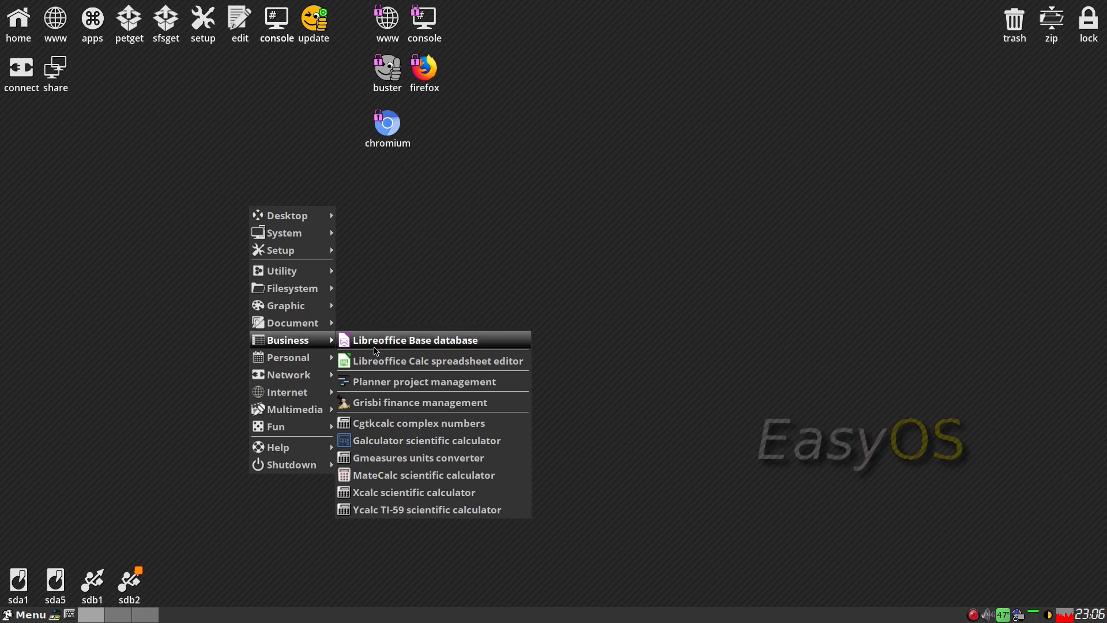
mouse_move(398, 399)
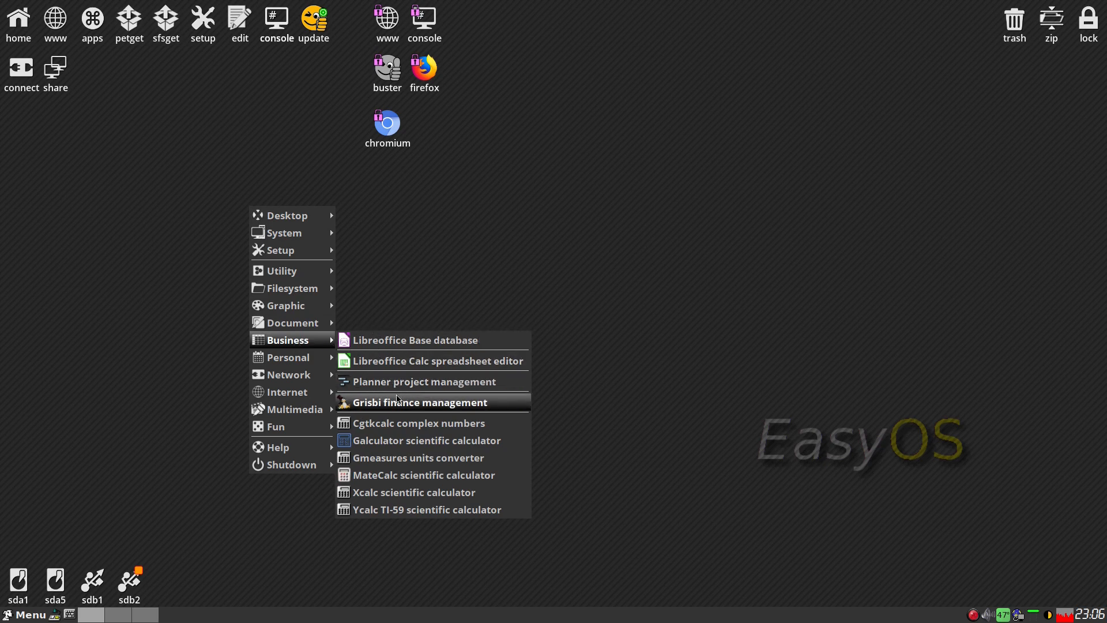
mouse_move(401, 413)
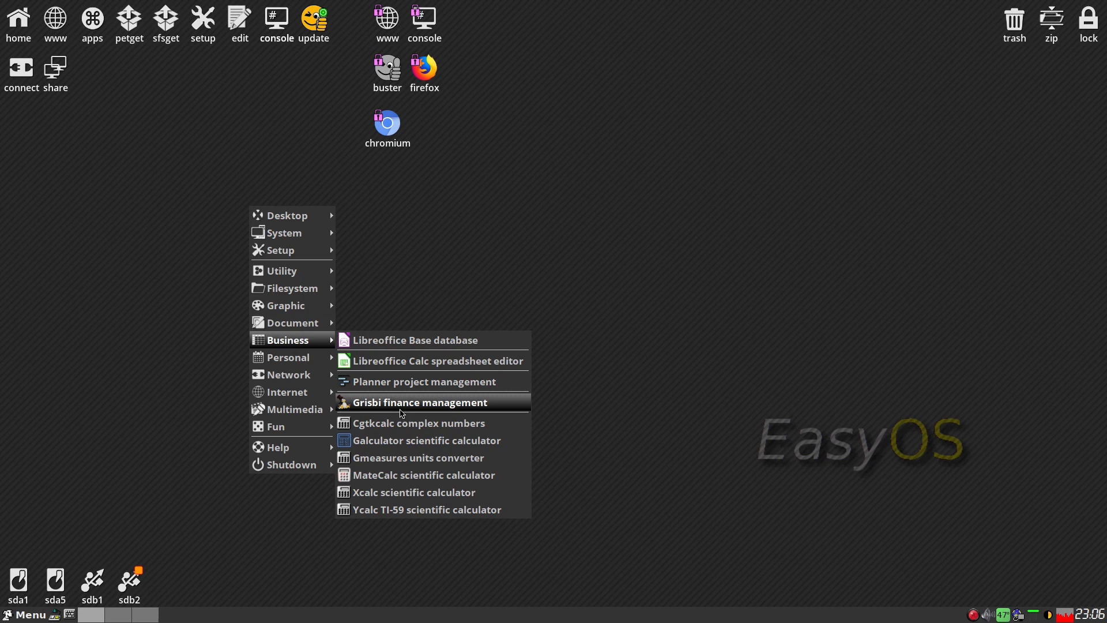
mouse_move(288, 357)
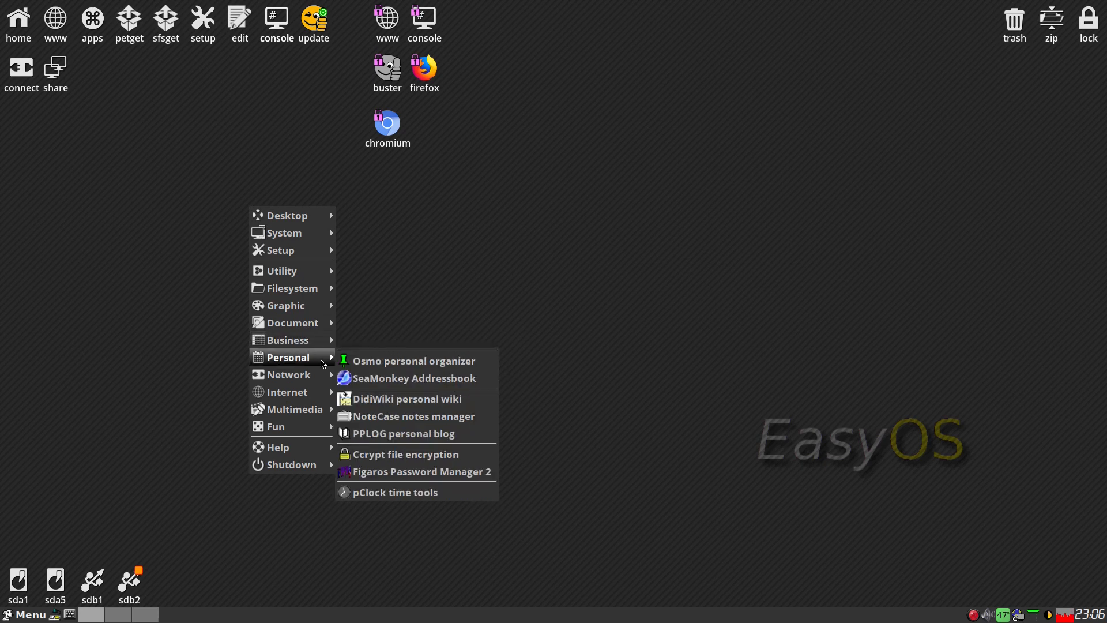
mouse_move(376, 364)
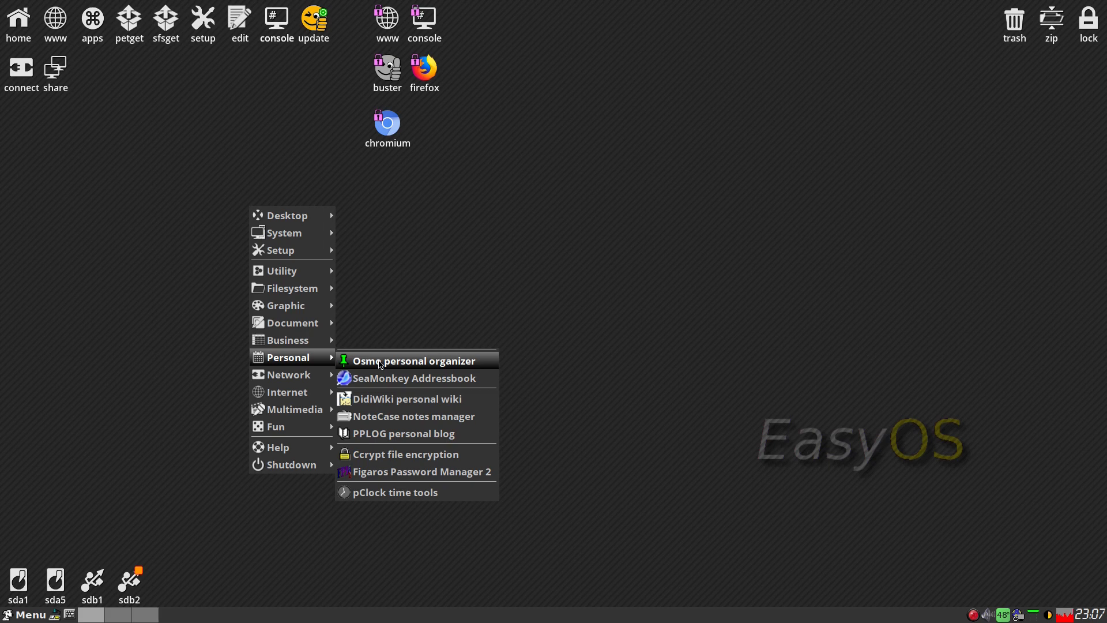
mouse_move(411, 449)
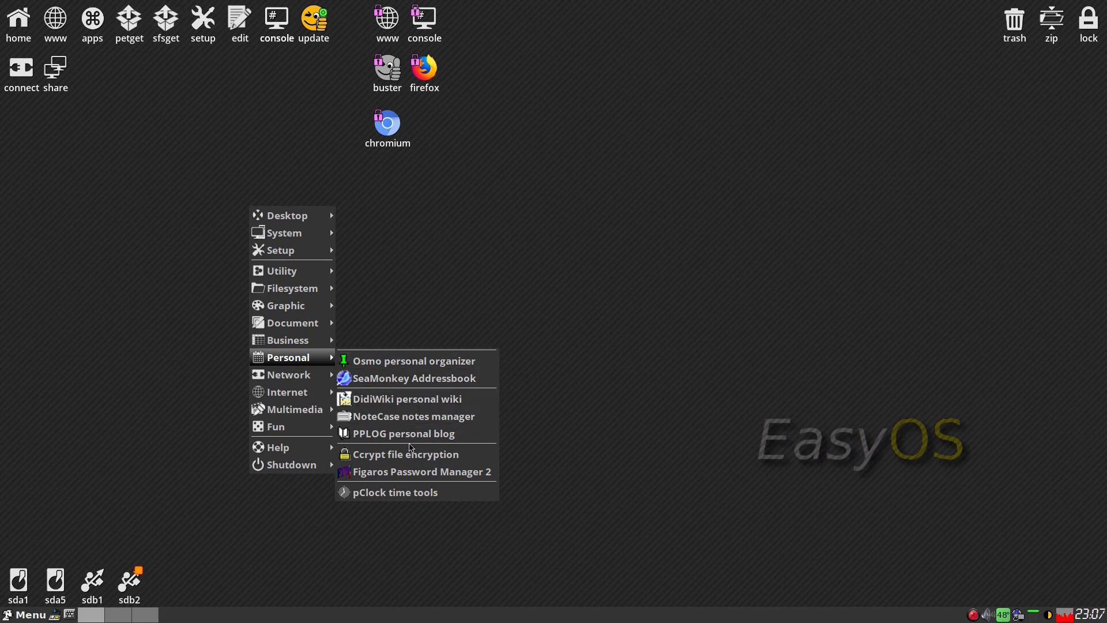
Step: Decrypt /home/ccrypt.odt.cpt with Ccrypt and open the resulting ccrypt.odt
left_click(406, 454)
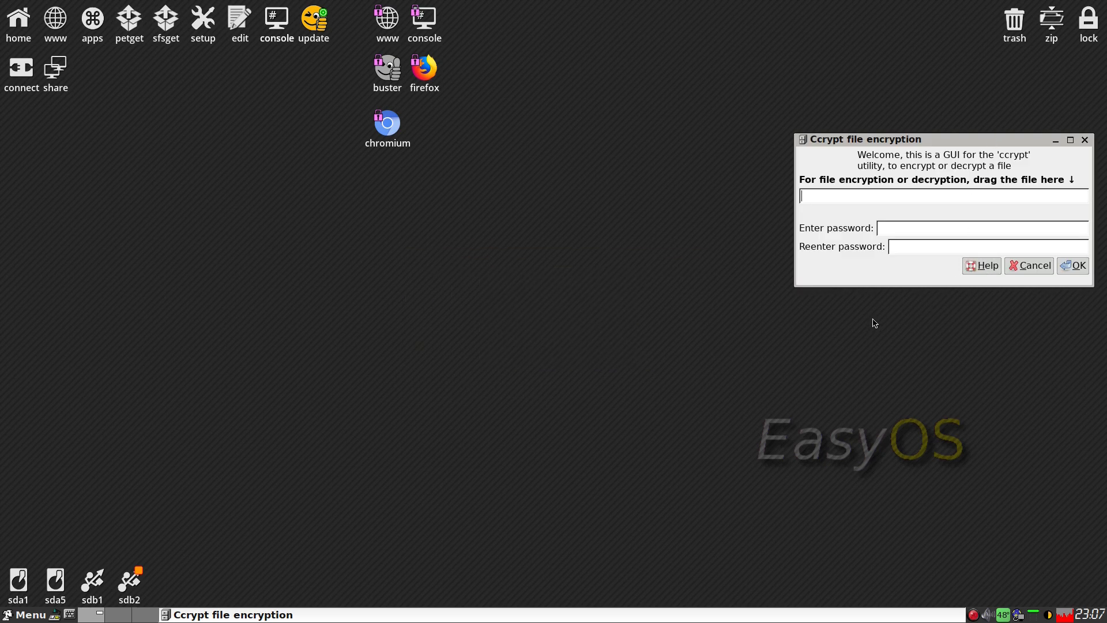
mouse_move(6, 16)
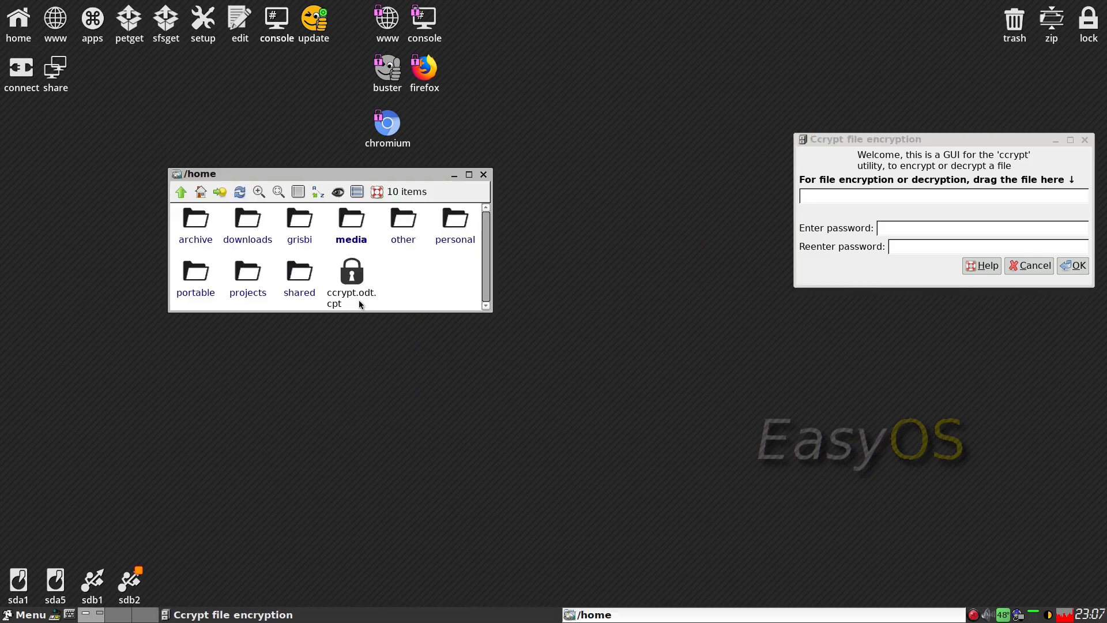
mouse_move(351, 278)
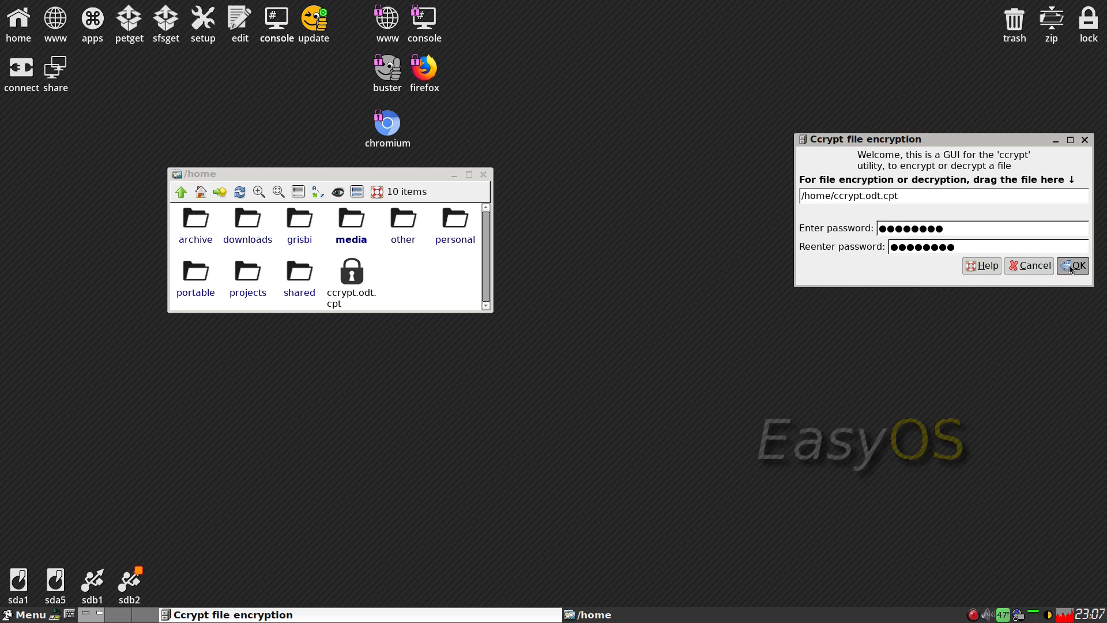
left_click(1076, 265)
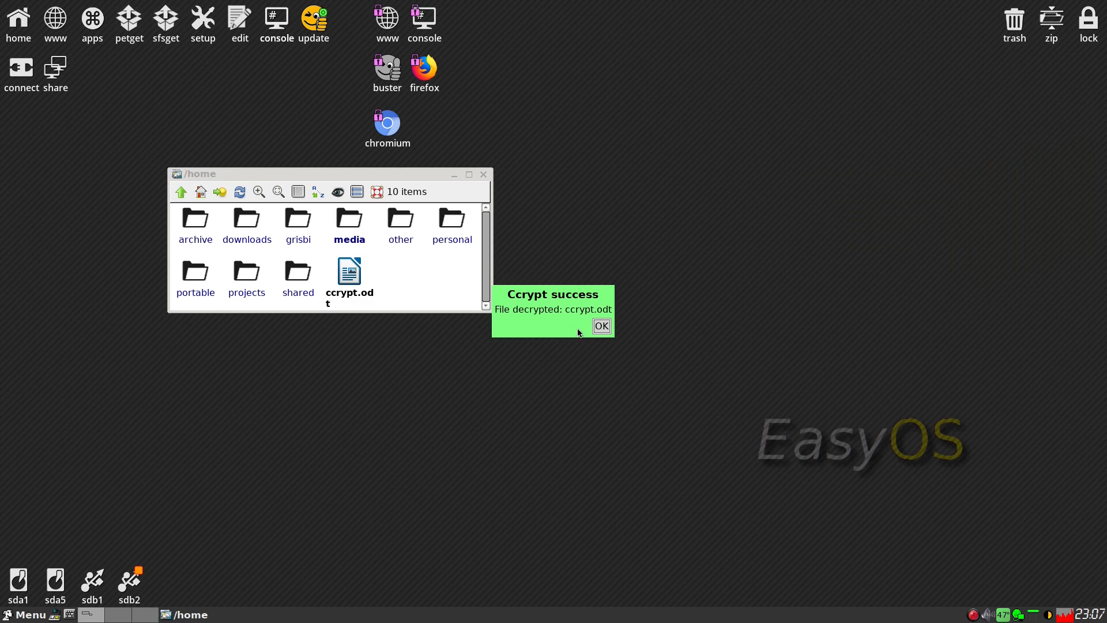
left_click(601, 326)
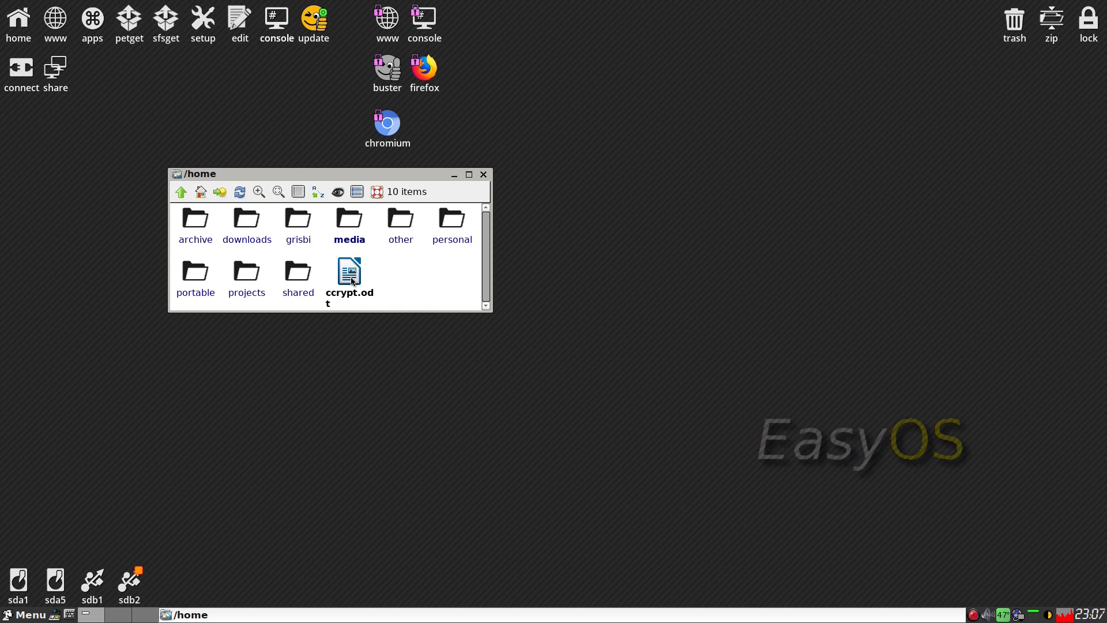
double_click(349, 274)
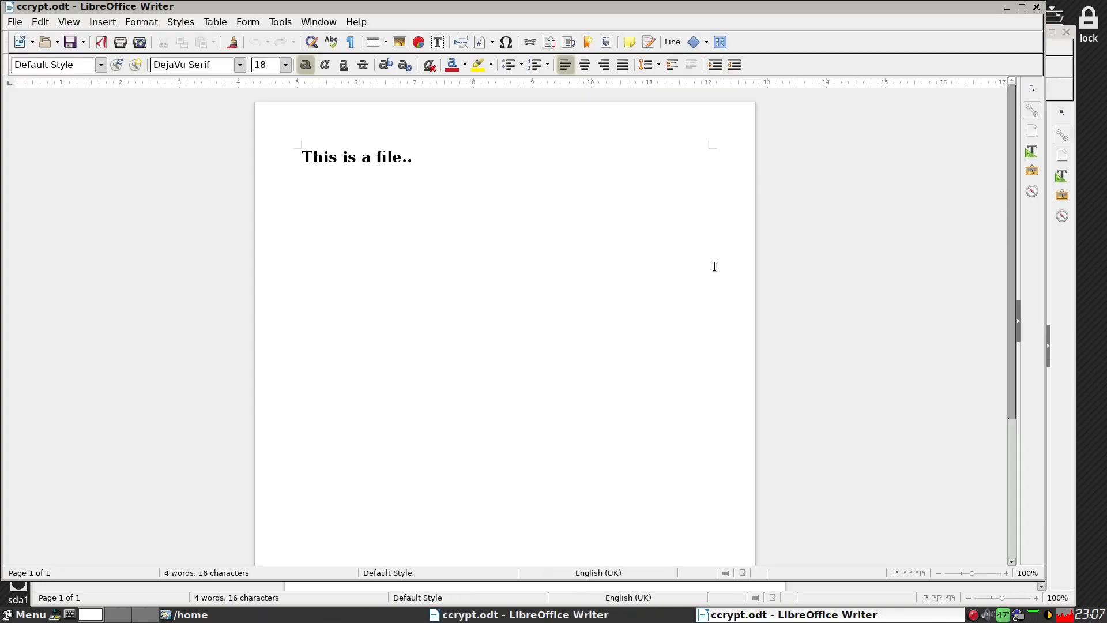
mouse_move(842, 378)
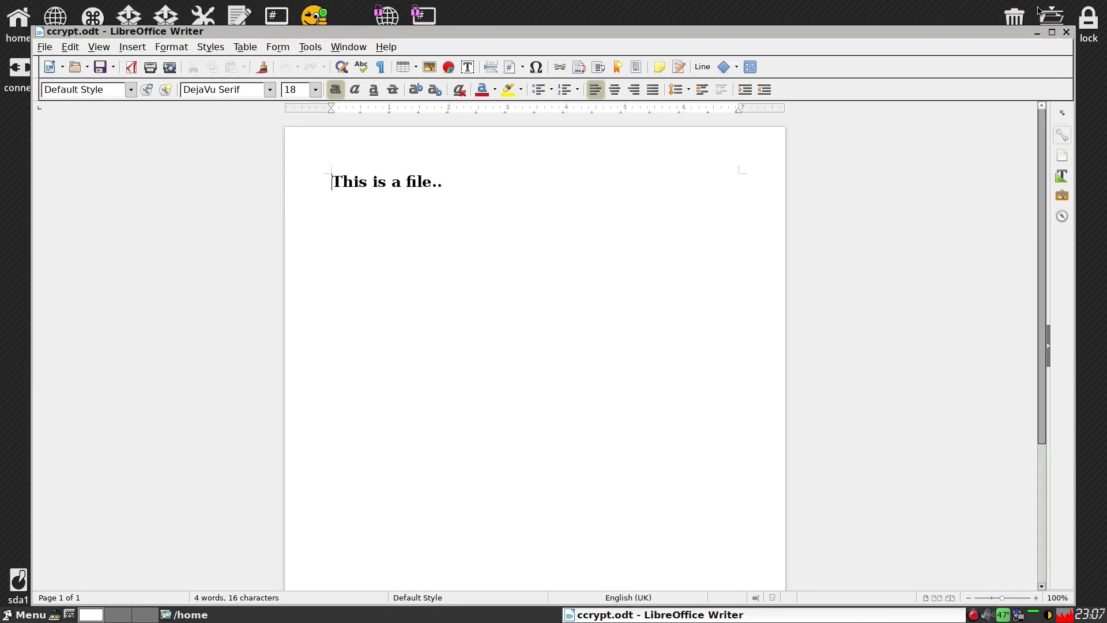
Step: Close the ccrypt.odt document window in LibreOffice Writer
left_click(1037, 33)
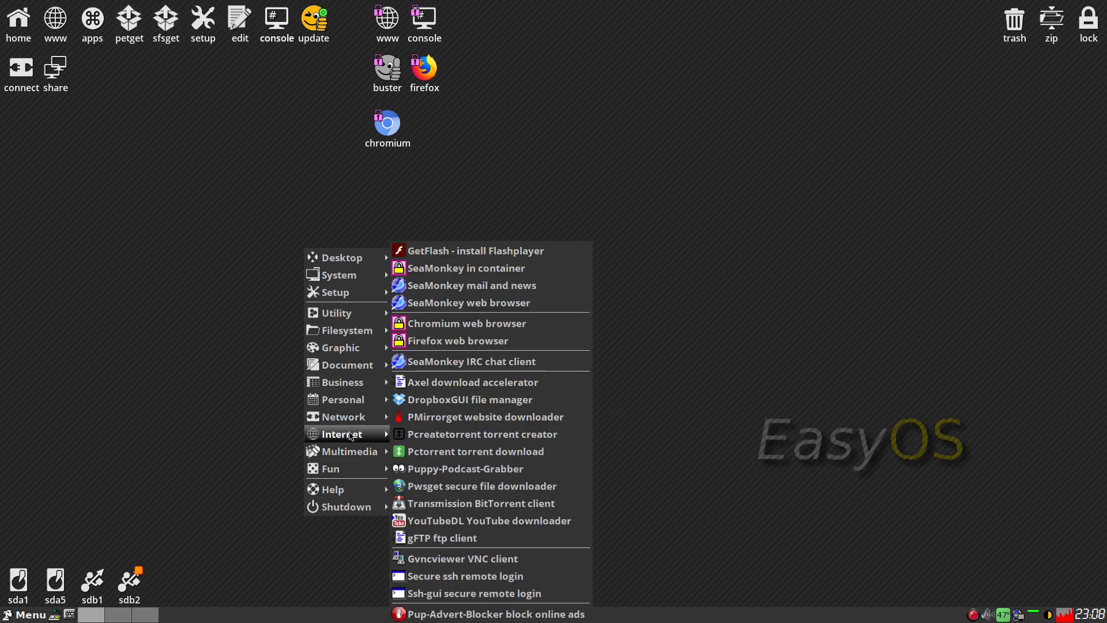
mouse_move(468, 309)
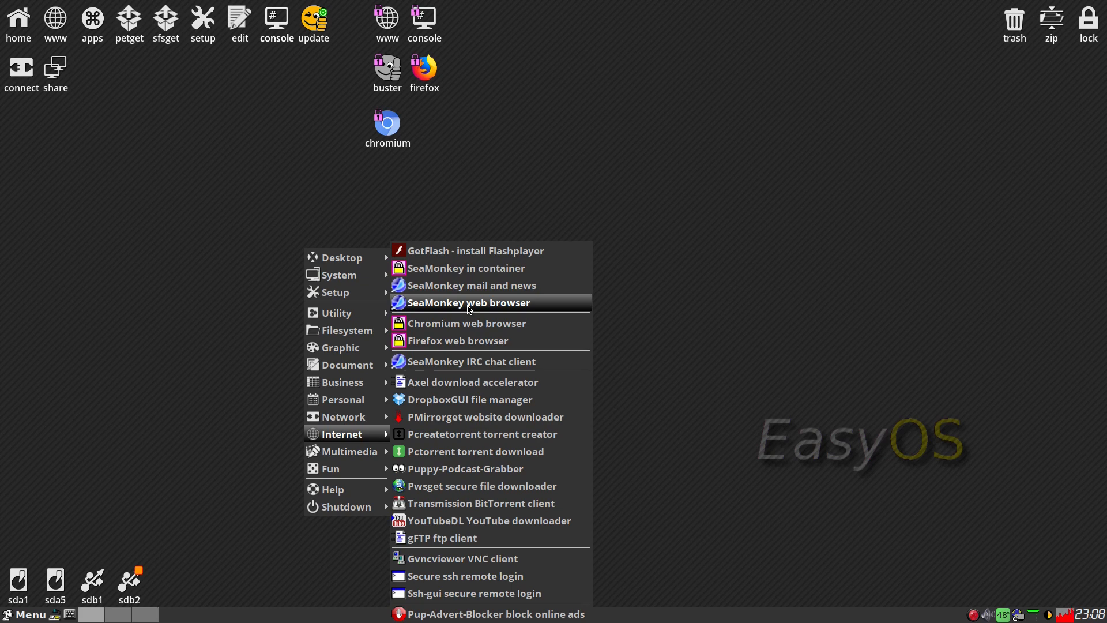
mouse_move(461, 404)
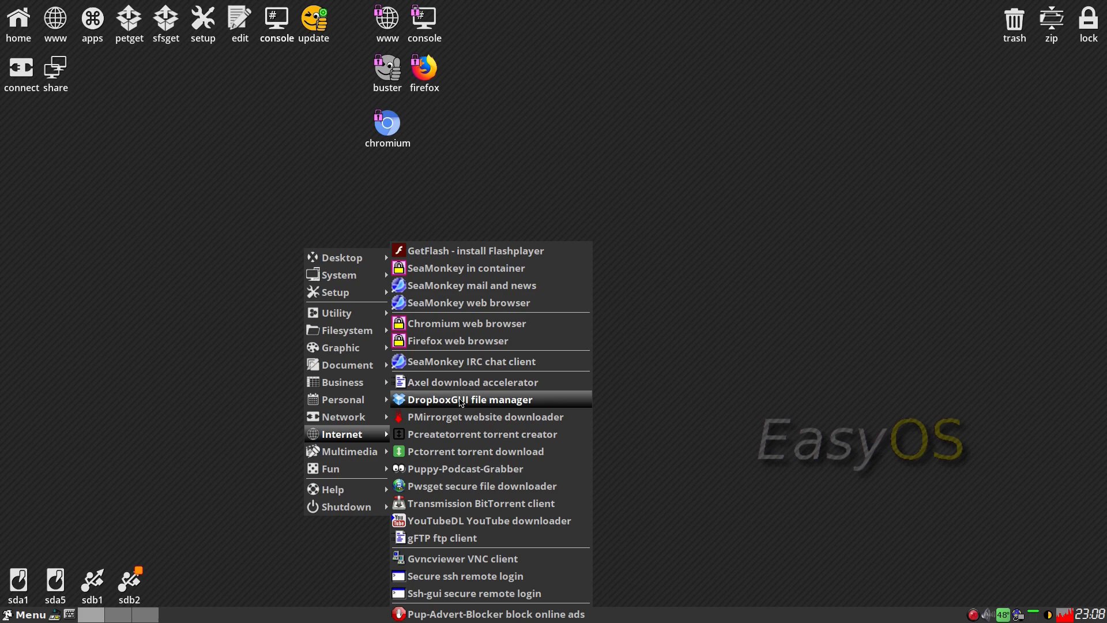
mouse_move(460, 388)
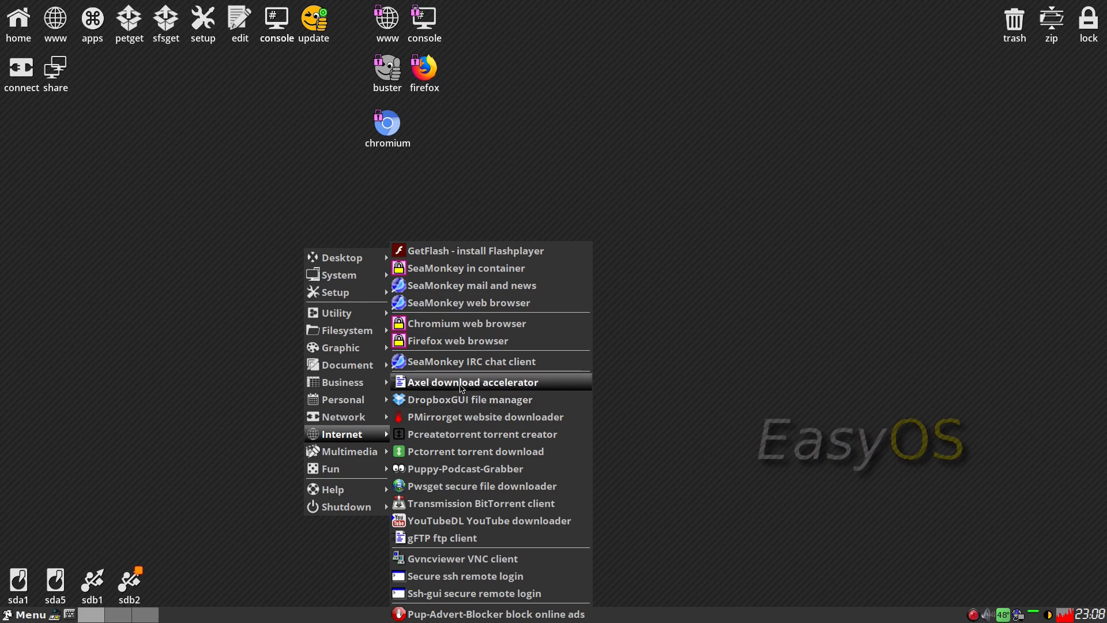
mouse_move(465, 483)
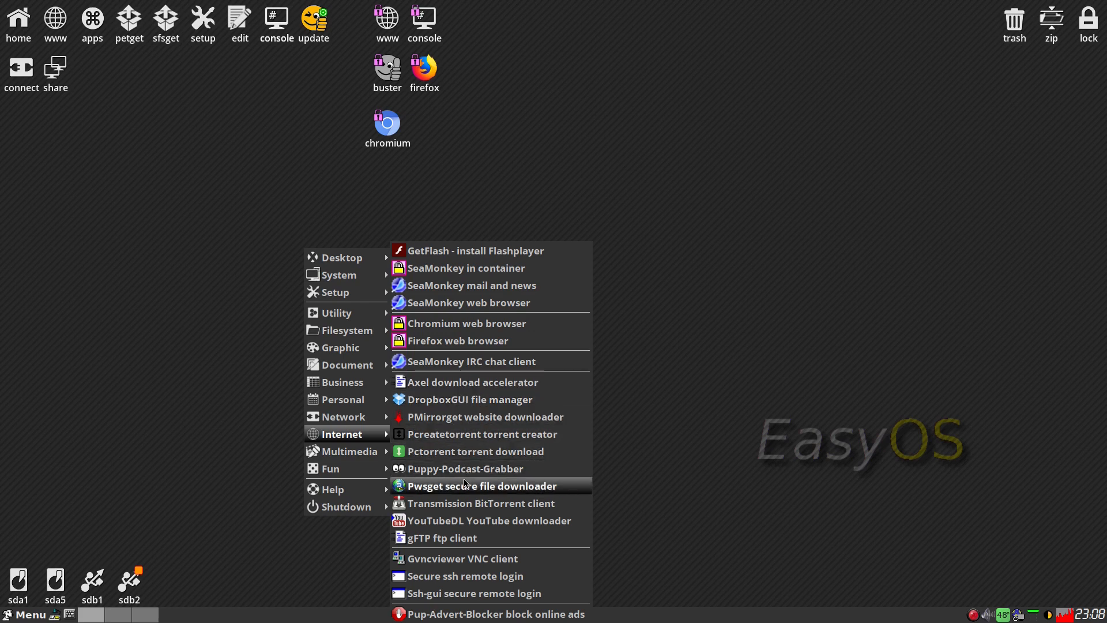
mouse_move(458, 521)
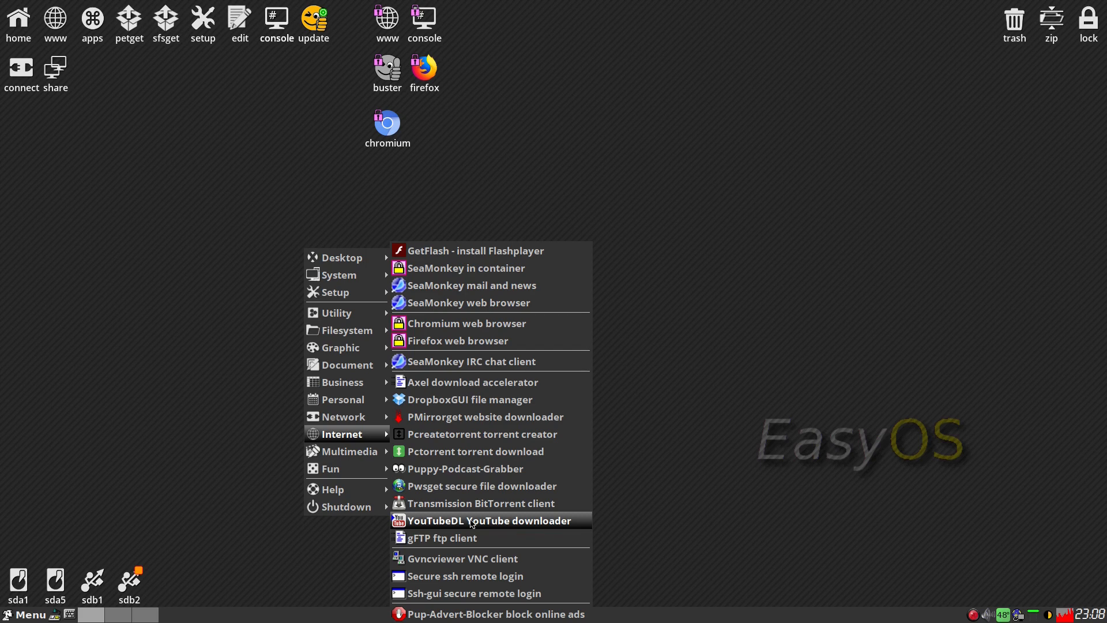
mouse_move(483, 559)
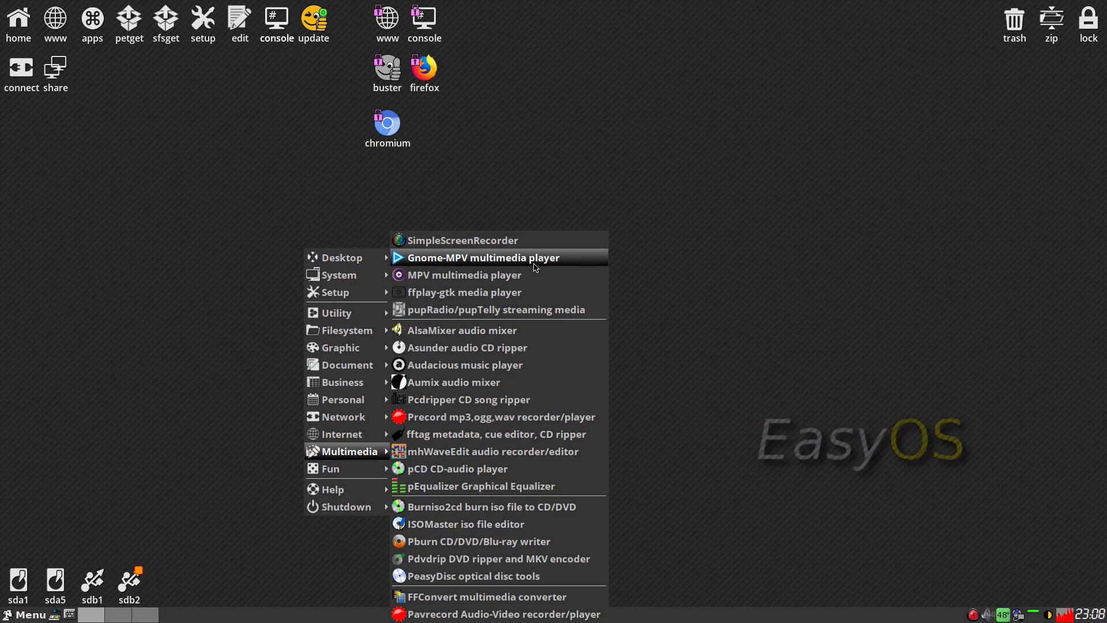
mouse_move(523, 292)
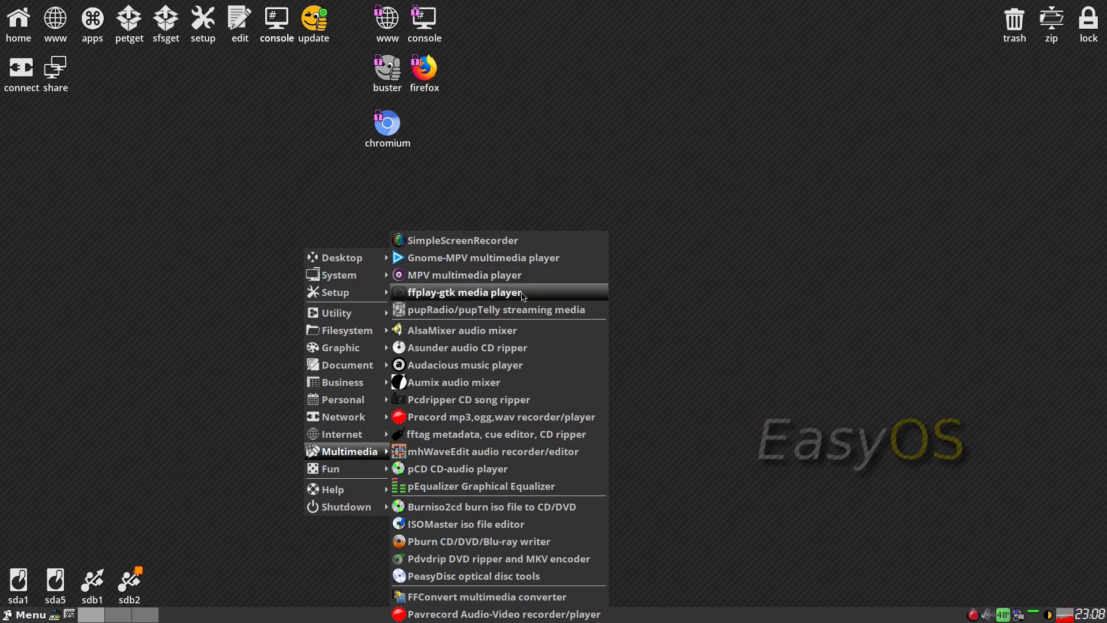
mouse_move(497, 357)
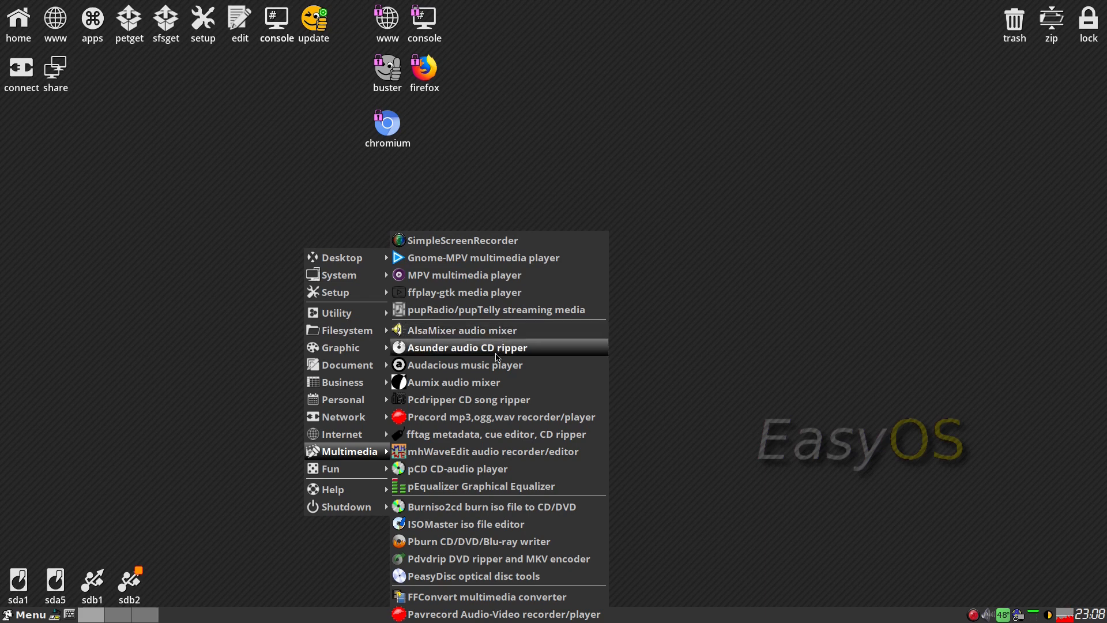
mouse_move(493, 388)
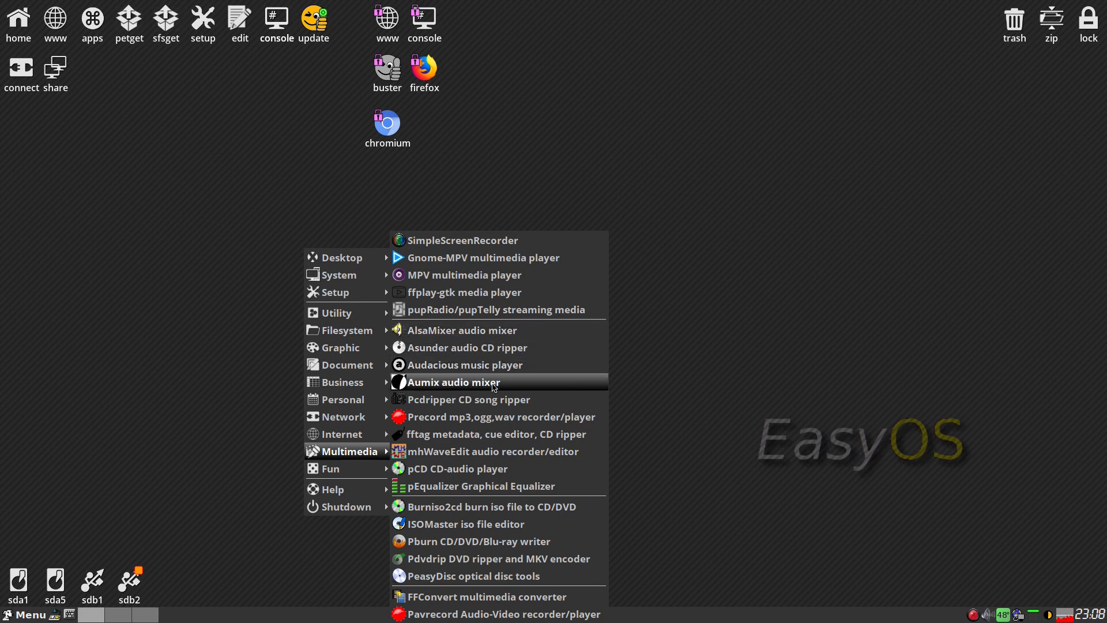
mouse_move(497, 602)
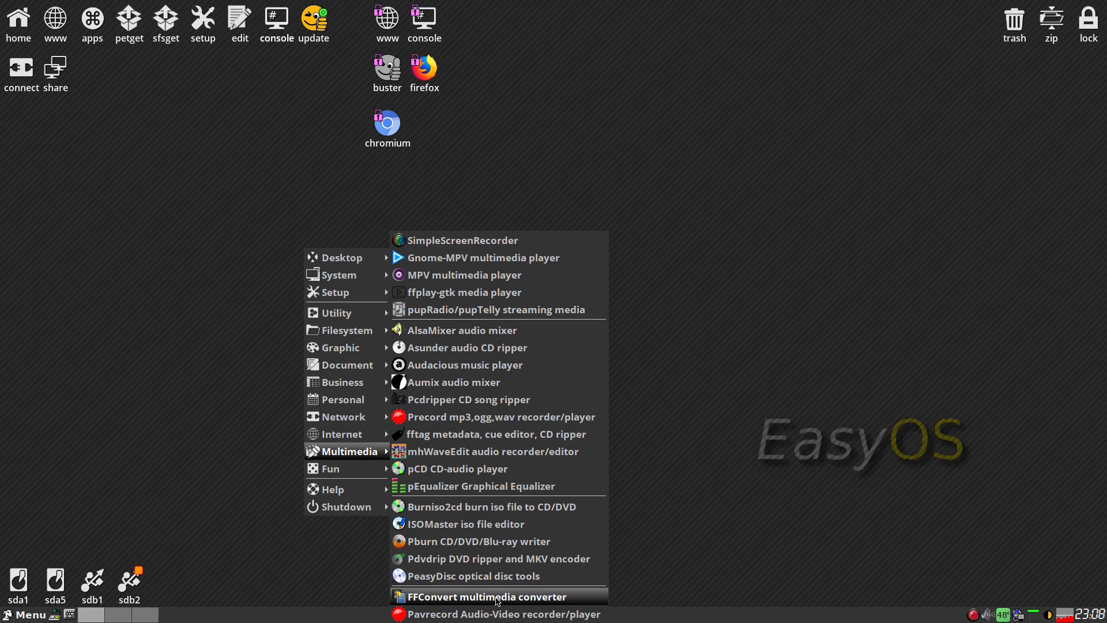
mouse_move(352, 476)
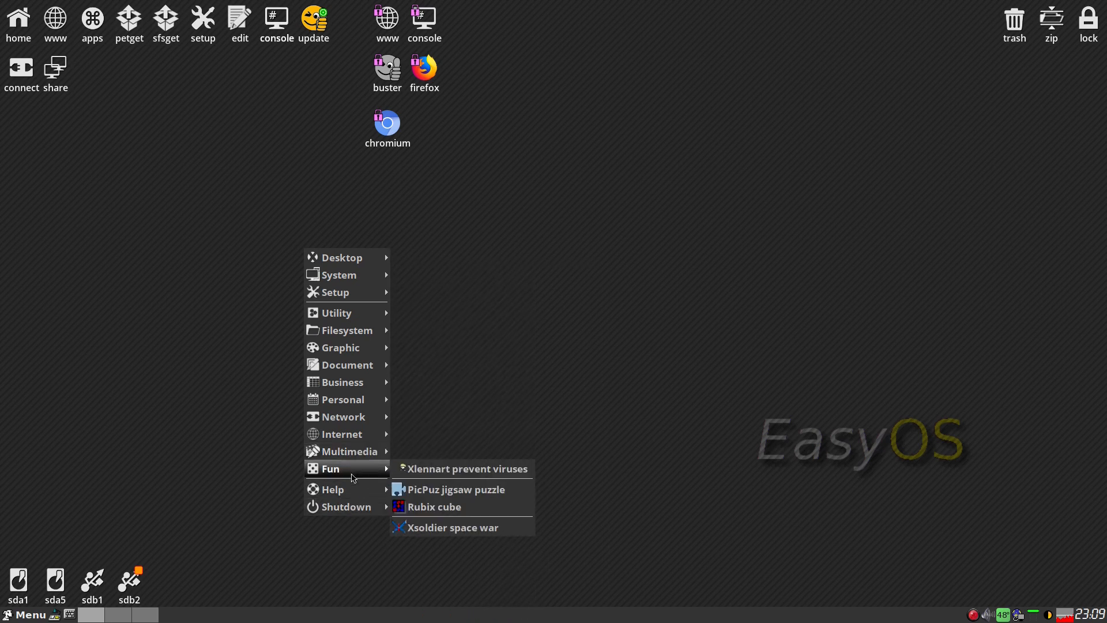
mouse_move(412, 475)
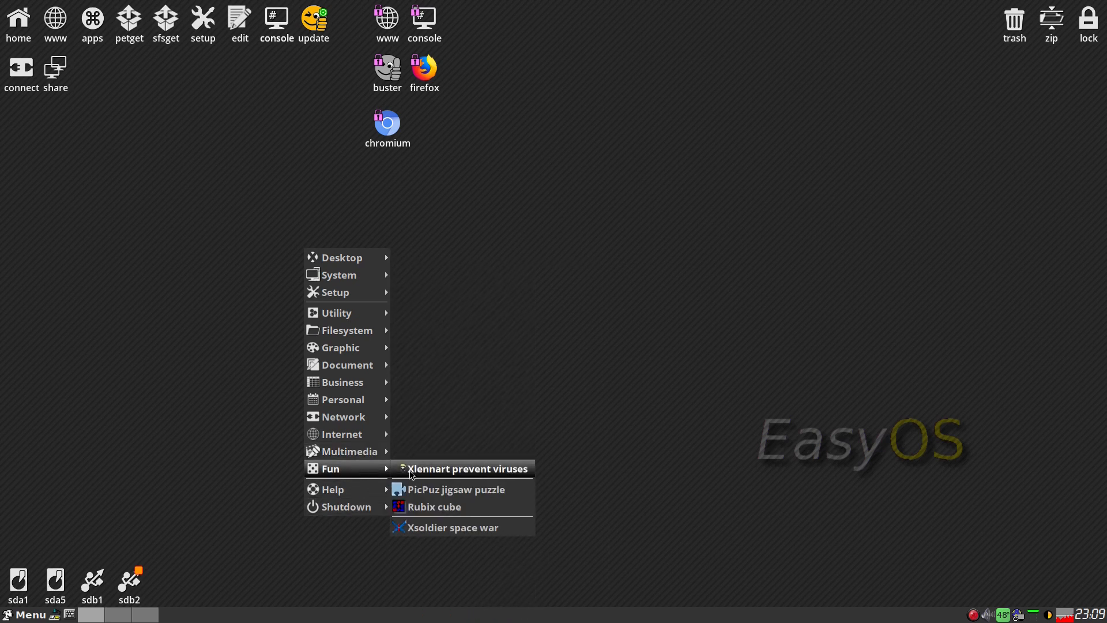
mouse_move(531, 334)
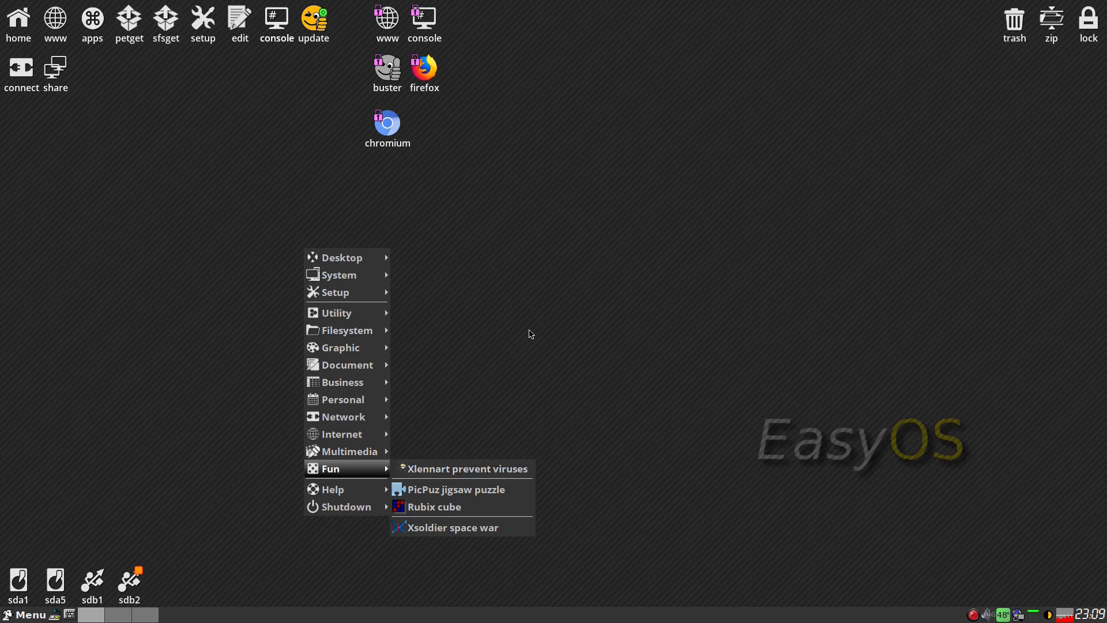
Step: Dismiss the menu, open PETget Package Manager, then close it
left_click(237, 296)
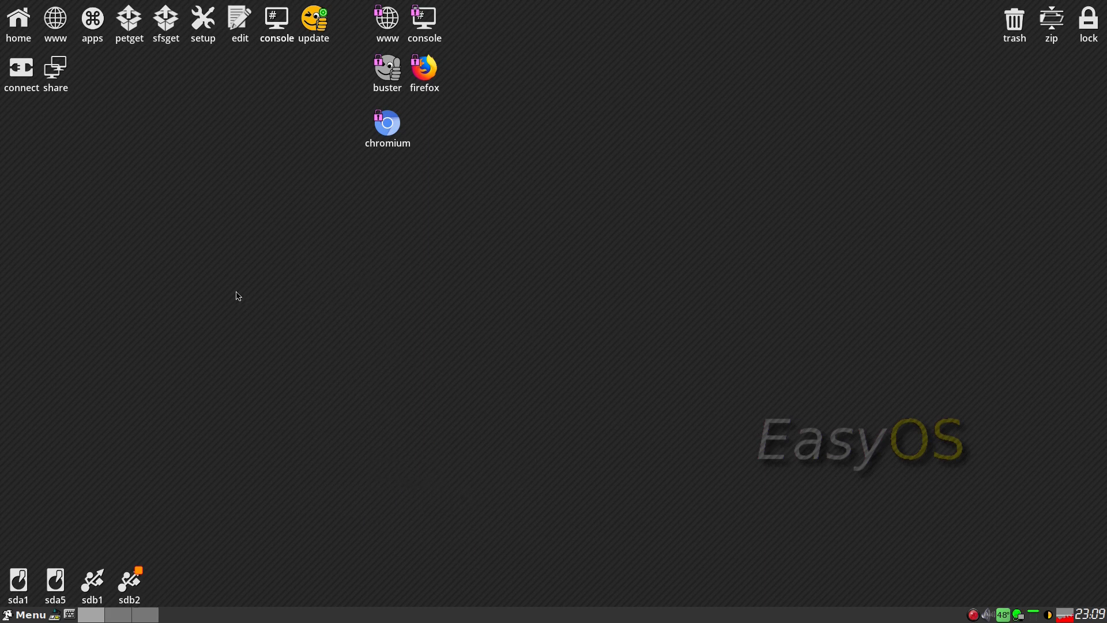
mouse_move(277, 466)
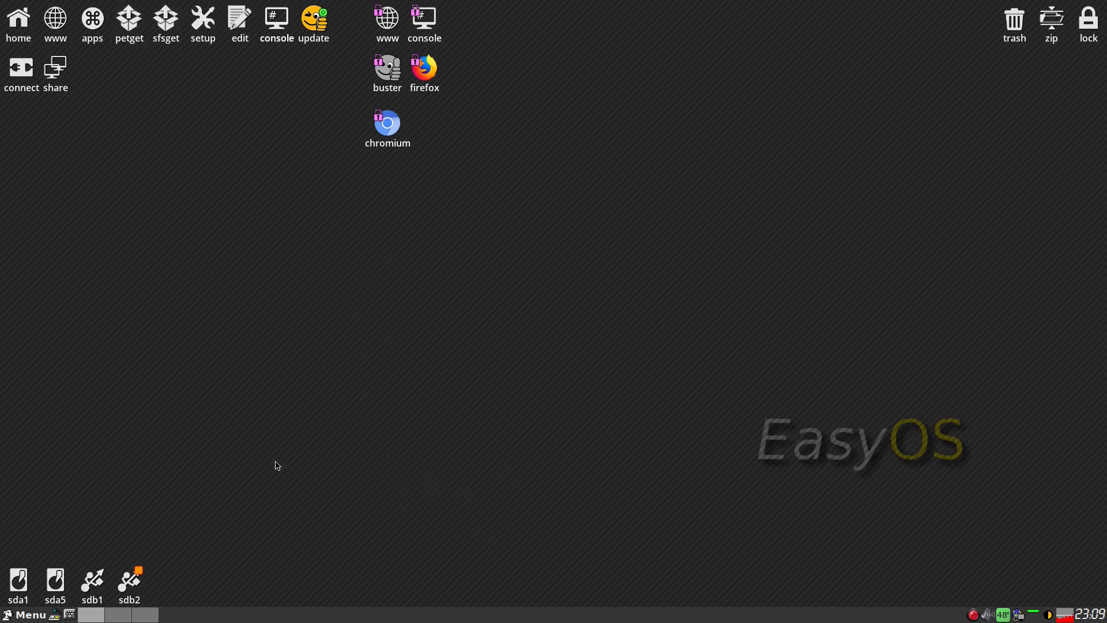
left_click(129, 18)
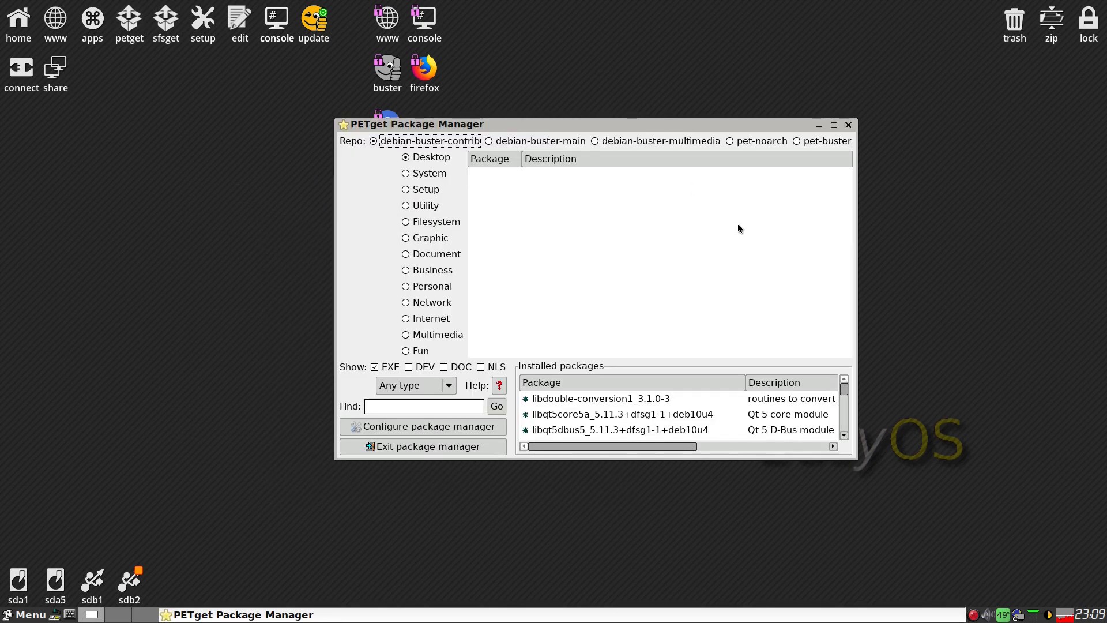
mouse_move(1024, 351)
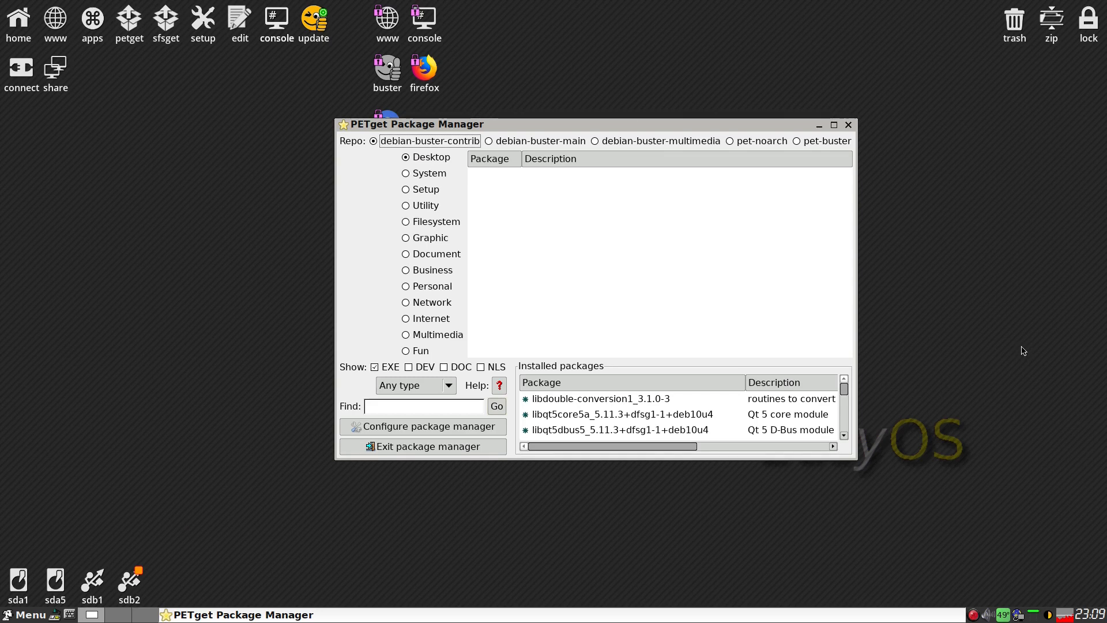
mouse_move(567, 296)
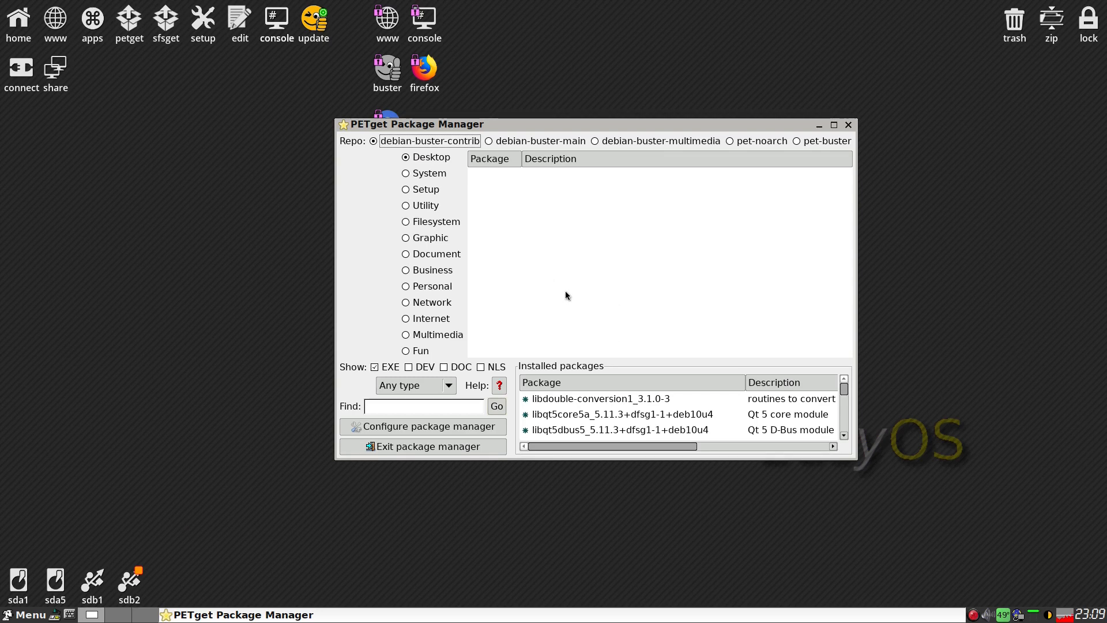
mouse_move(991, 293)
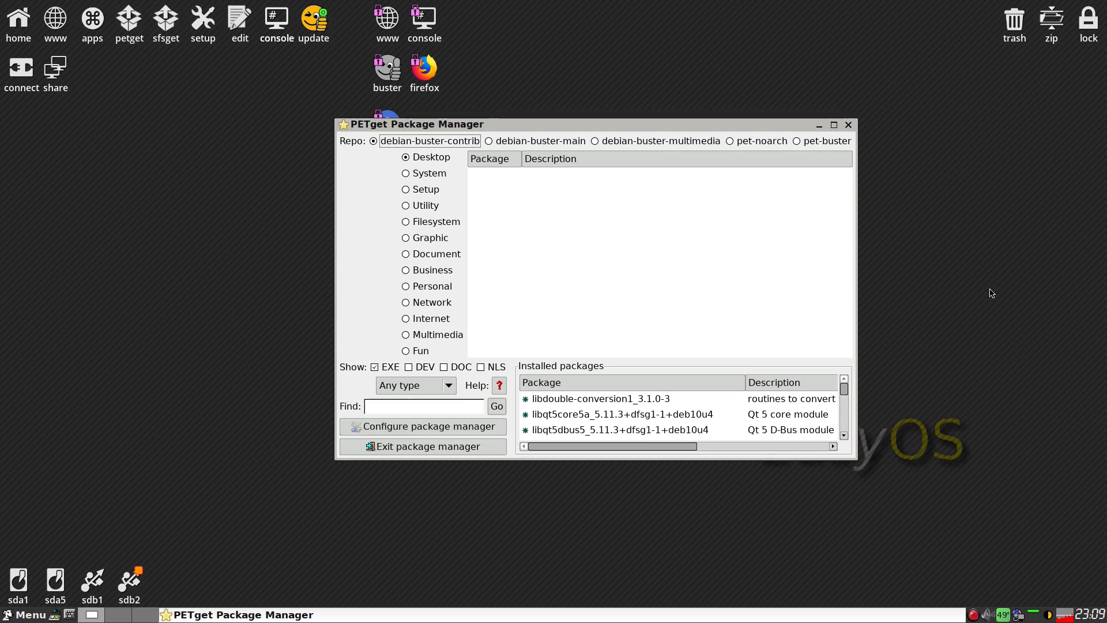
mouse_move(972, 293)
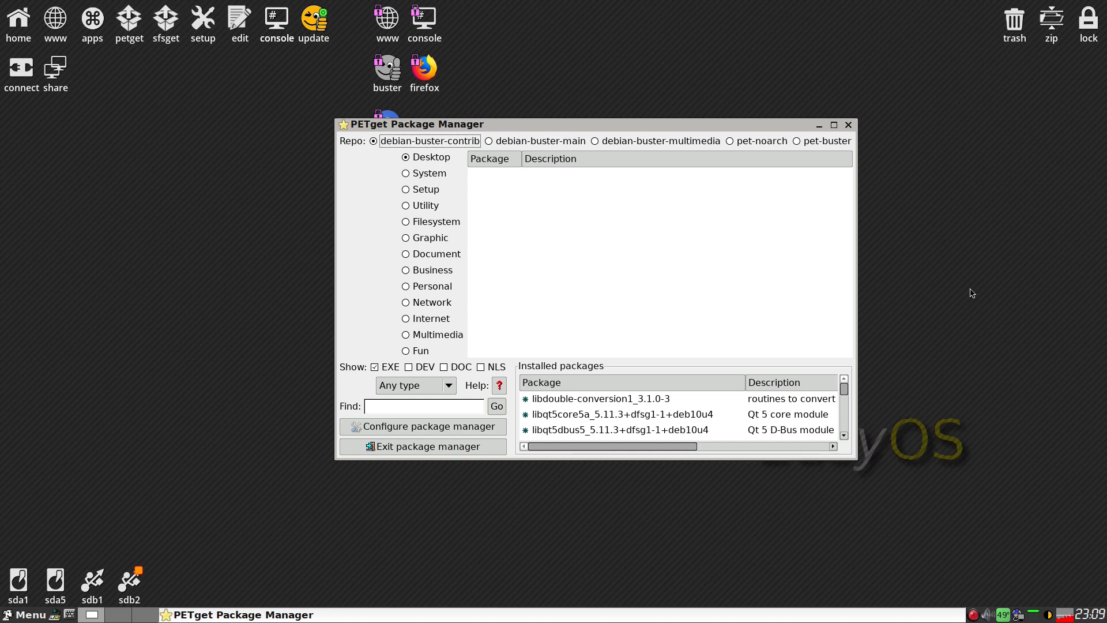
mouse_move(848, 132)
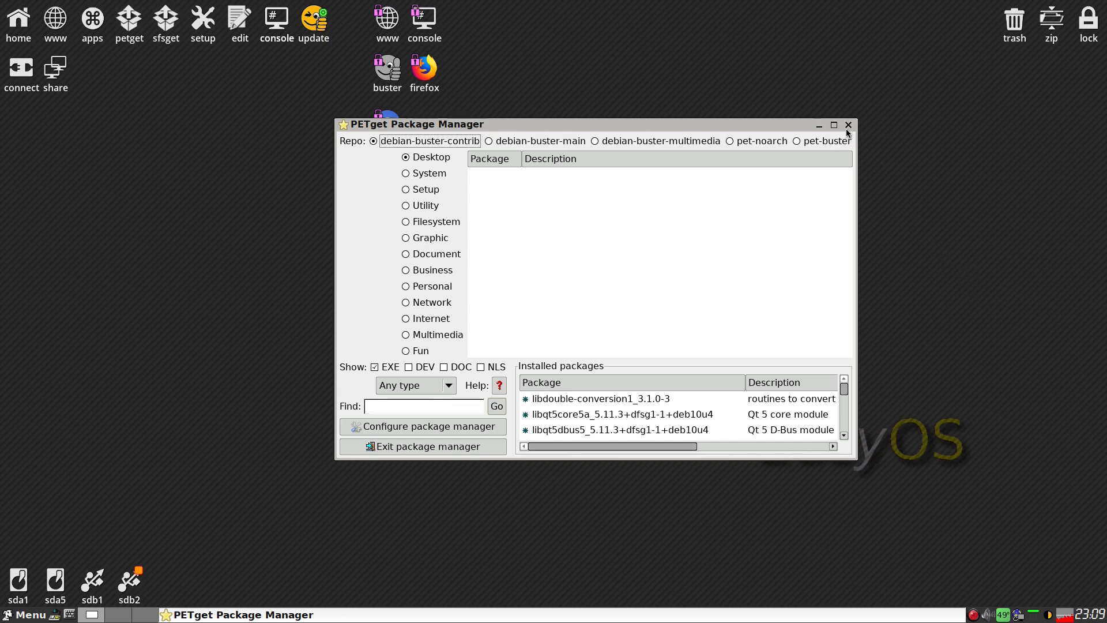
left_click(848, 125)
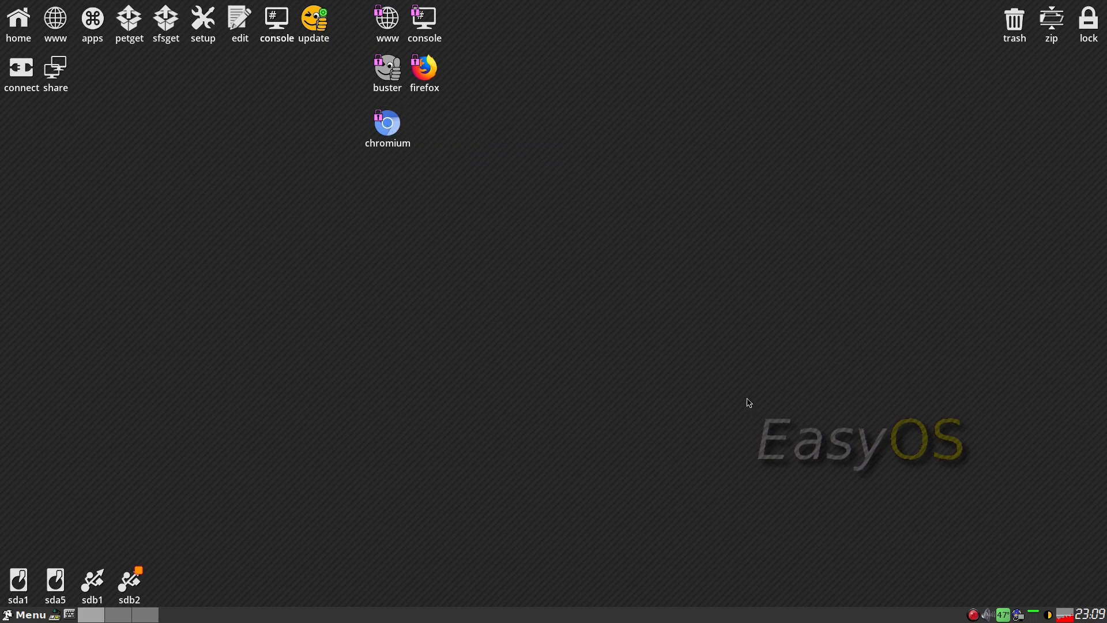
double_click(388, 122)
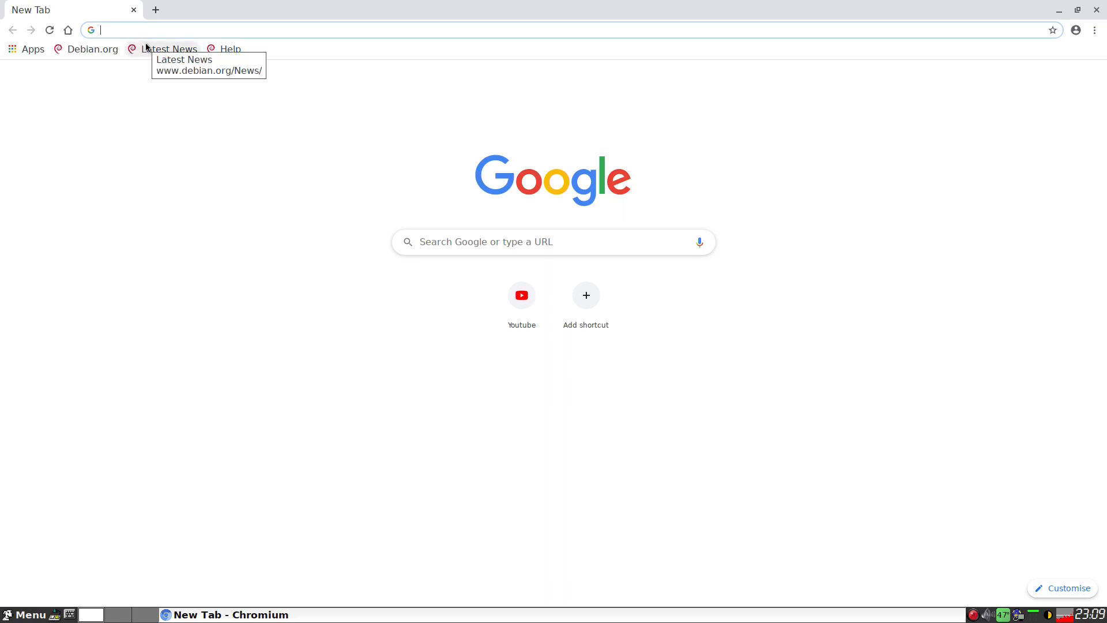
type("spotify&oq=spotify&aqs=chrome.0.69i59j69i60l3.2921j0j7&sourceid=chrome&ie=UTF-8")
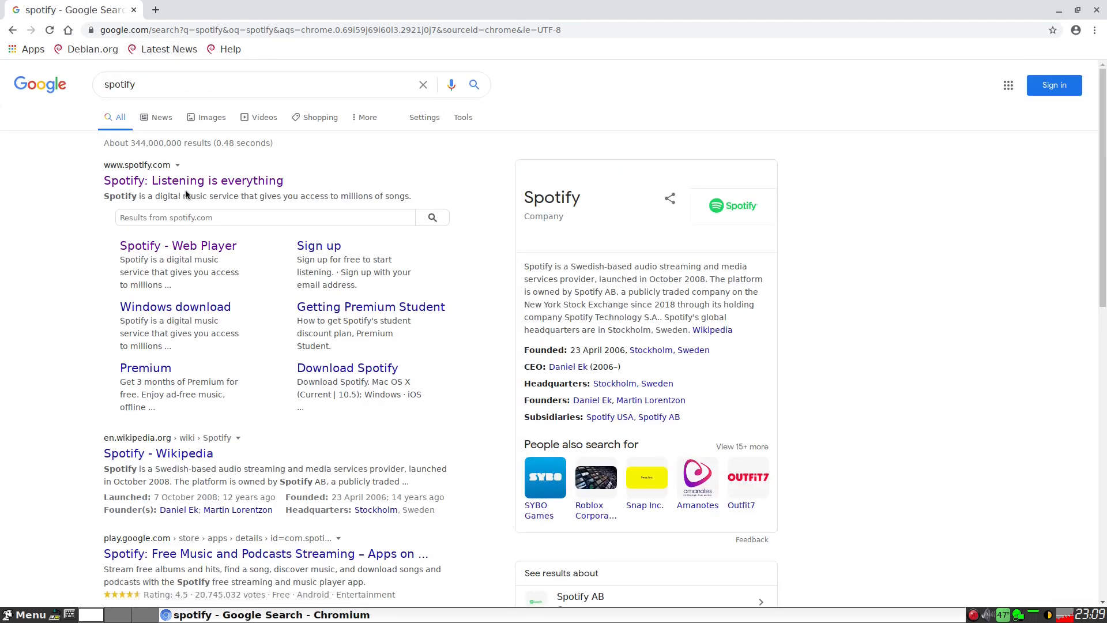
left_click(178, 246)
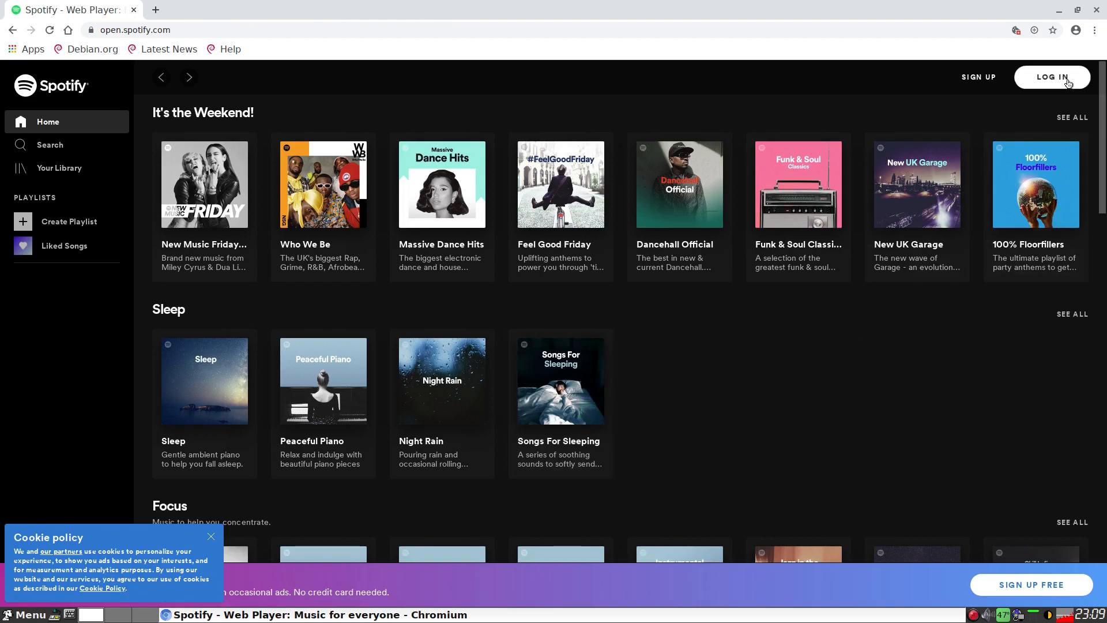
left_click(1053, 77)
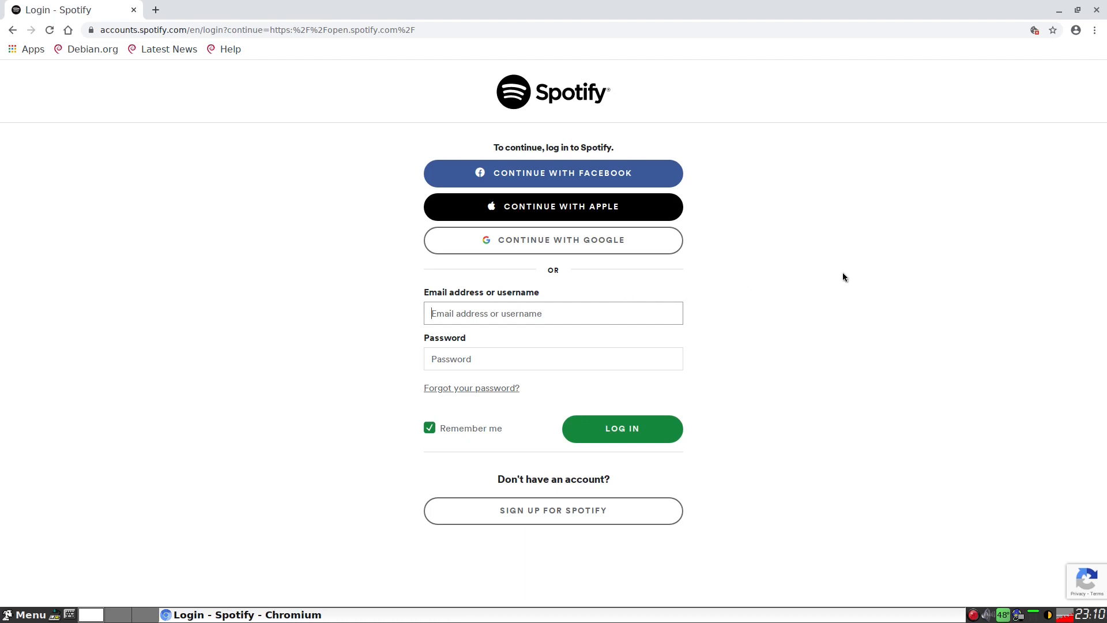
left_click(554, 313)
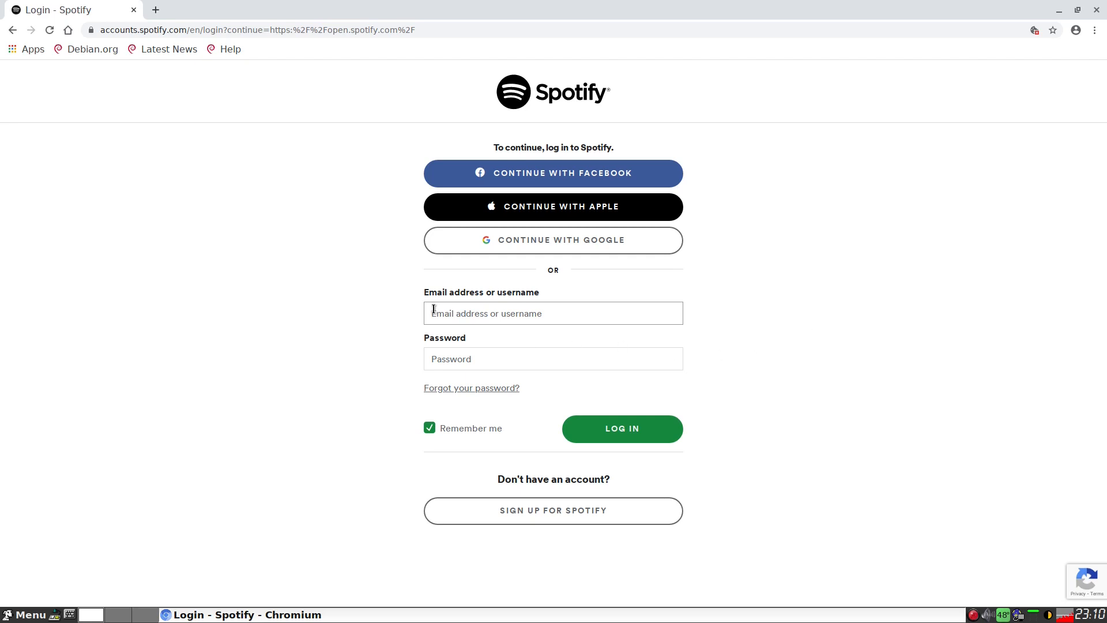
mouse_move(953, 66)
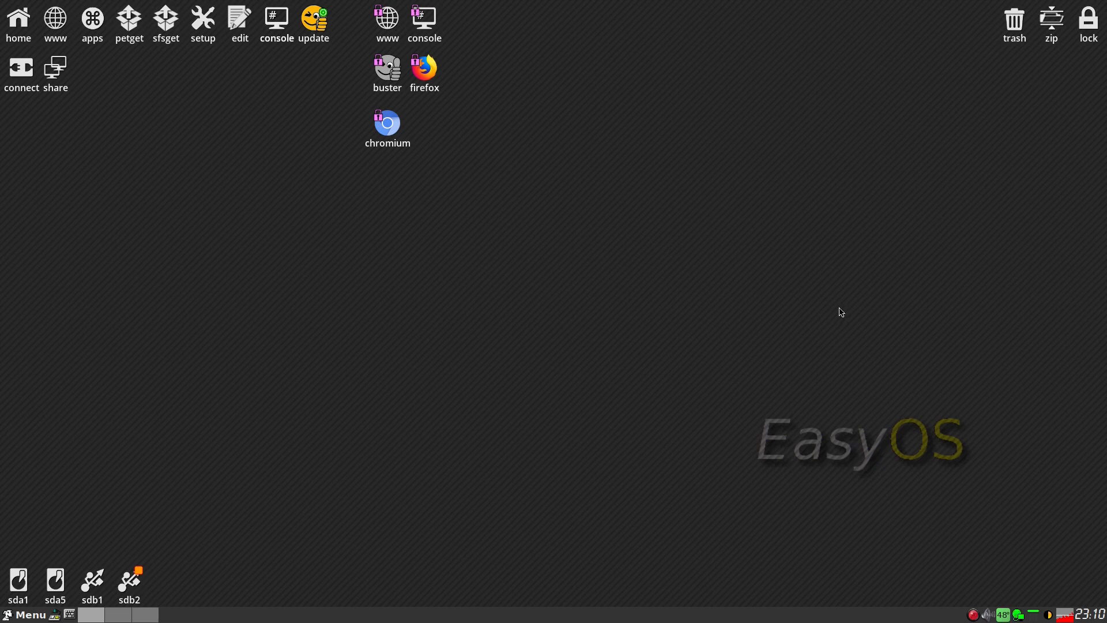
mouse_move(741, 321)
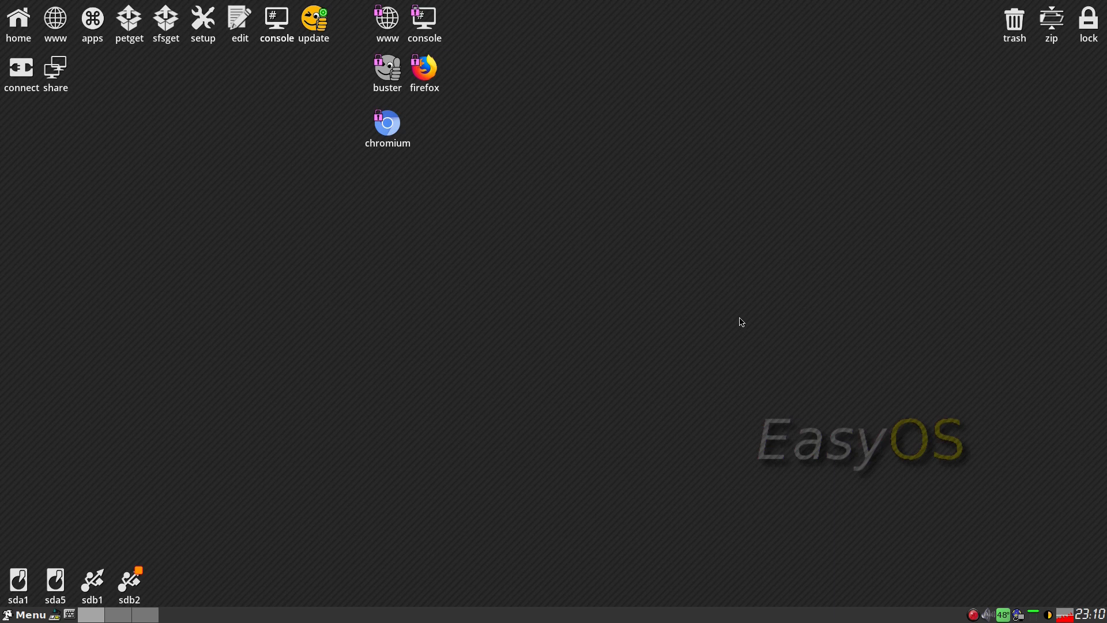
mouse_move(416, 367)
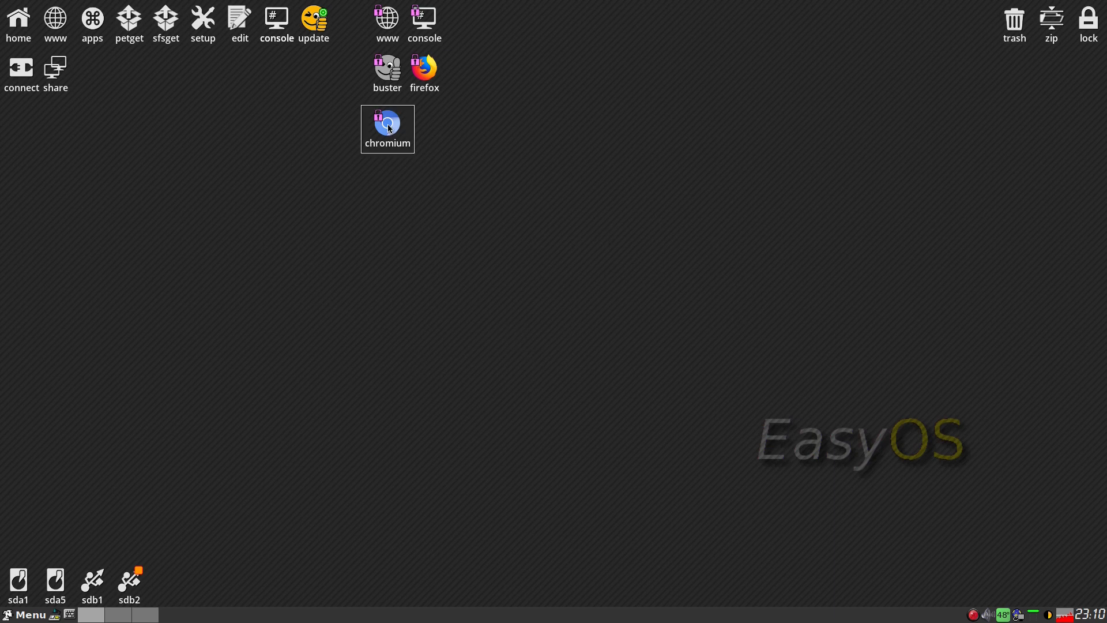
left_click(623, 394)
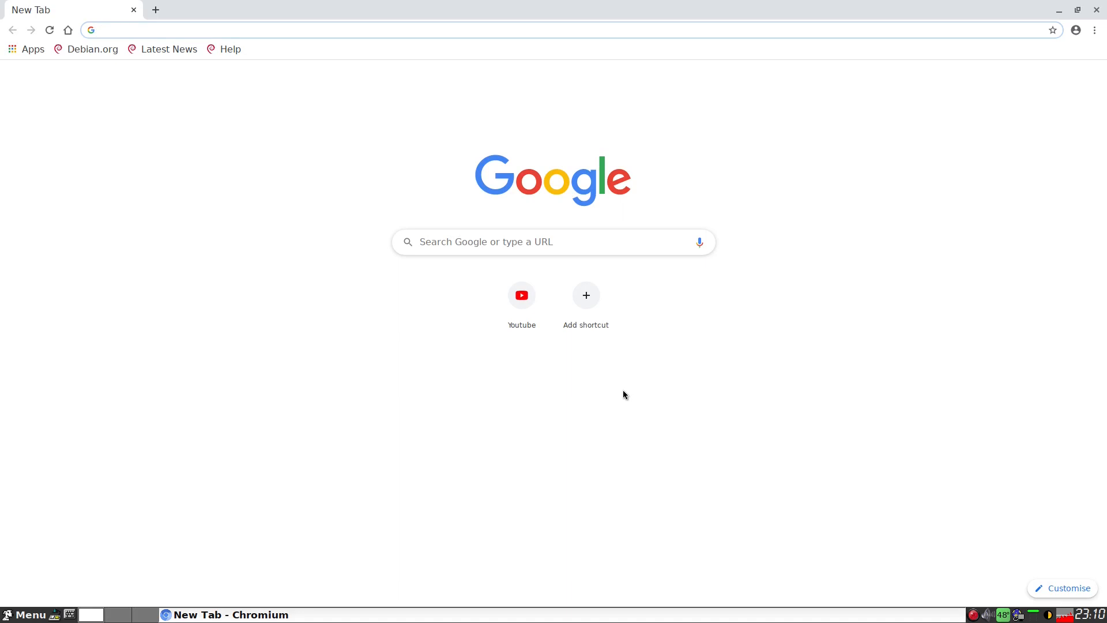
left_click(522, 295)
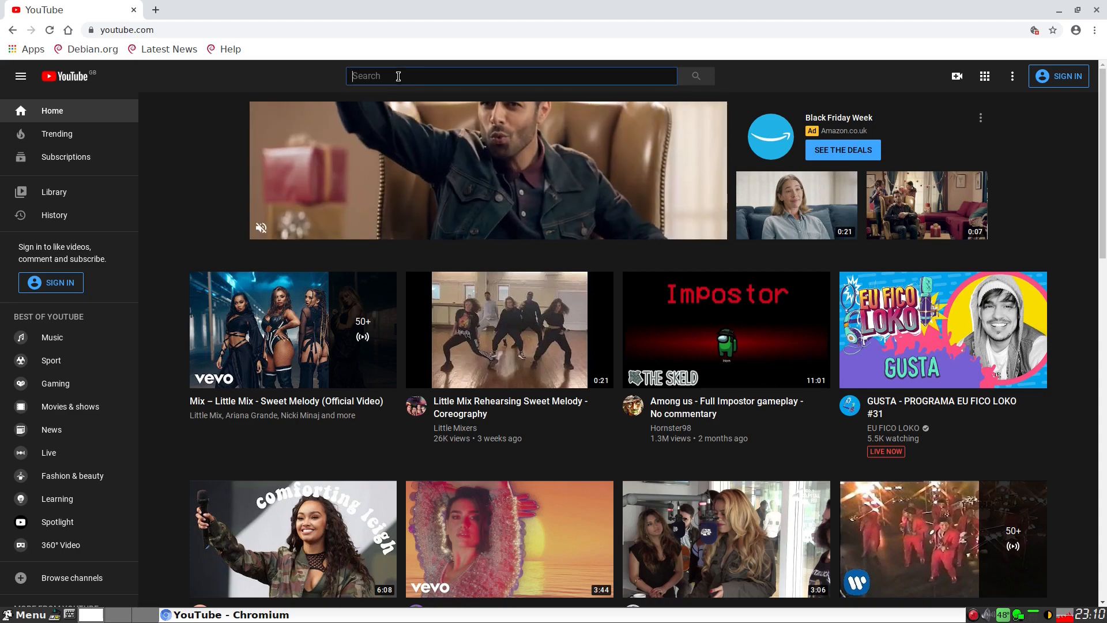
type("sneekylinux")
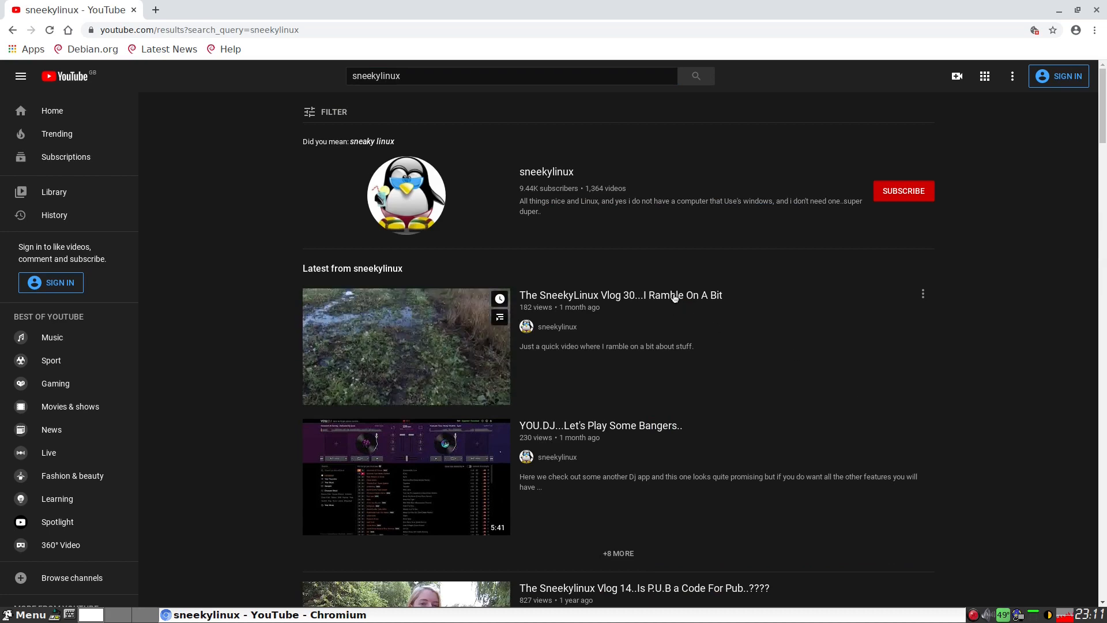
left_click(620, 295)
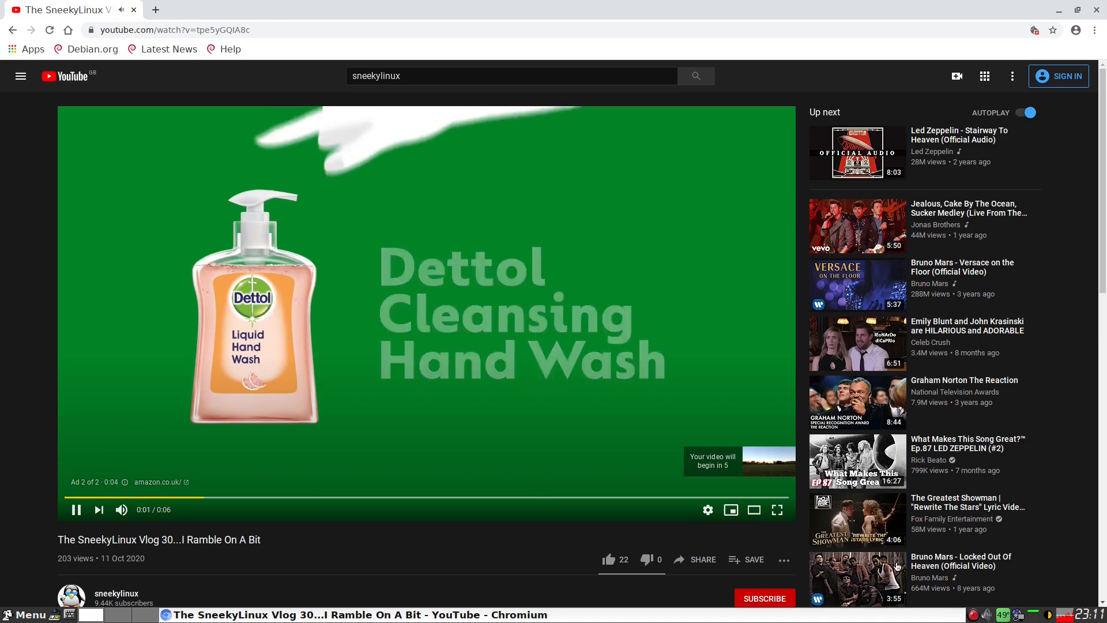
mouse_move(605, 478)
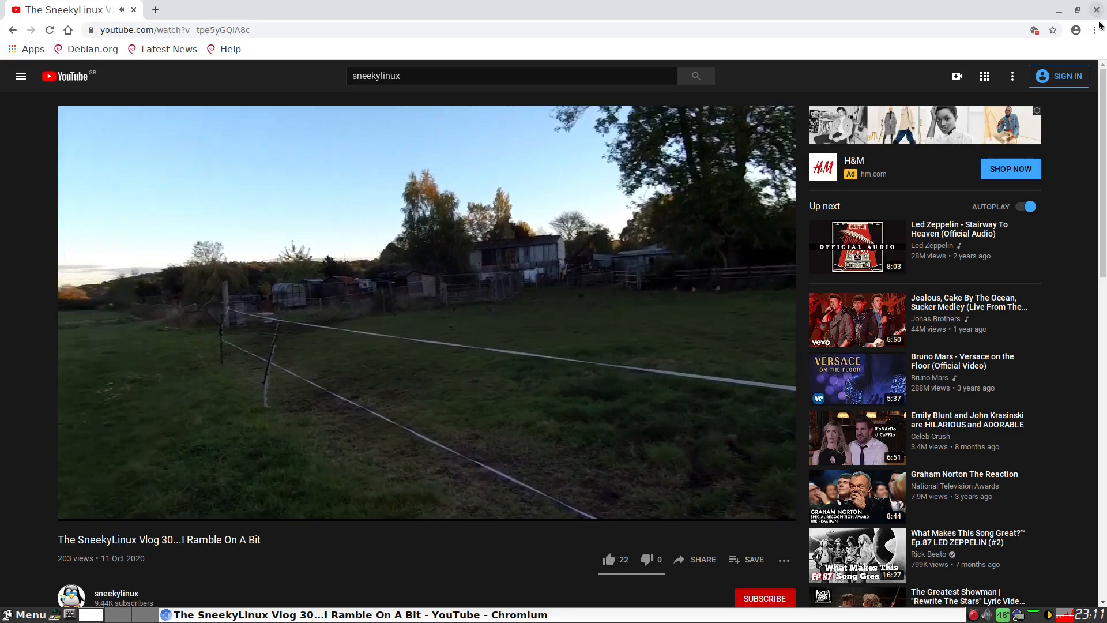
left_click(1034, 30)
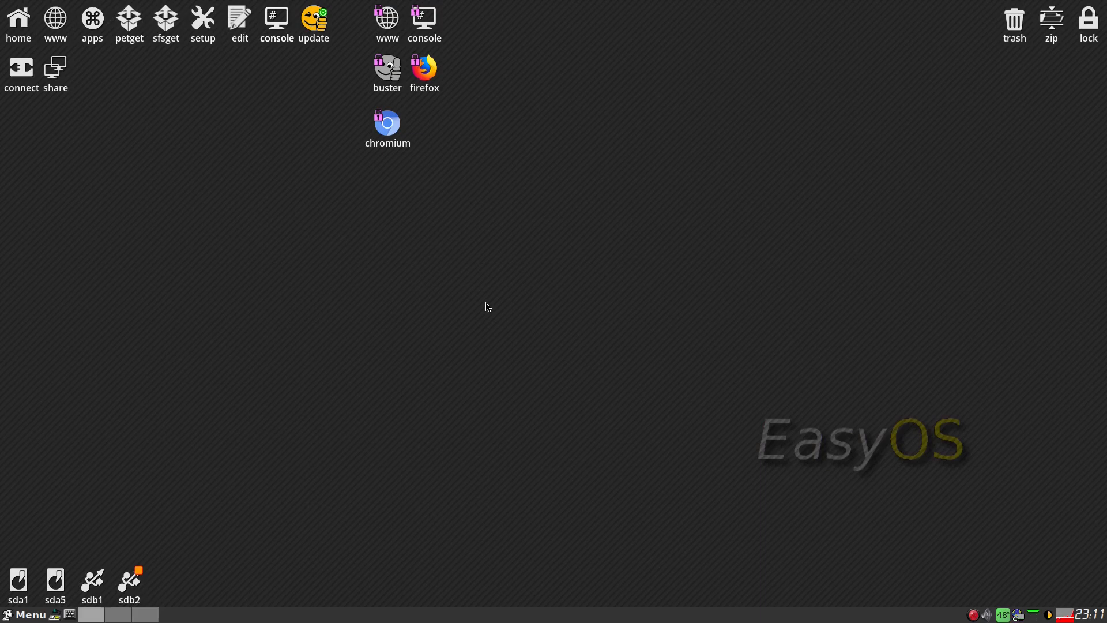
mouse_move(482, 252)
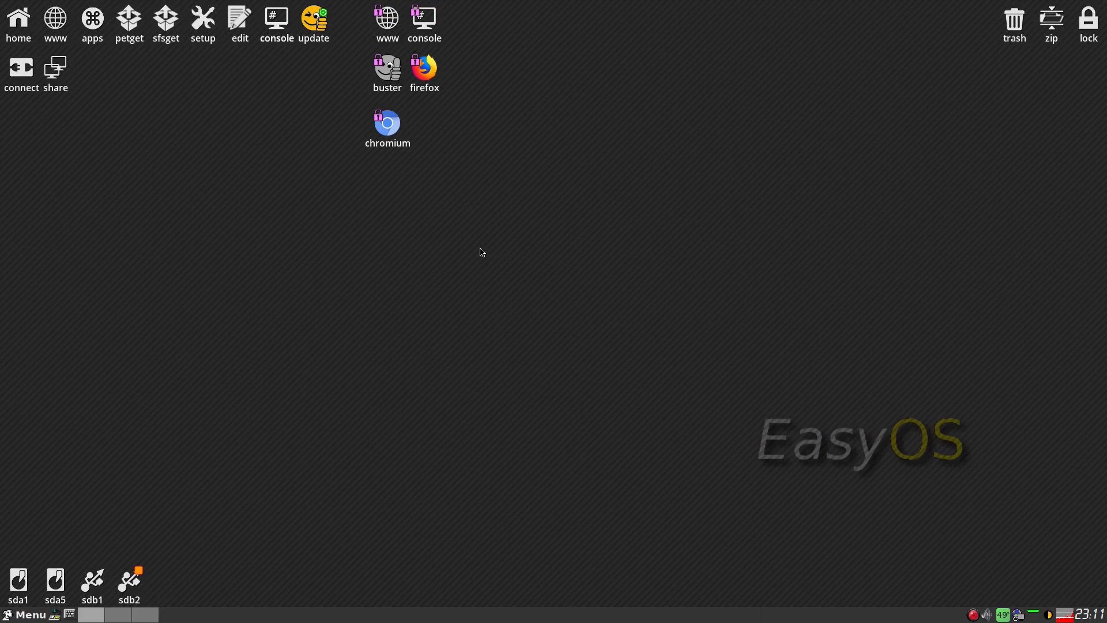
mouse_move(278, 31)
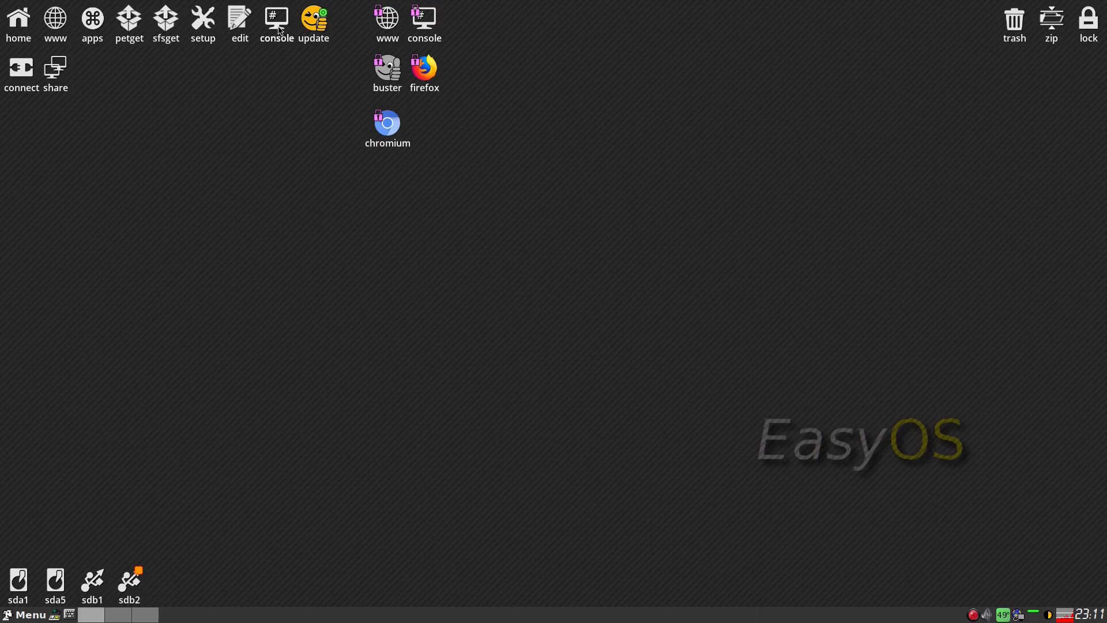
mouse_move(293, 306)
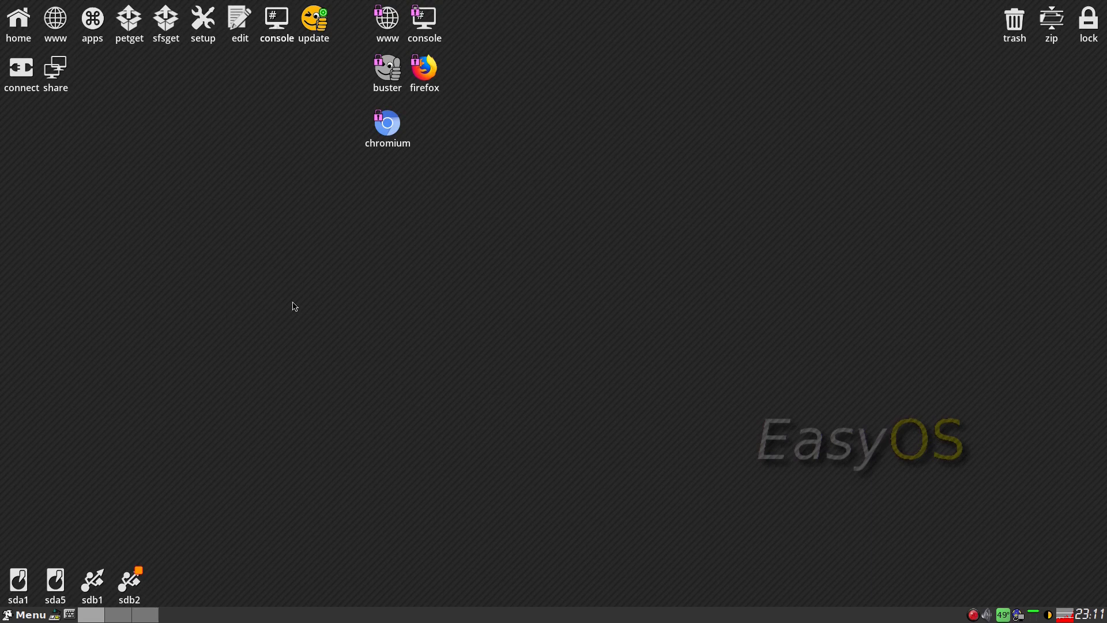
left_click(24, 615)
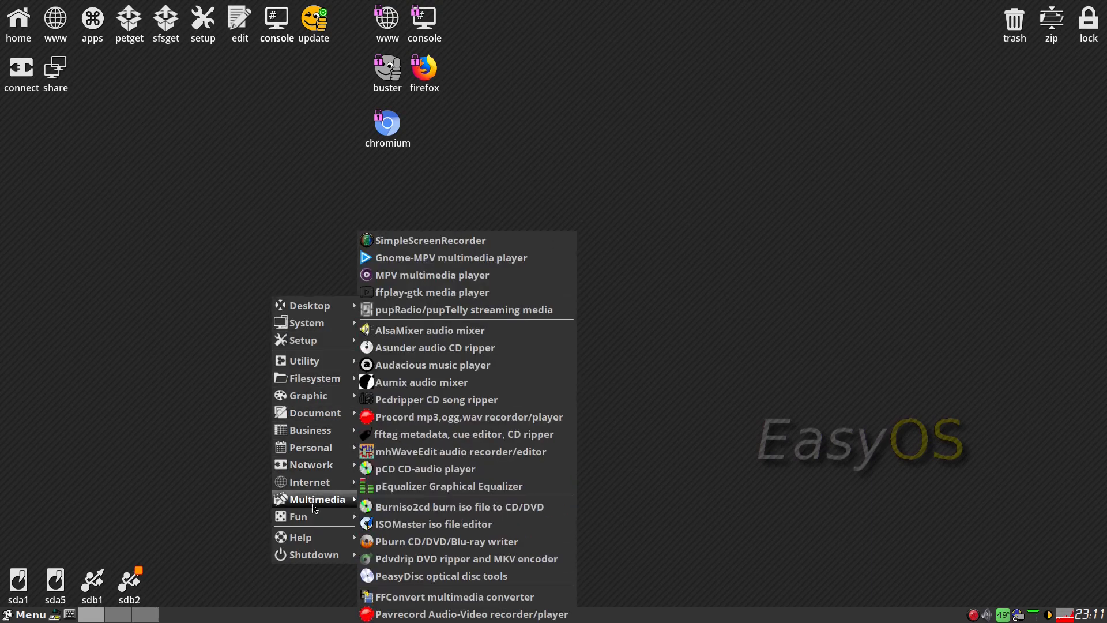
left_click(608, 342)
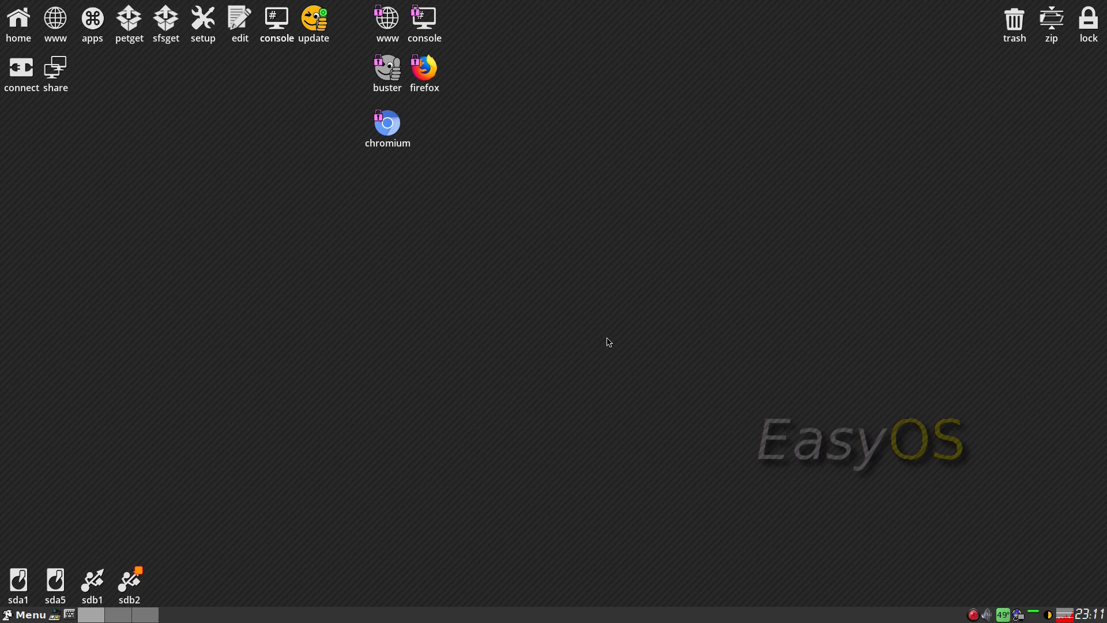
mouse_move(608, 344)
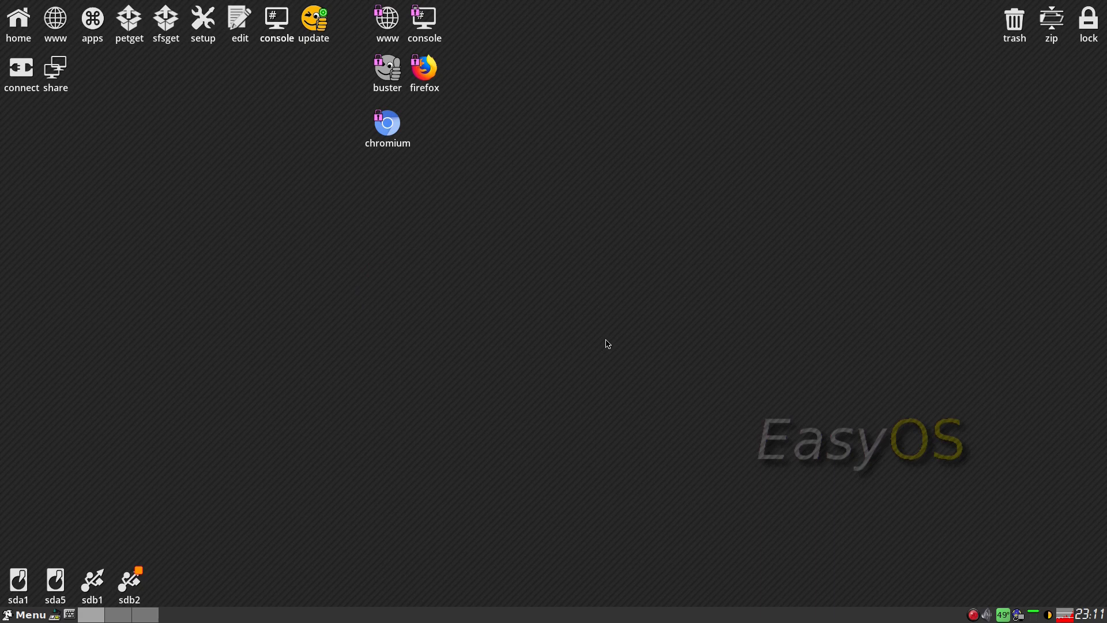
mouse_move(607, 343)
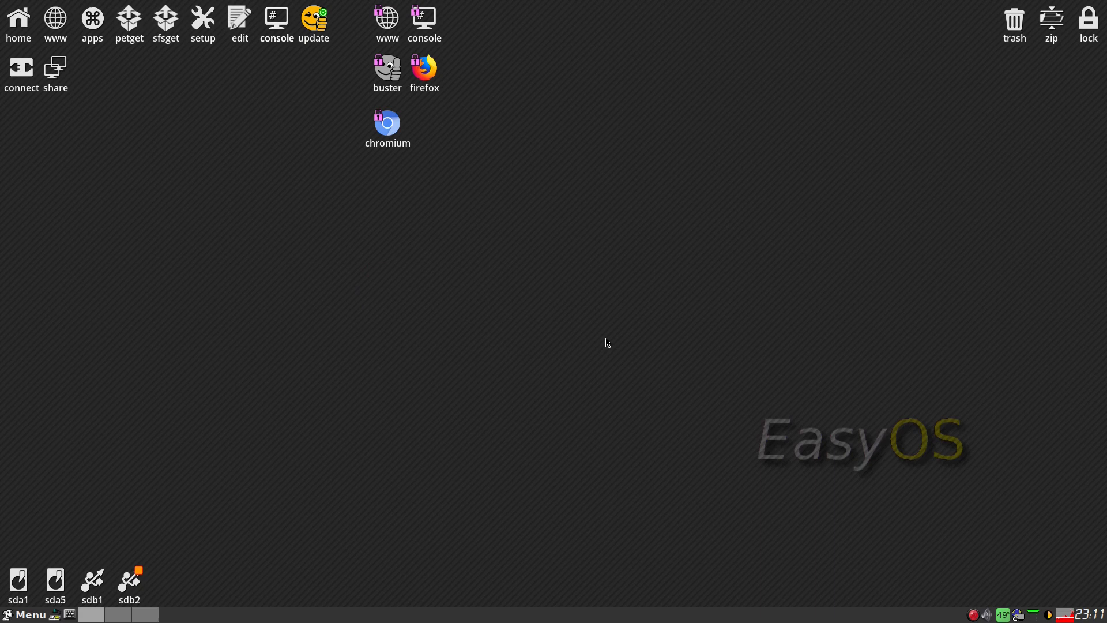
mouse_move(609, 336)
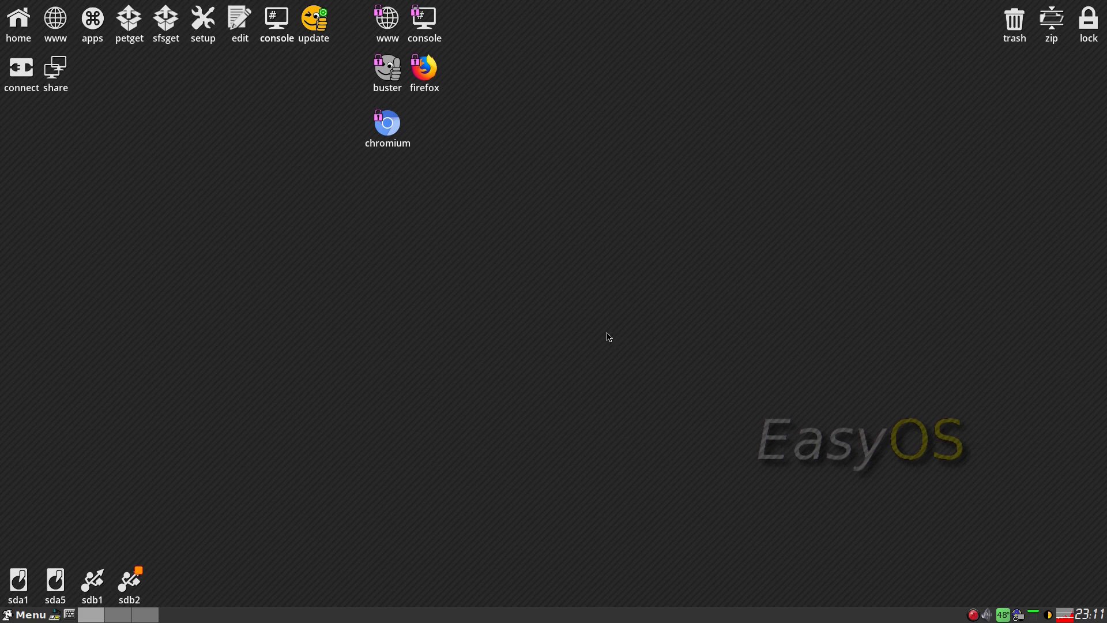